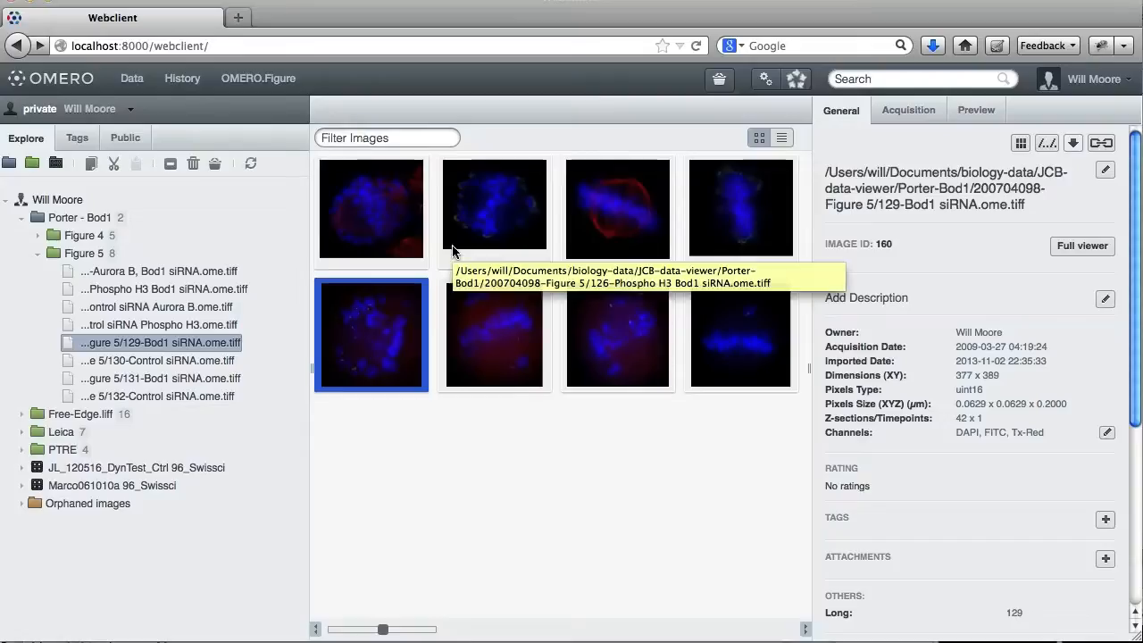
{"action": "mouse_move", "coordinate": [444, 390]}
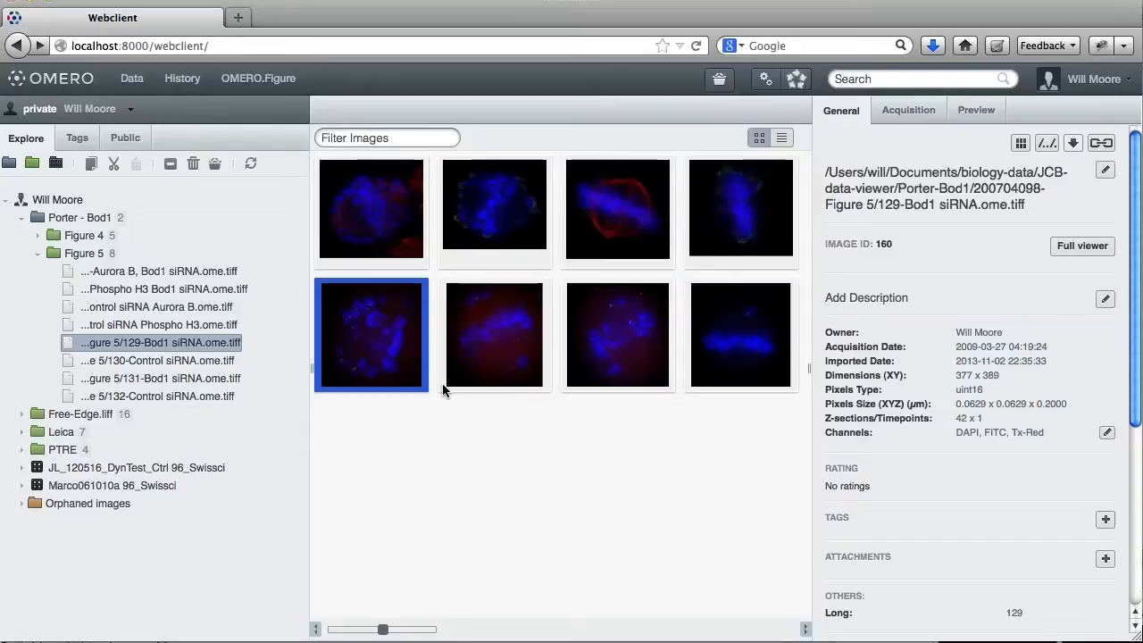
{"action": "mouse_move", "coordinate": [354, 334]}
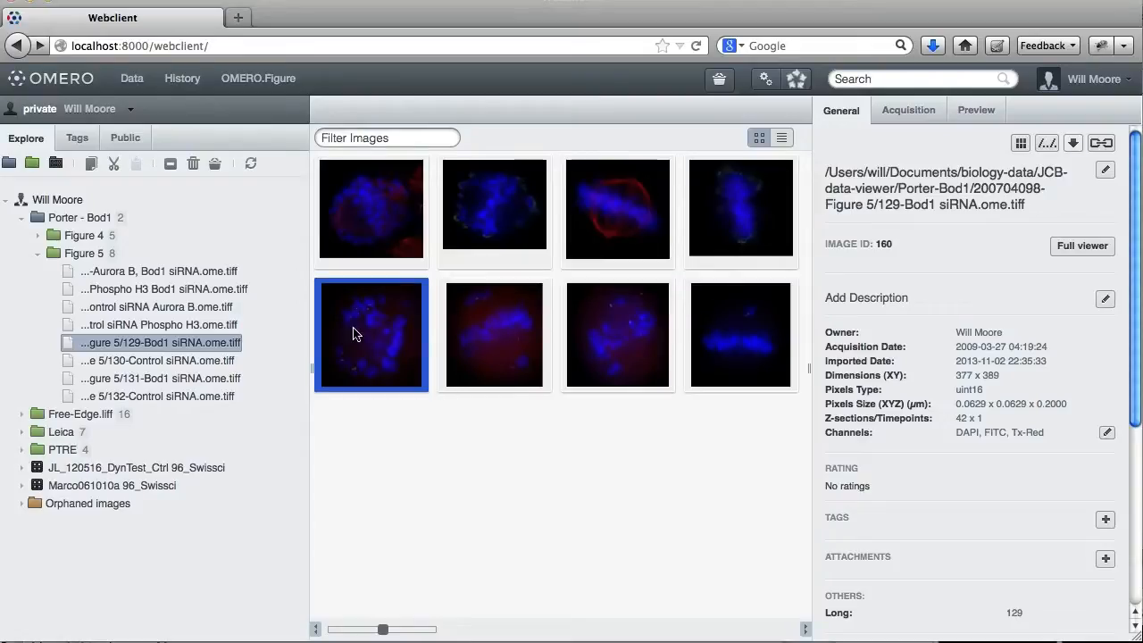
{"action": "mouse_move", "coordinate": [377, 250]}
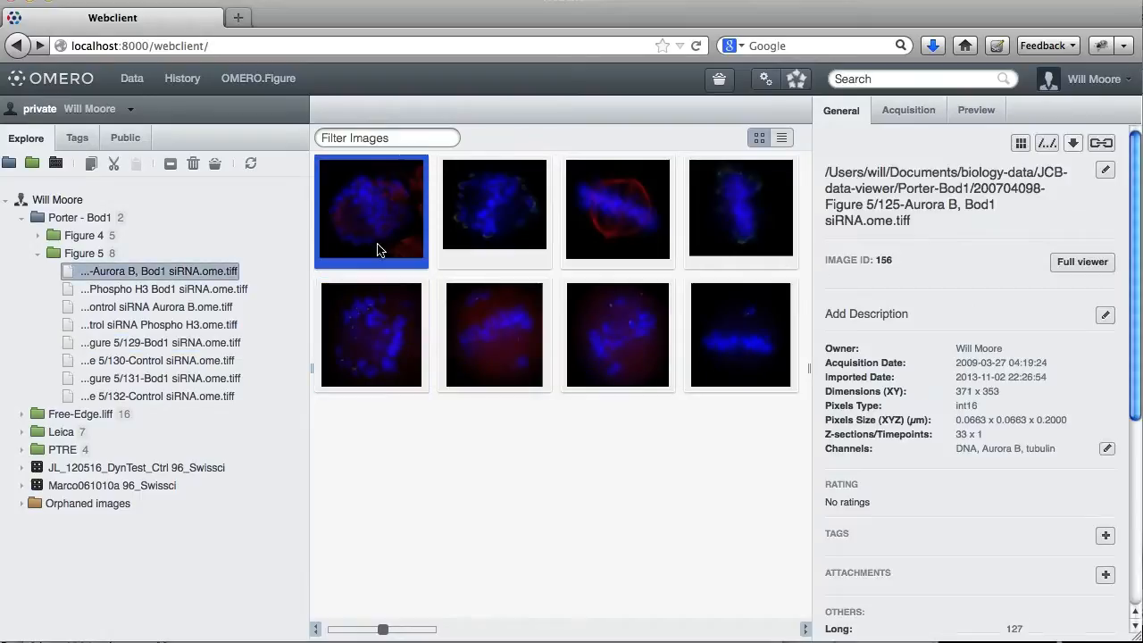
Browse the Figure 5 thumbnails and view the 126-Phospho H3 Bod1 siRNA image's General metadata
{"action": "left_click", "coordinate": [495, 210]}
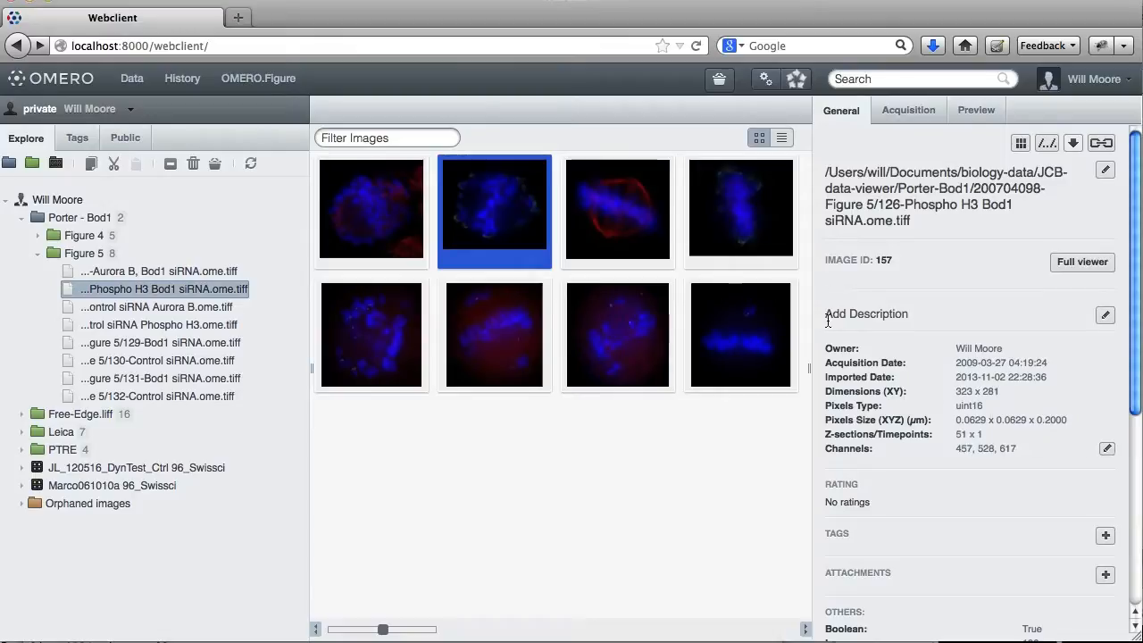
{"action": "mouse_move", "coordinate": [620, 220]}
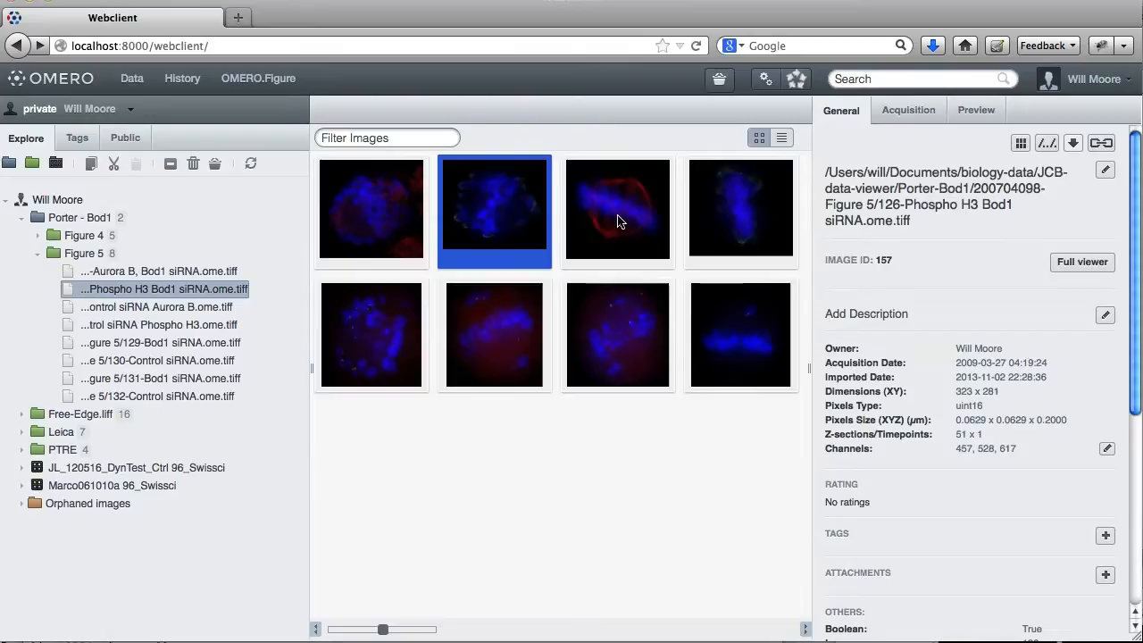
{"action": "mouse_move", "coordinate": [451, 259]}
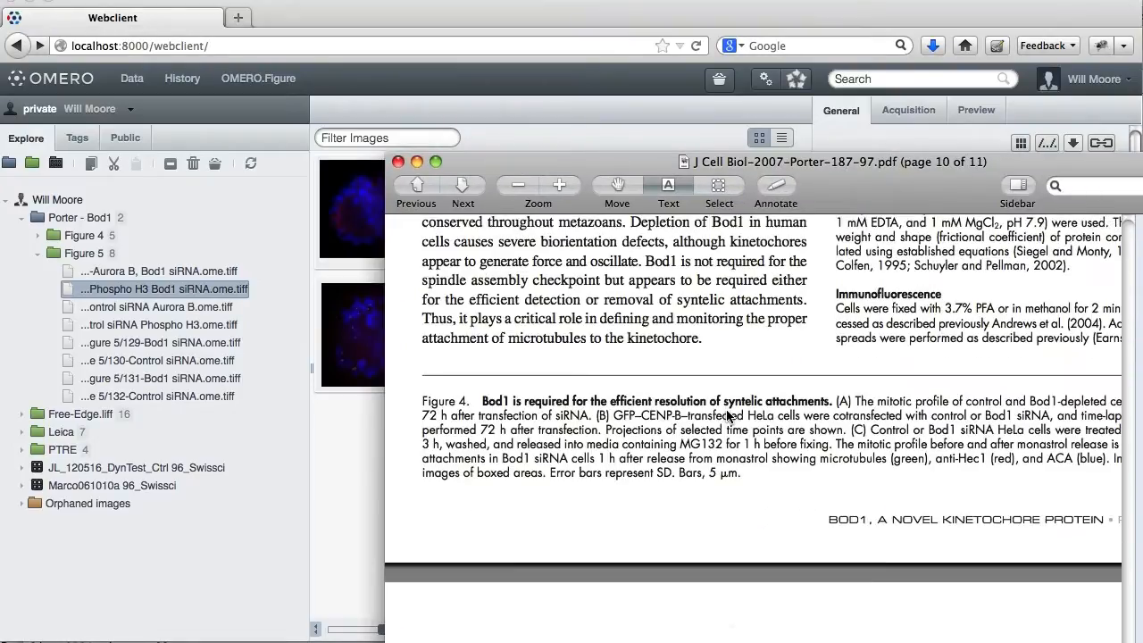
Scroll the J Cell Biol Bod1 paper in Preview down to the Figure 4 legend
{"action": "scroll", "scroll_direction": "down", "scroll_amount": 3}
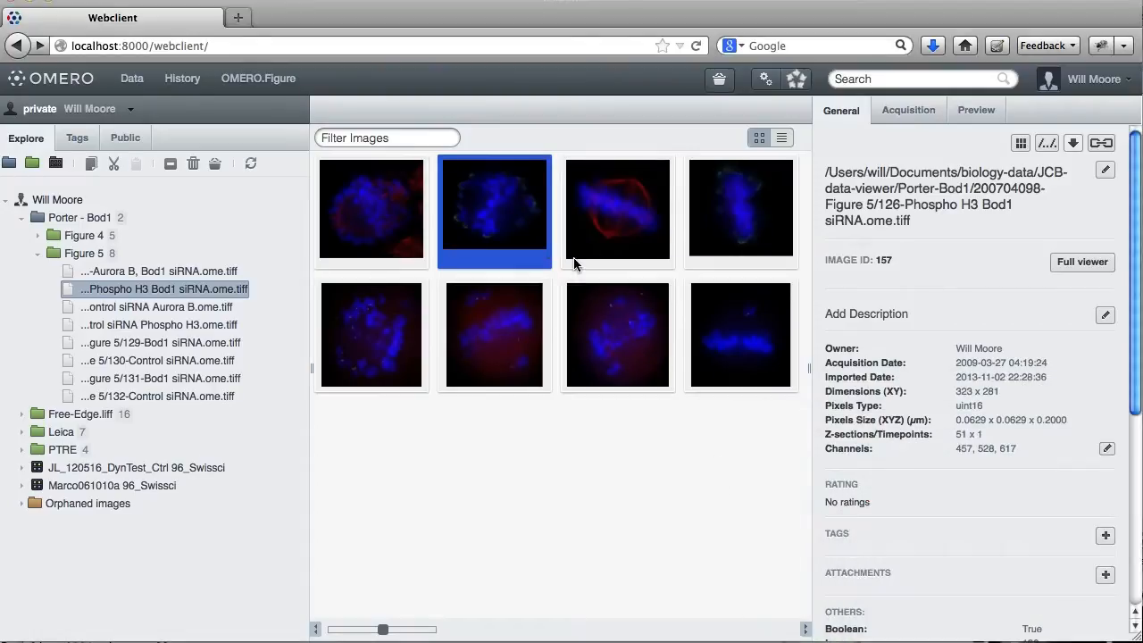
{"action": "mouse_move", "coordinate": [563, 306]}
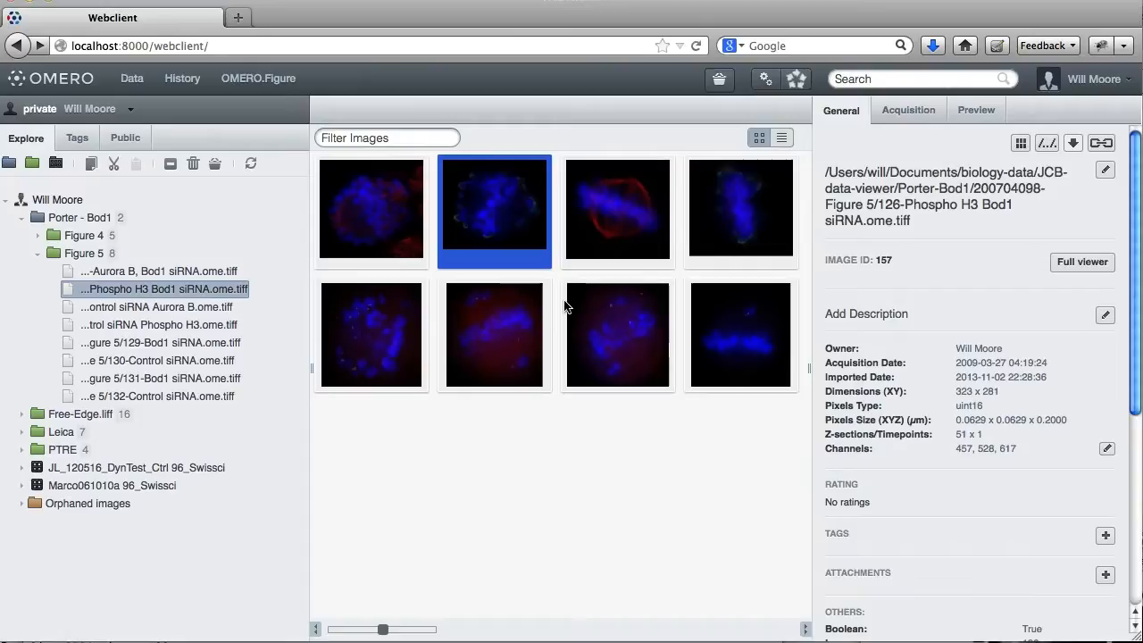
Select the Aurora B Bod1 and control Aurora B images and open OMERO.Figure in a new tab
{"action": "left_click", "coordinate": [617, 210]}
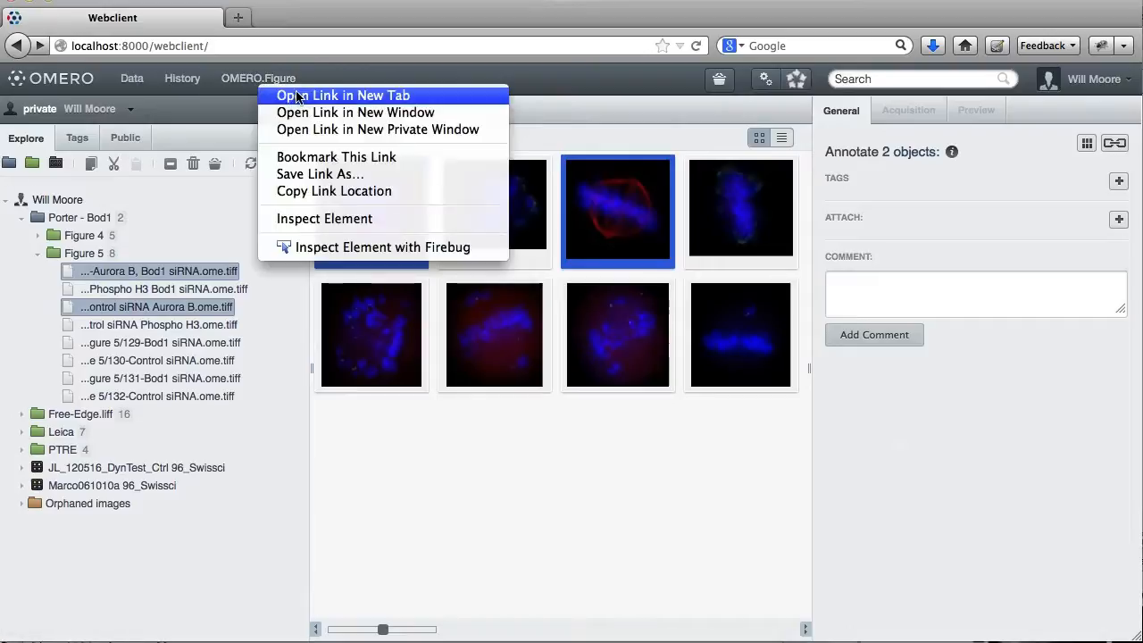
{"action": "left_click", "coordinate": [343, 95]}
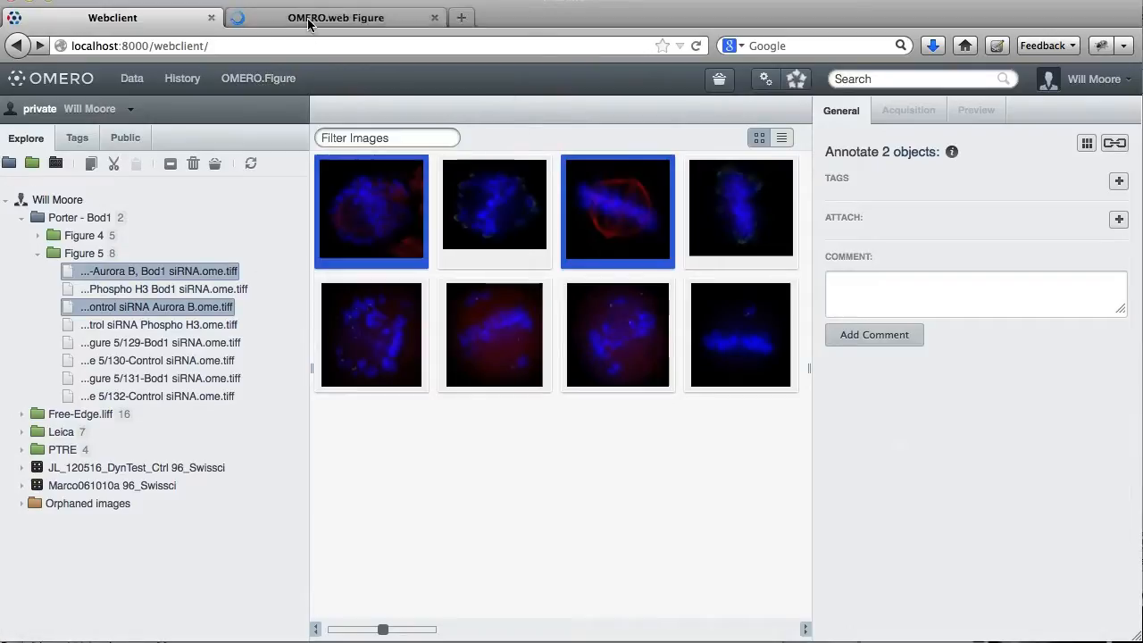
Zoom the blank figure page, start adding an image panel, and return to the webclient for IDs
{"action": "left_click", "coordinate": [335, 17]}
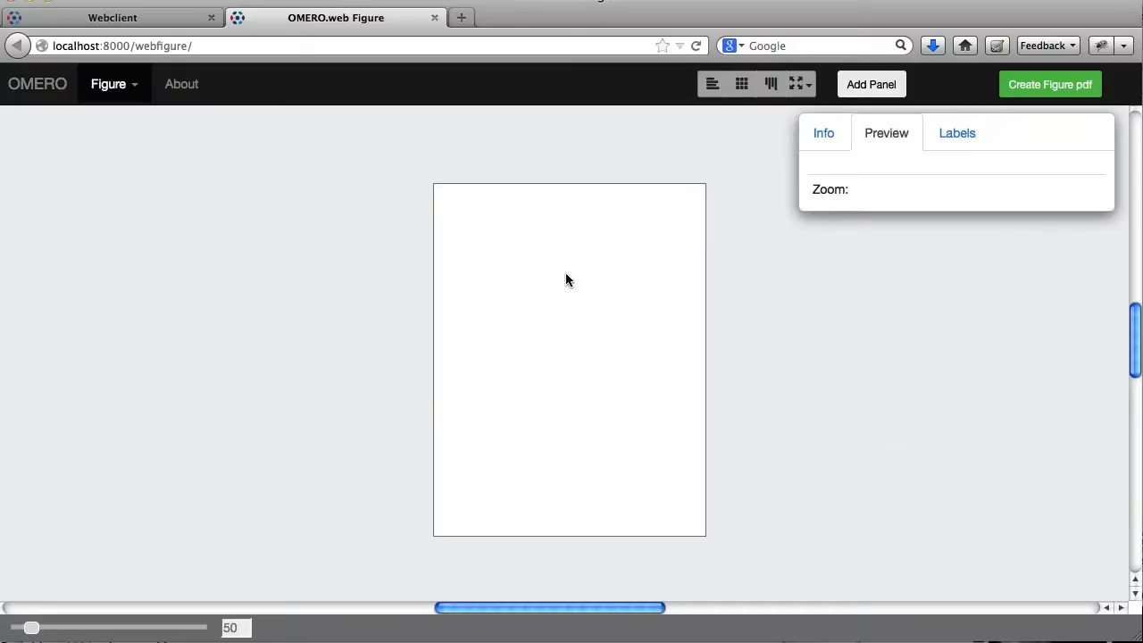
{"action": "left_click_drag", "start_coordinate": [31, 627], "coordinate": [47, 627]}
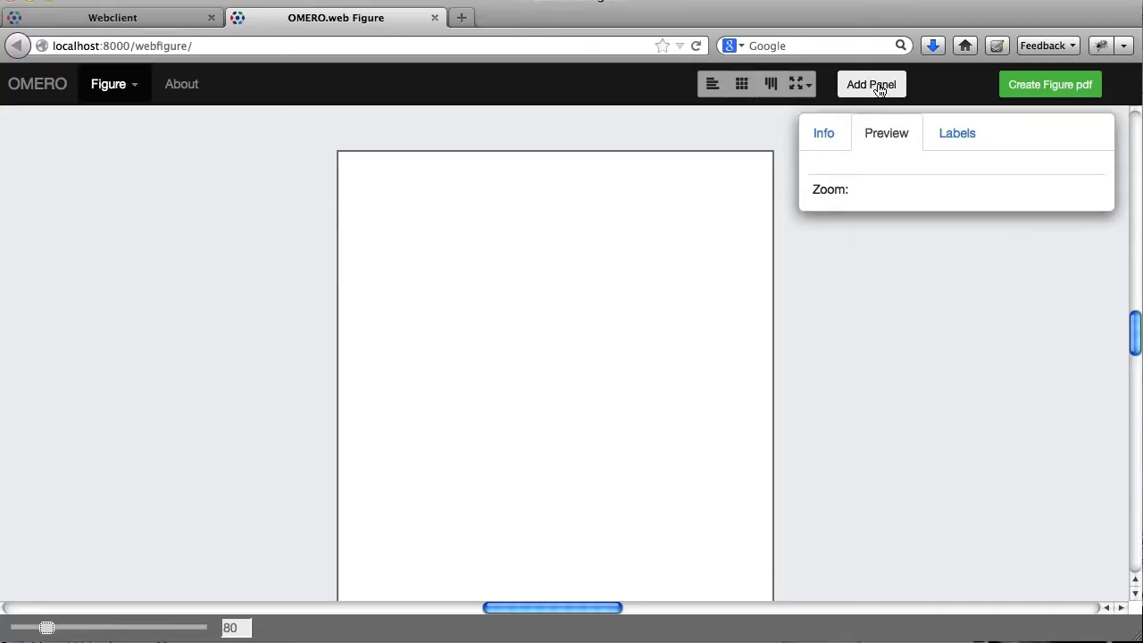
{"action": "left_click", "coordinate": [871, 84]}
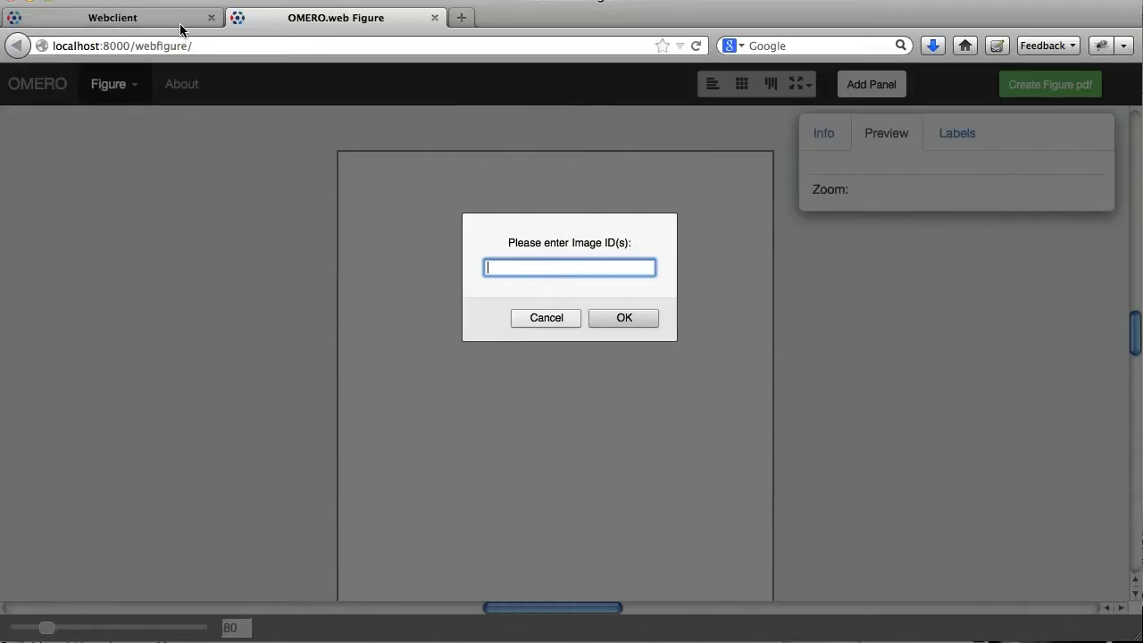
{"action": "left_click", "coordinate": [111, 17]}
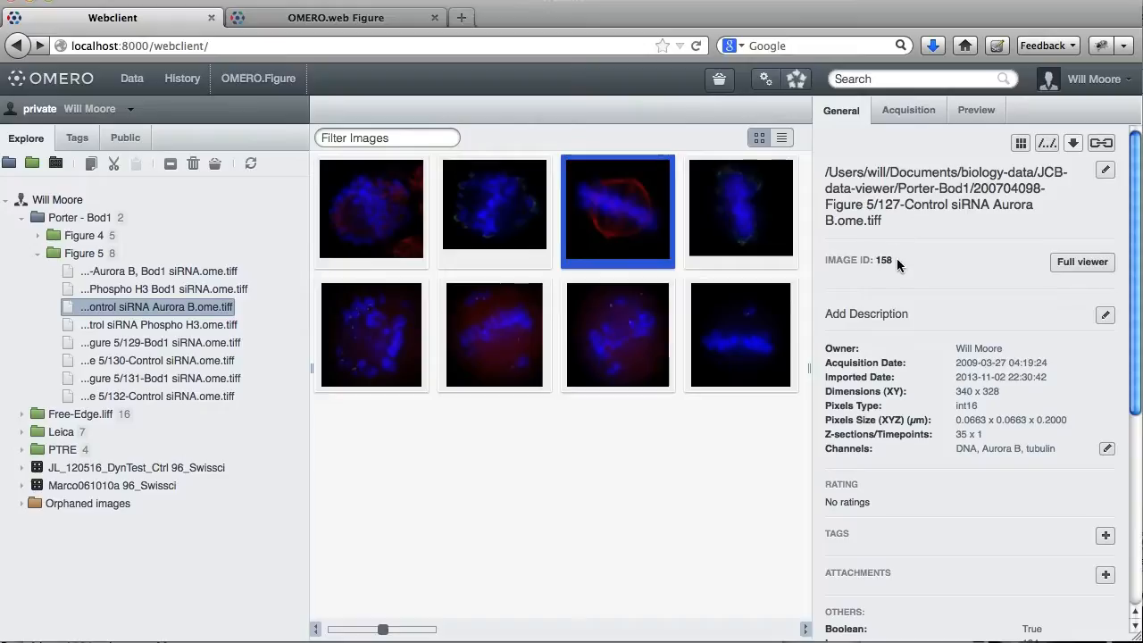
Select both Aurora B images and paste their link to reveal image IDs 156 and 158
{"action": "left_click", "coordinate": [371, 211]}
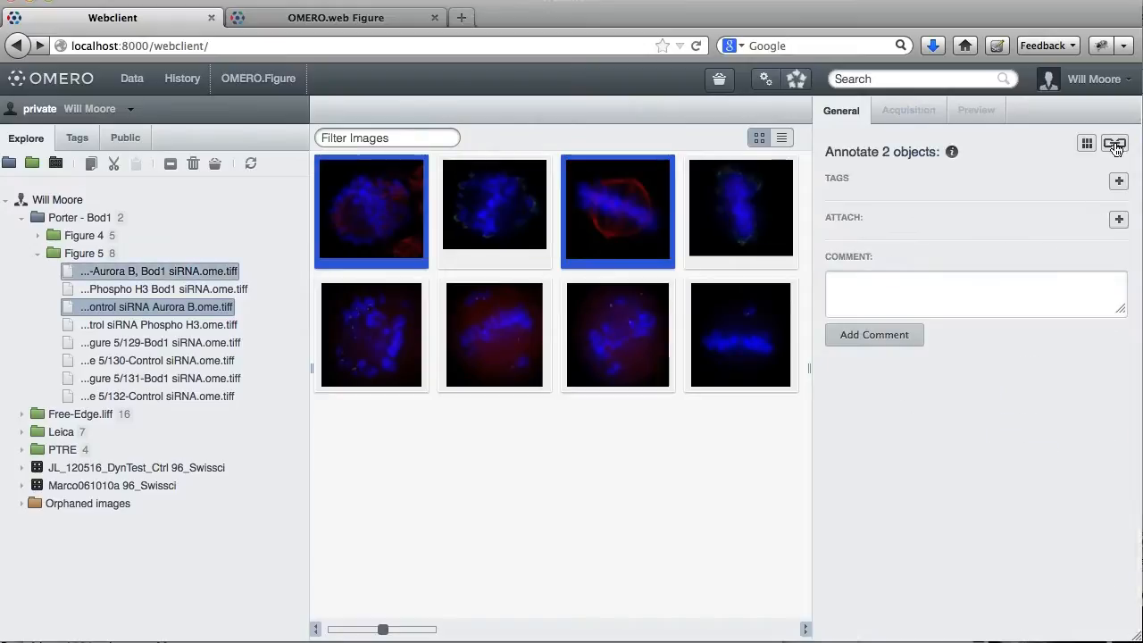
{"action": "left_click", "coordinate": [1115, 143]}
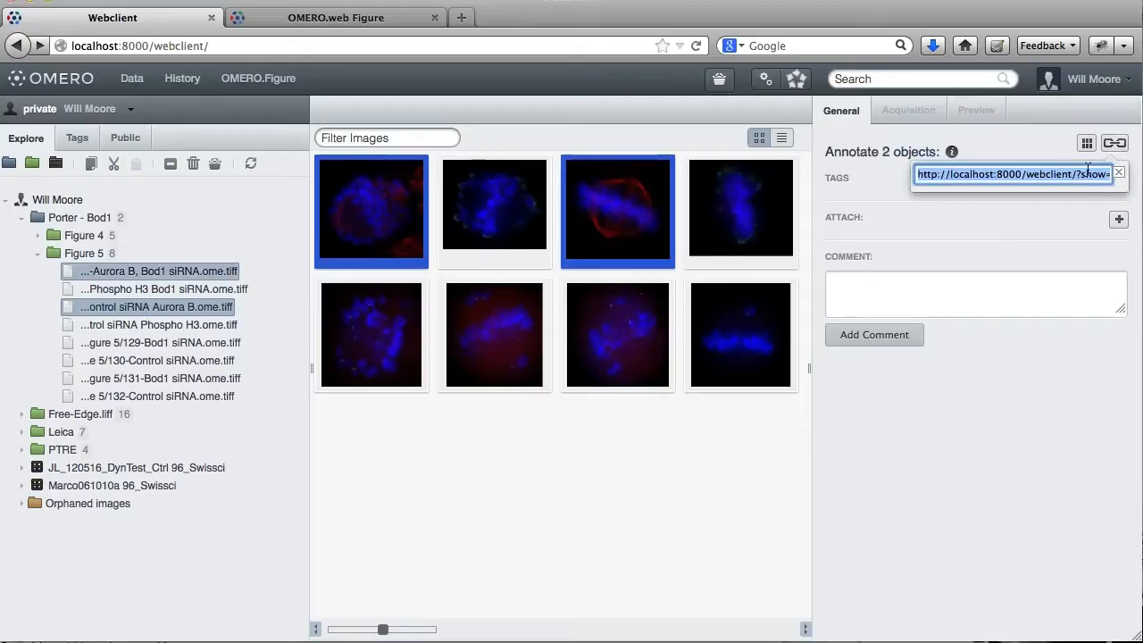
{"action": "mouse_move", "coordinate": [394, 49]}
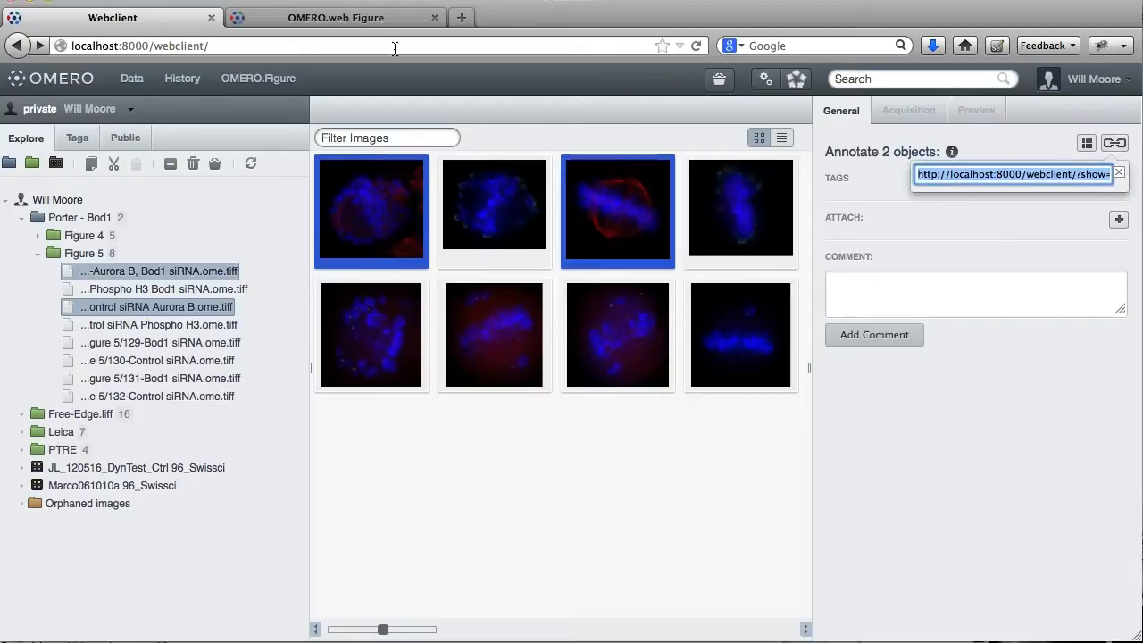
{"action": "left_click", "coordinate": [237, 46]}
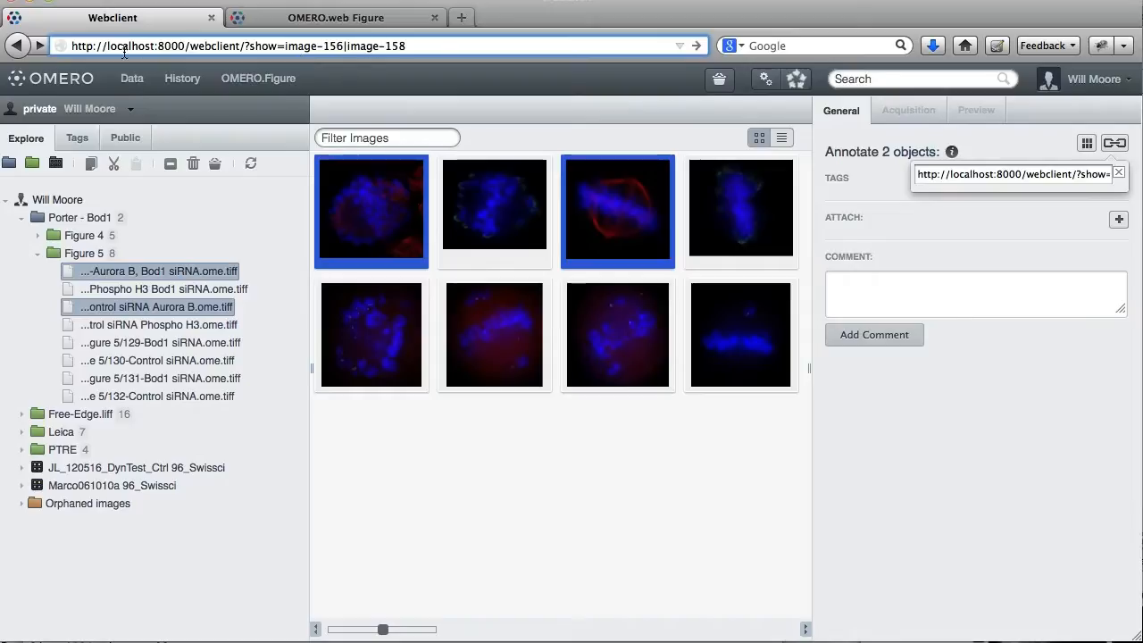
{"action": "mouse_move", "coordinate": [355, 23]}
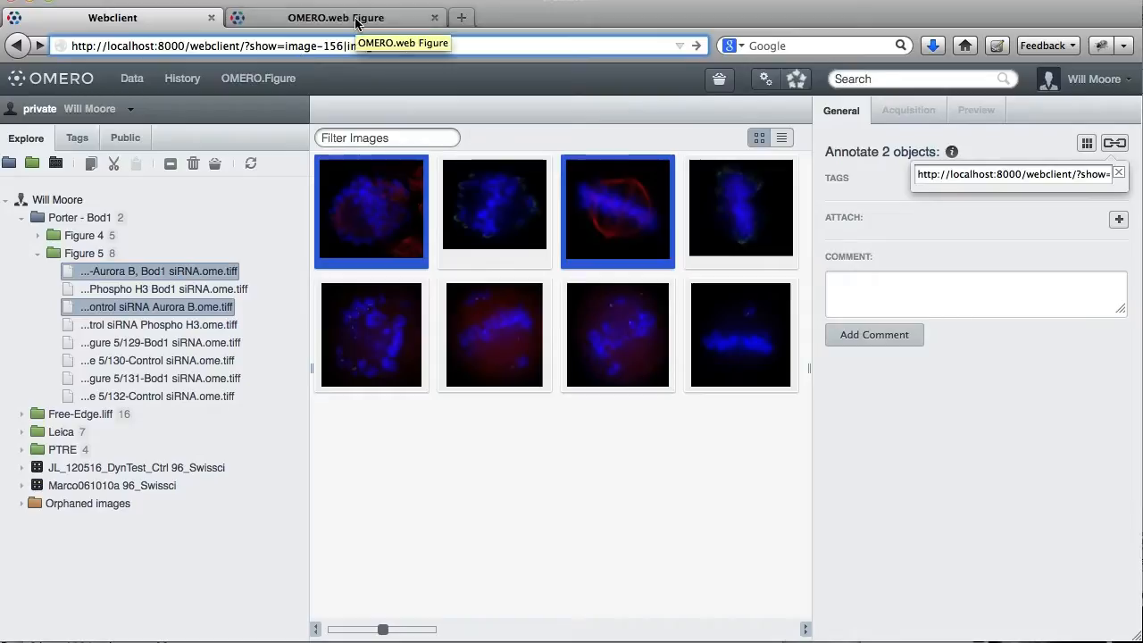
Enter image IDs 156,158 in the Add Panel prompt in the figure tab
{"action": "left_click", "coordinate": [336, 17]}
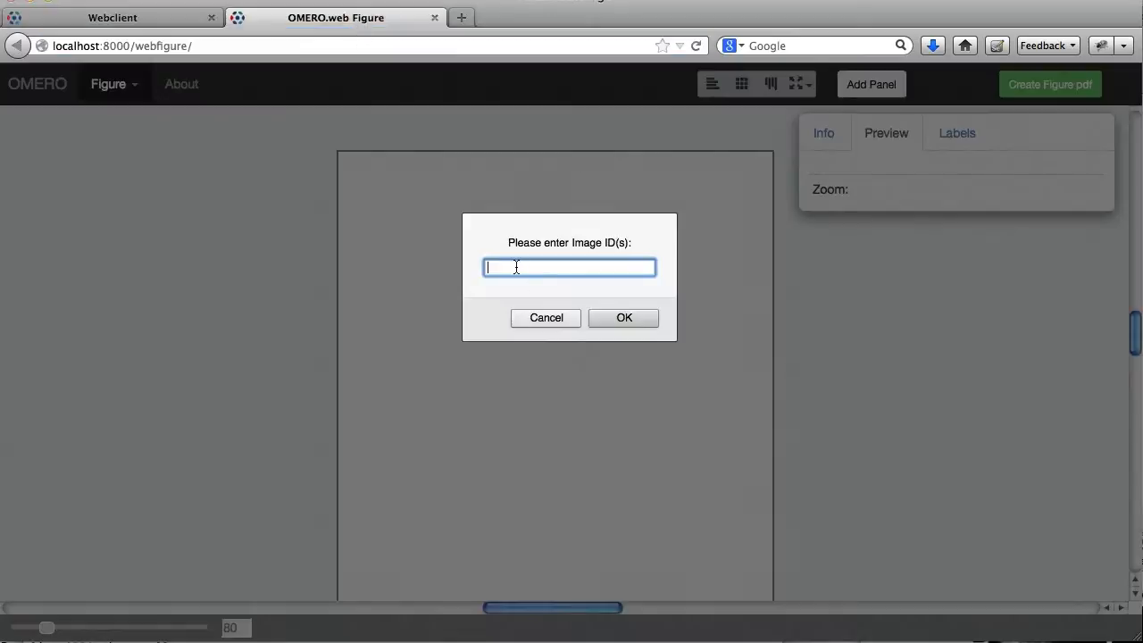
{"action": "left_click", "coordinate": [624, 317]}
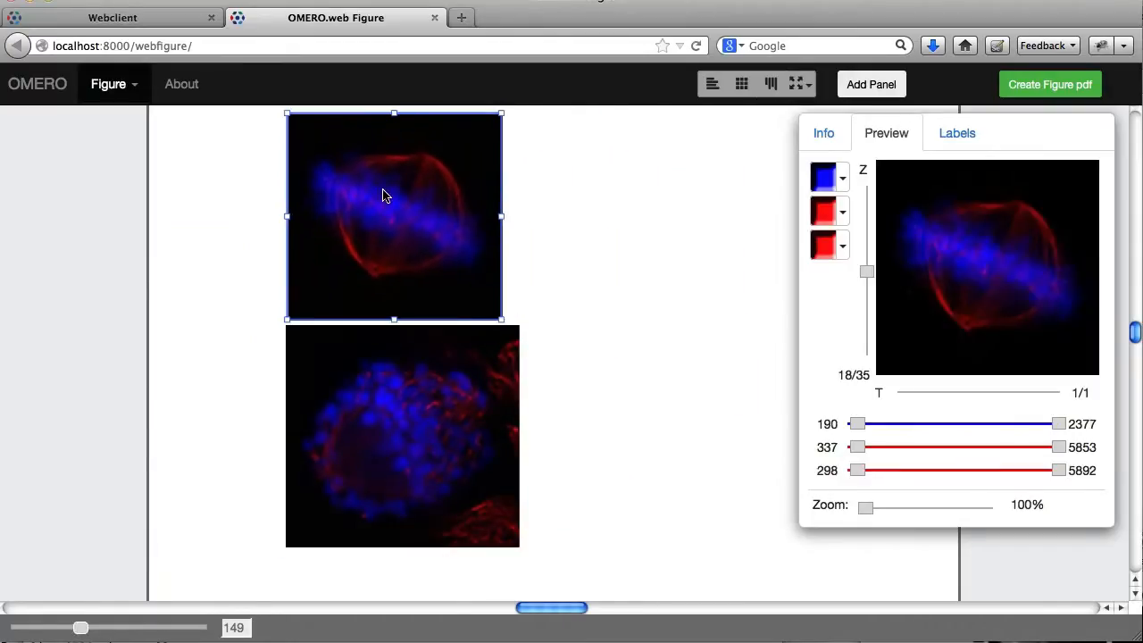
Colour the channels blue for DNA, green for spots and red for spindle fibres on both panels
{"action": "left_click", "coordinate": [402, 436]}
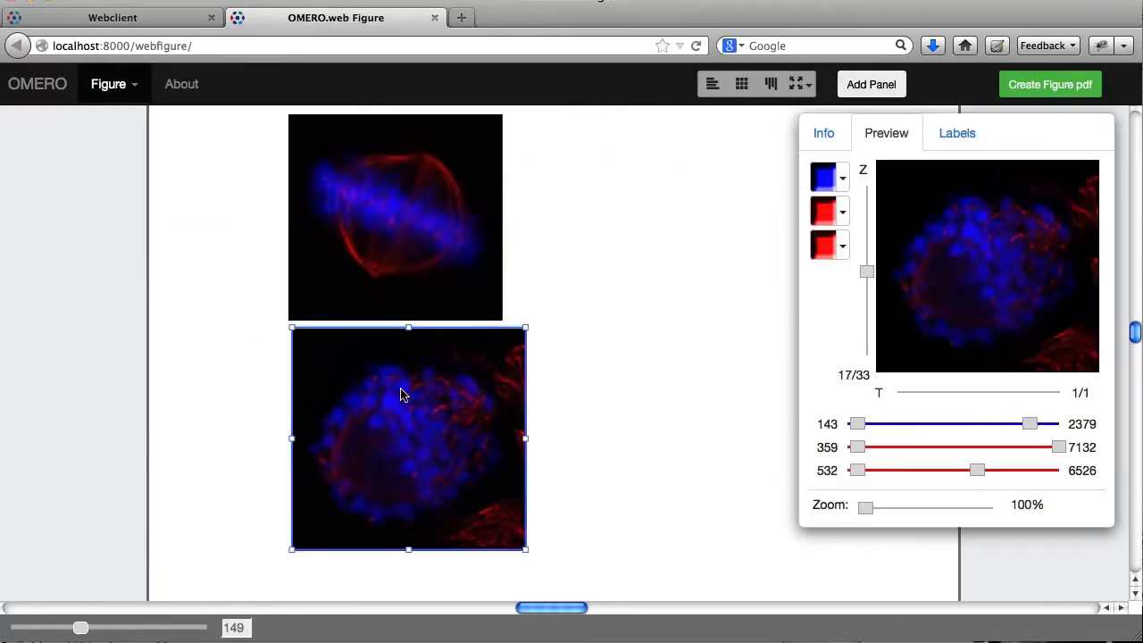
{"action": "left_click", "coordinate": [395, 217]}
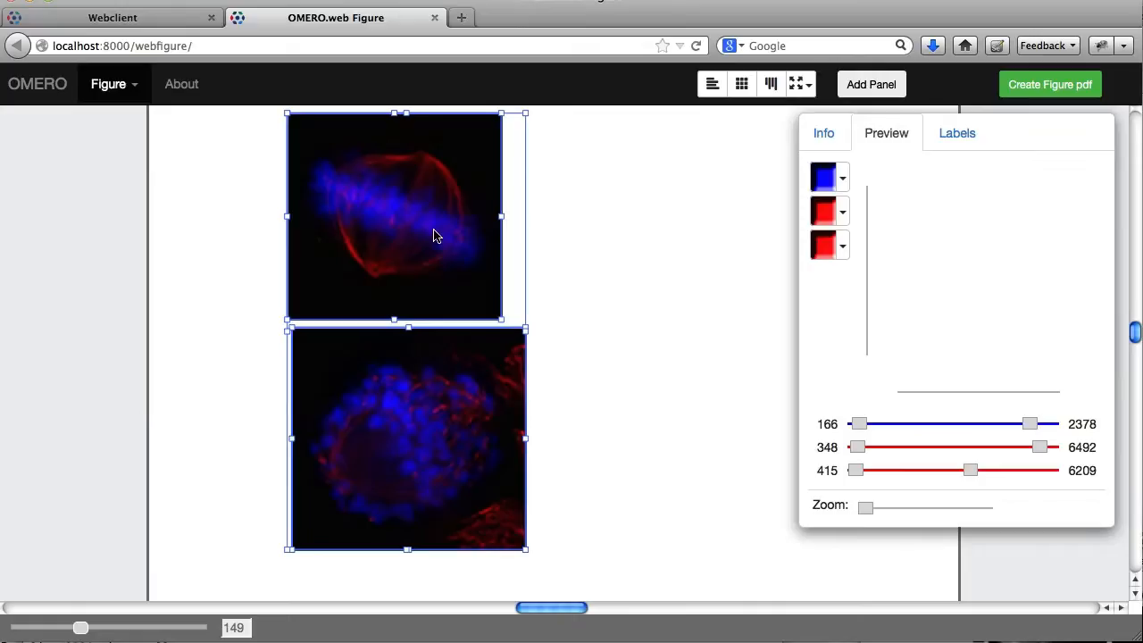
{"action": "mouse_move", "coordinate": [722, 187]}
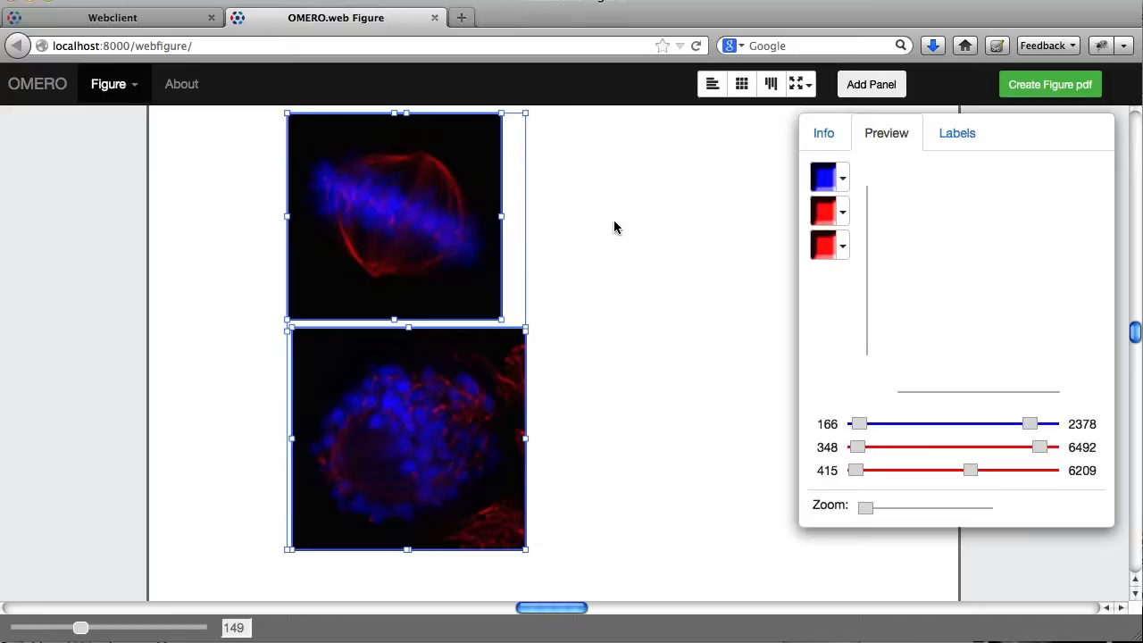
{"action": "left_click", "coordinate": [393, 214]}
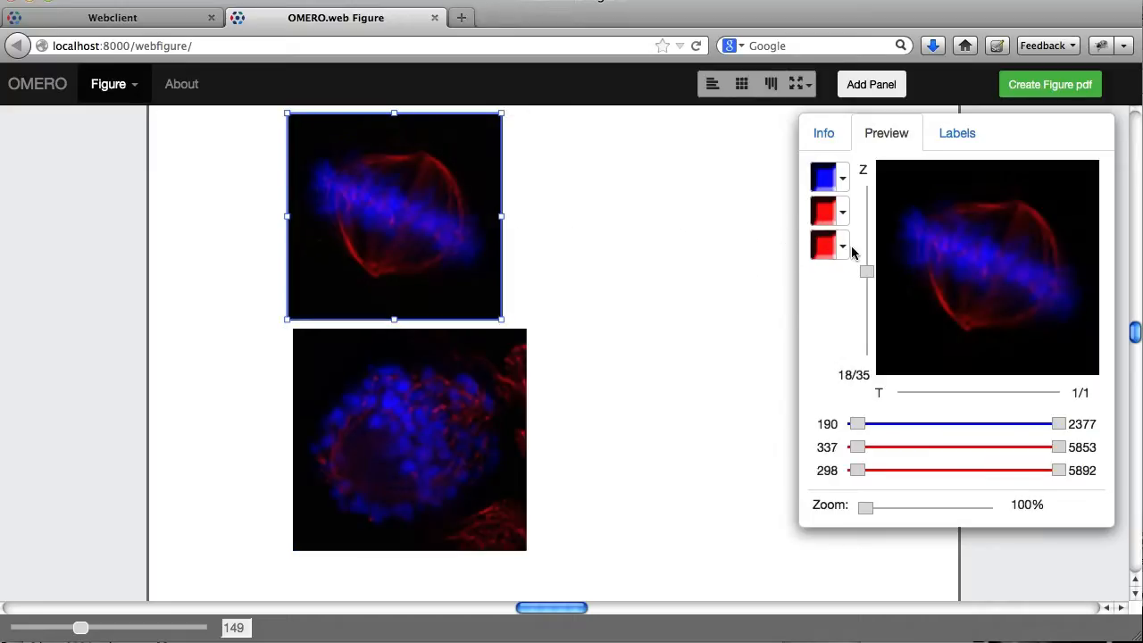
{"action": "left_click", "coordinate": [842, 247]}
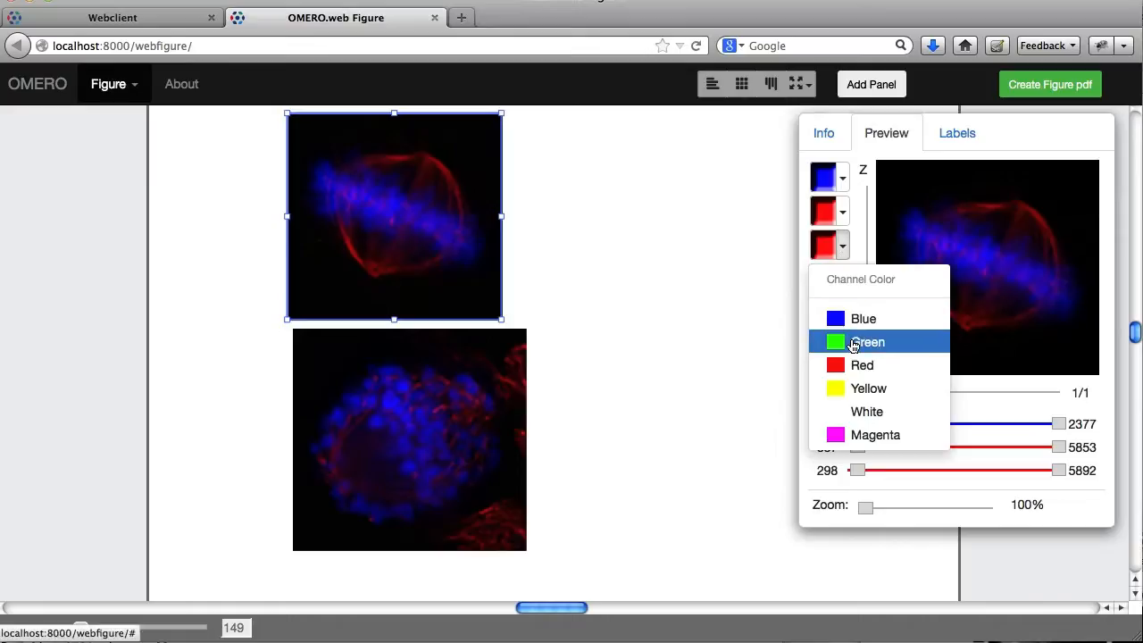
{"action": "left_click", "coordinate": [867, 342]}
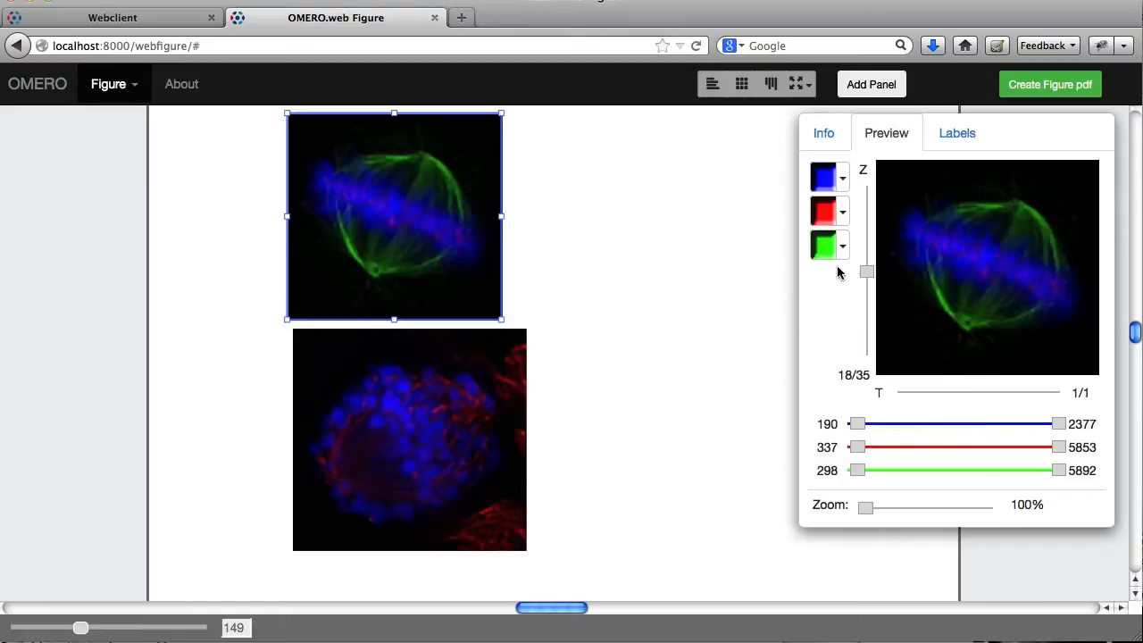
{"action": "mouse_move", "coordinate": [815, 272]}
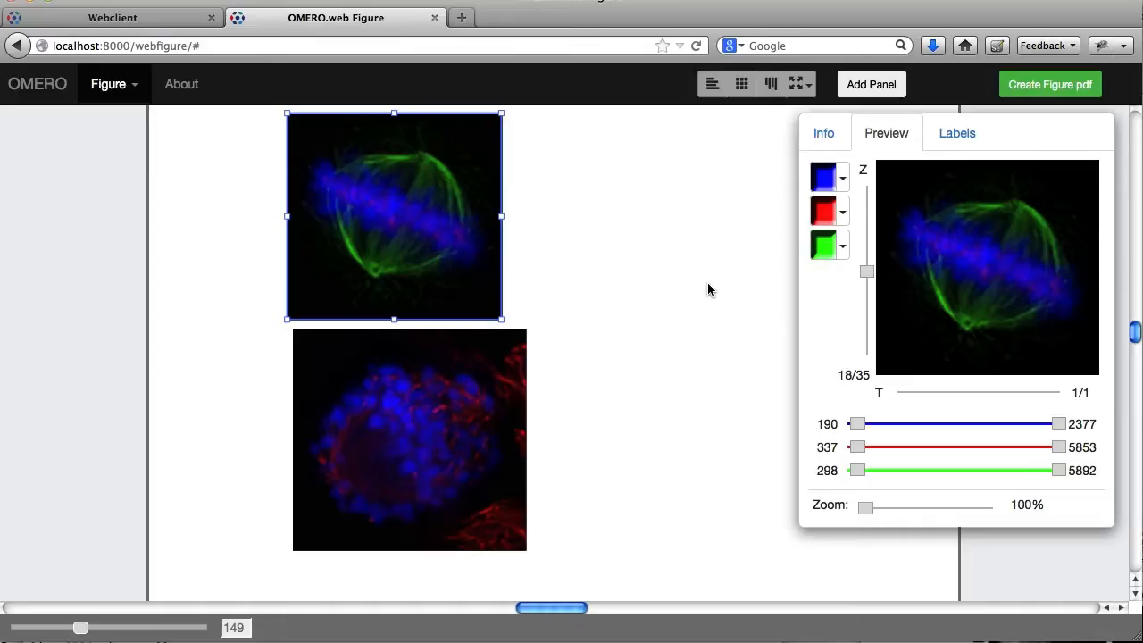
{"action": "left_click", "coordinate": [822, 245]}
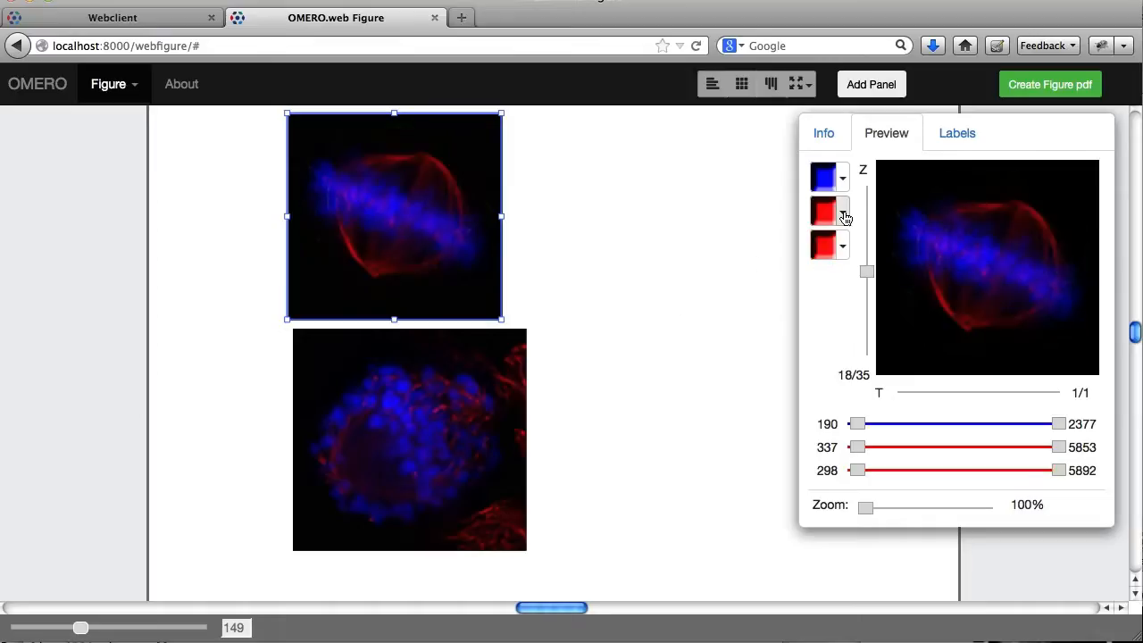
{"action": "left_click", "coordinate": [823, 212]}
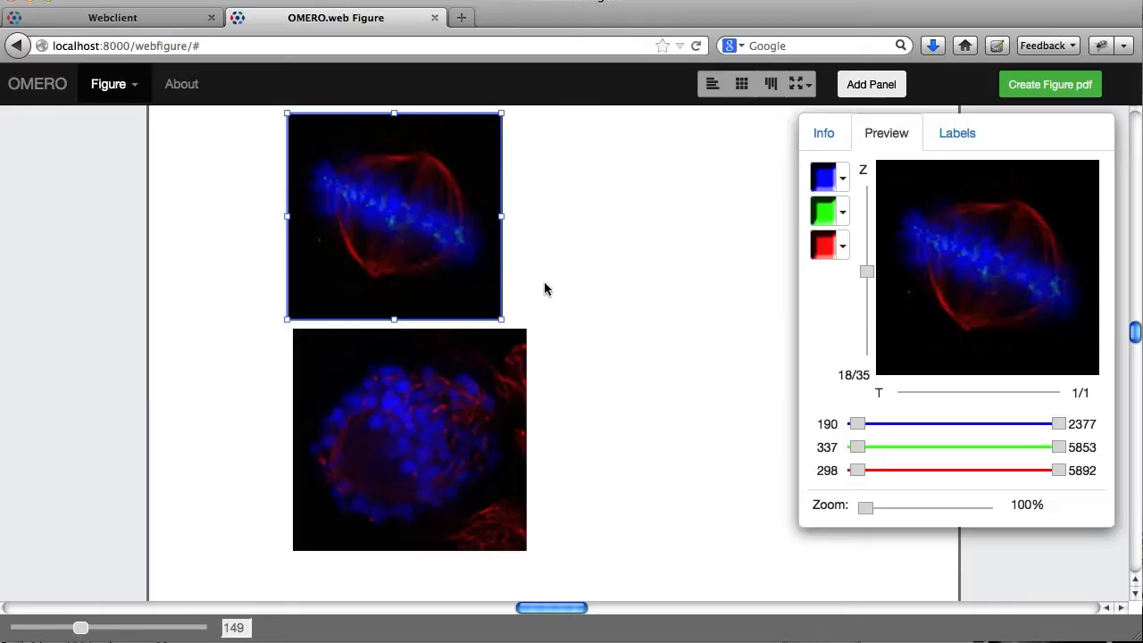
{"action": "mouse_move", "coordinate": [411, 442]}
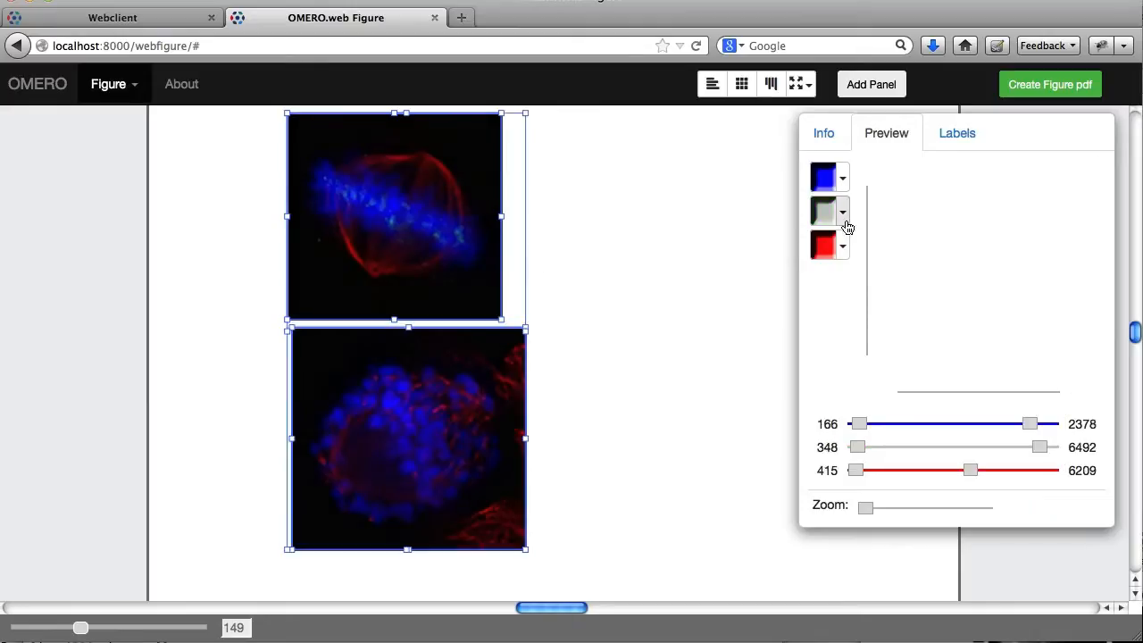
{"action": "left_click", "coordinate": [824, 211]}
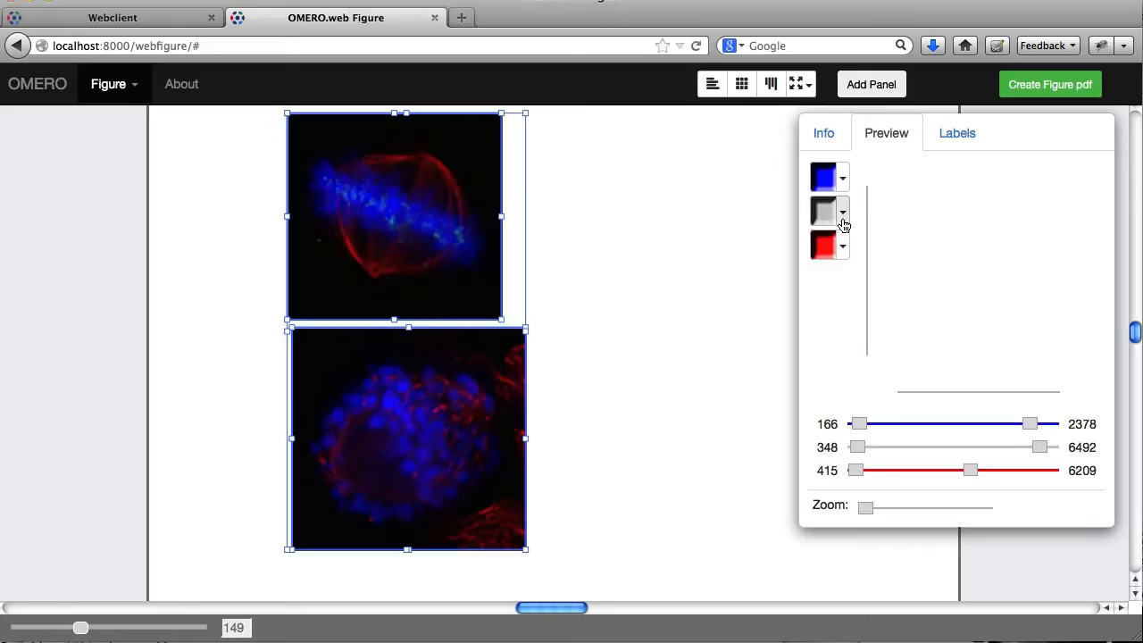
{"action": "left_click", "coordinate": [823, 176]}
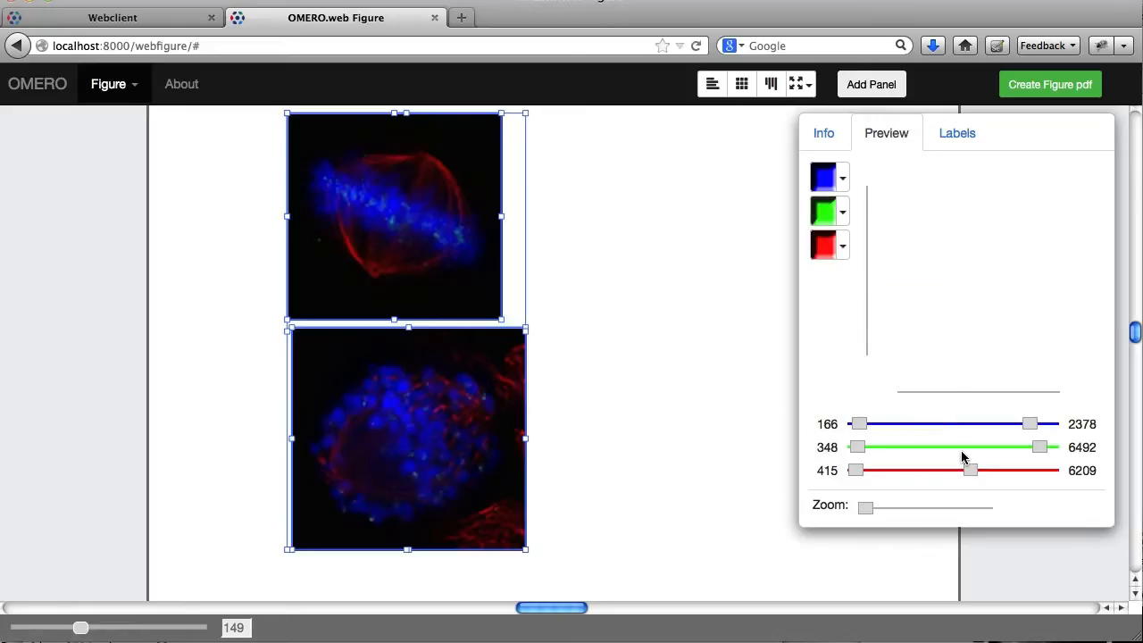
Adjust rendering levels to brighten the green channel (max about 2845) and the red spindle fibres
{"action": "left_click_drag", "start_coordinate": [1038, 447], "coordinate": [971, 446]}
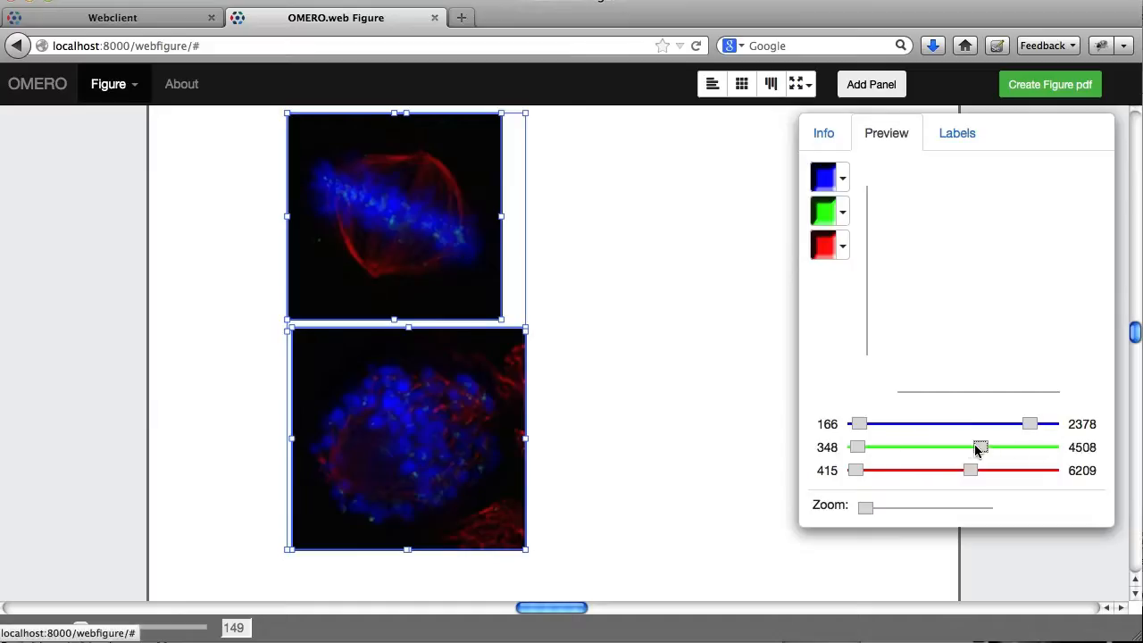
{"action": "left_click_drag", "start_coordinate": [978, 447], "coordinate": [970, 446]}
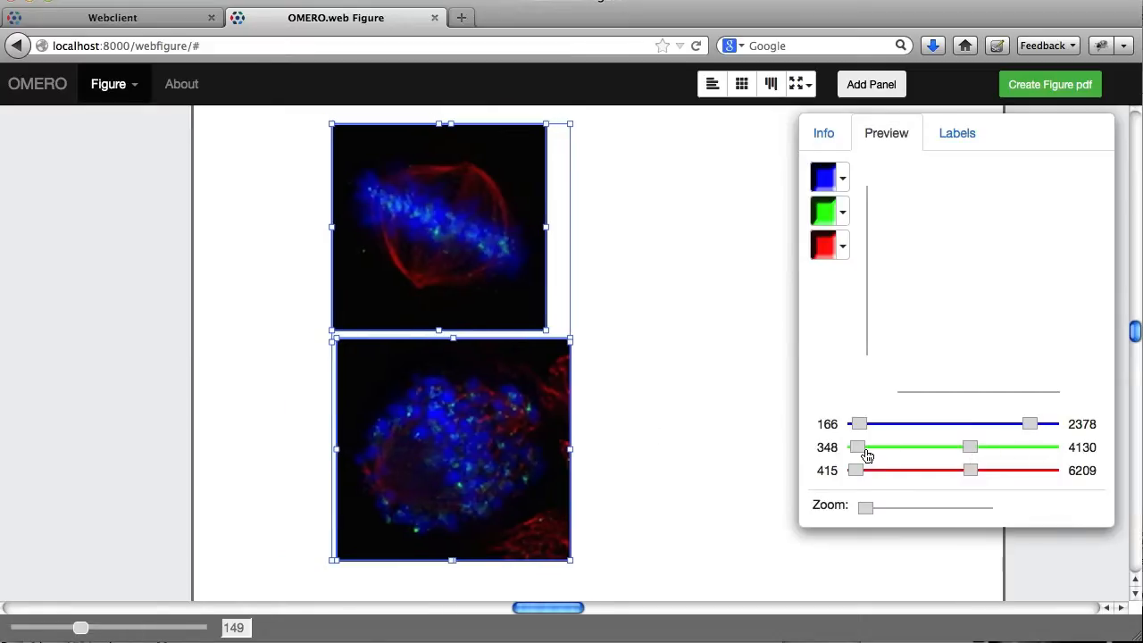
{"action": "left_click_drag", "start_coordinate": [858, 446], "coordinate": [870, 446]}
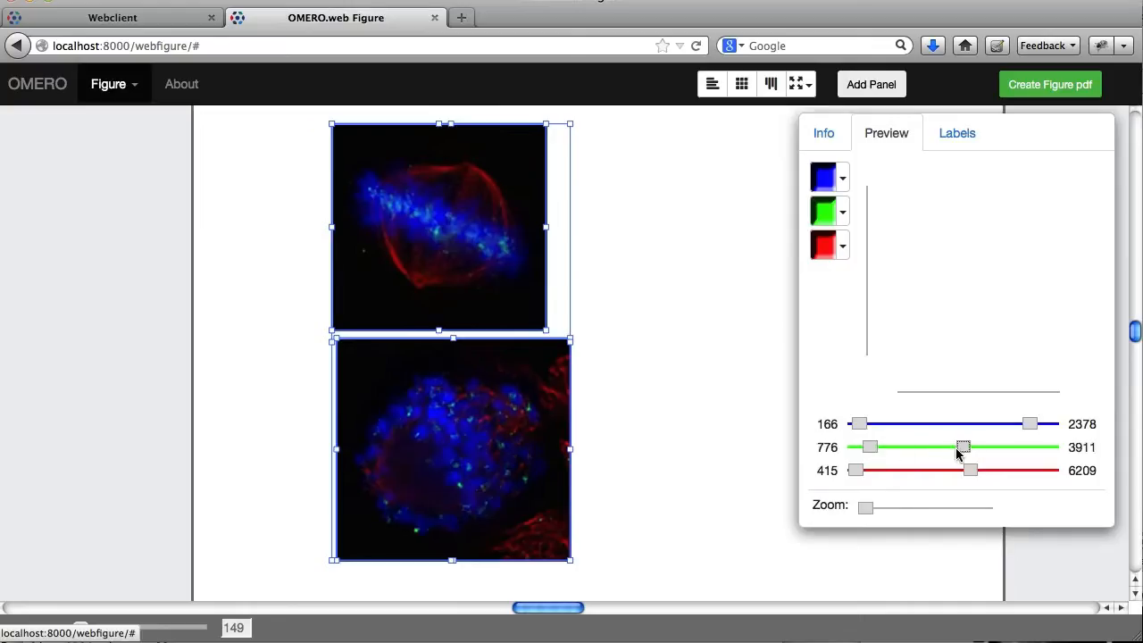
{"action": "left_click_drag", "start_coordinate": [962, 447], "coordinate": [947, 447]}
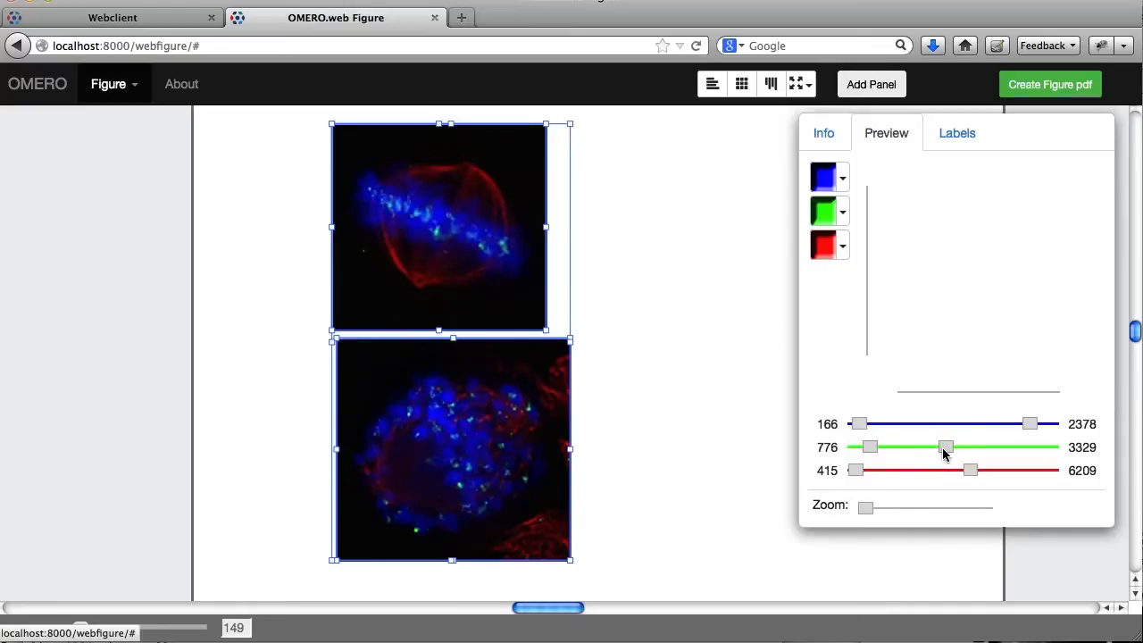
{"action": "left_click_drag", "start_coordinate": [945, 447], "coordinate": [935, 448]}
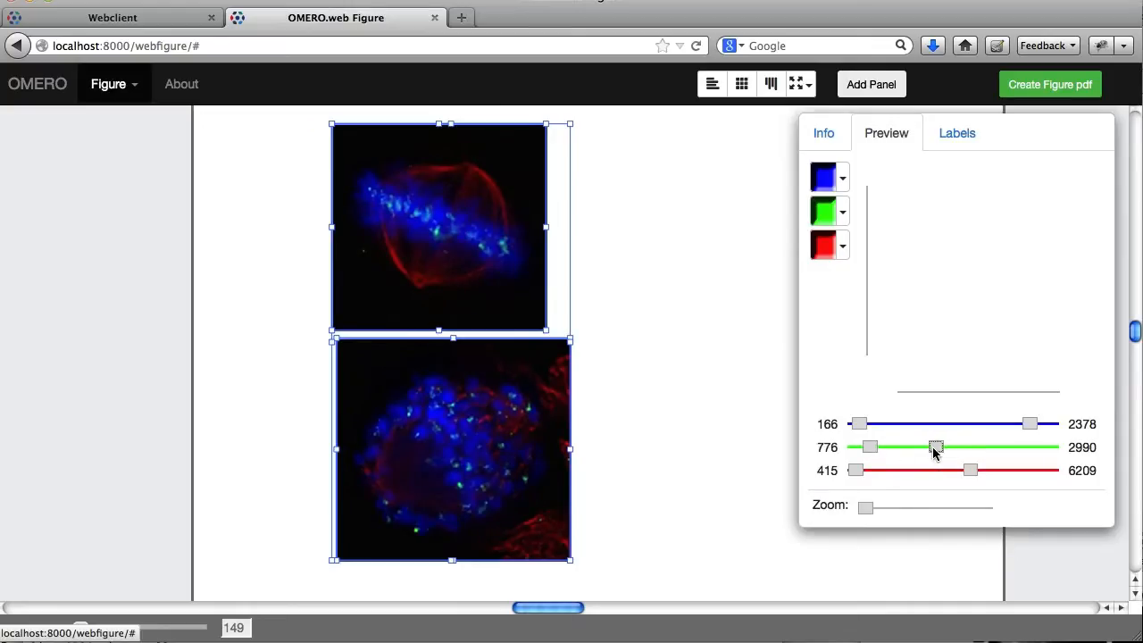
{"action": "left_click_drag", "start_coordinate": [936, 447], "coordinate": [931, 448]}
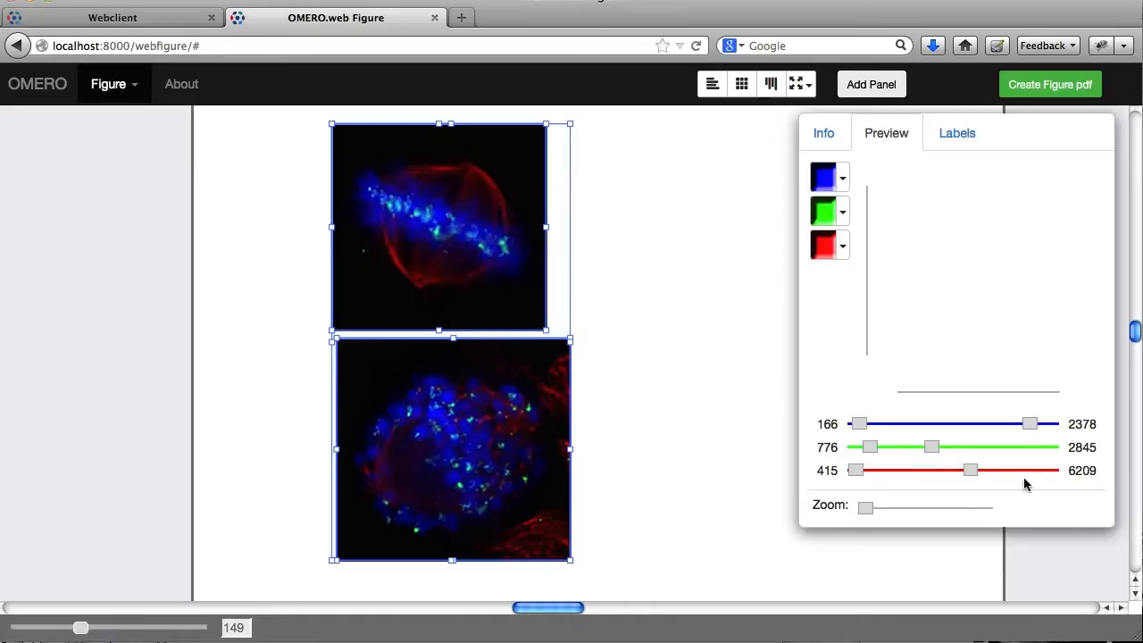
{"action": "left_click_drag", "start_coordinate": [970, 471], "coordinate": [914, 470]}
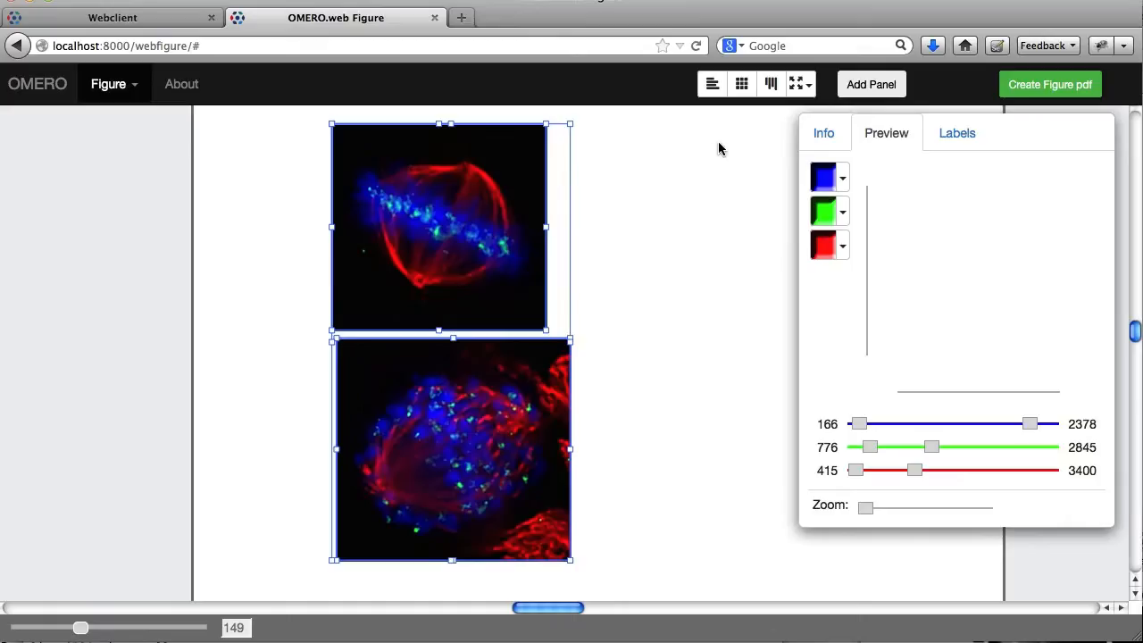
{"action": "mouse_move", "coordinate": [474, 254]}
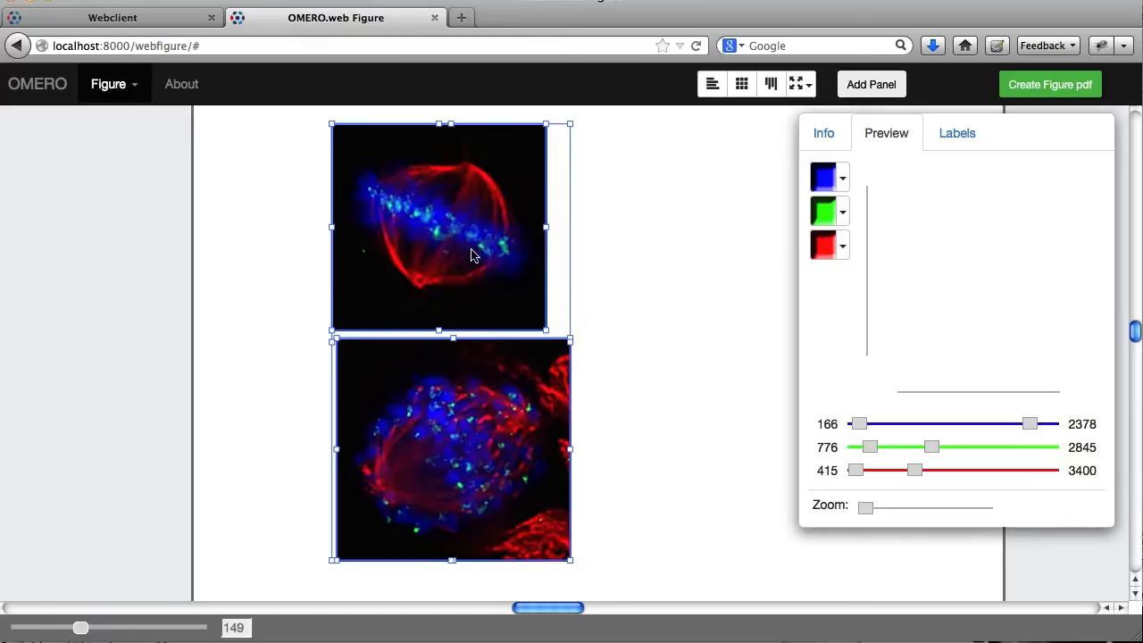
Match both panels' width and height, then deselect them
{"action": "left_click", "coordinate": [796, 84]}
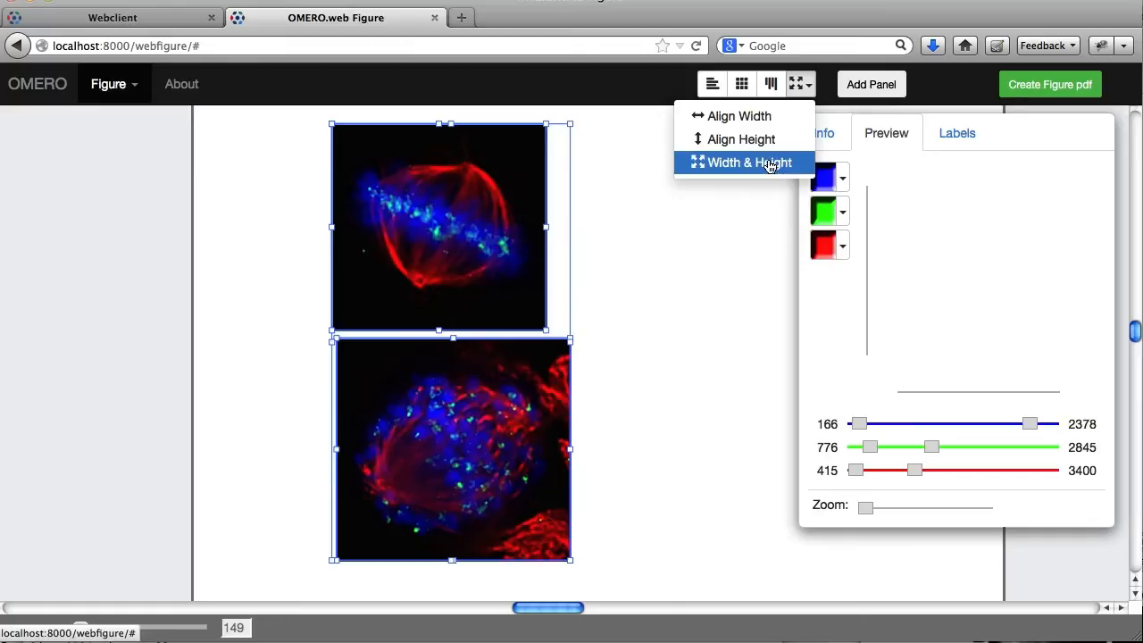
{"action": "left_click", "coordinate": [748, 163]}
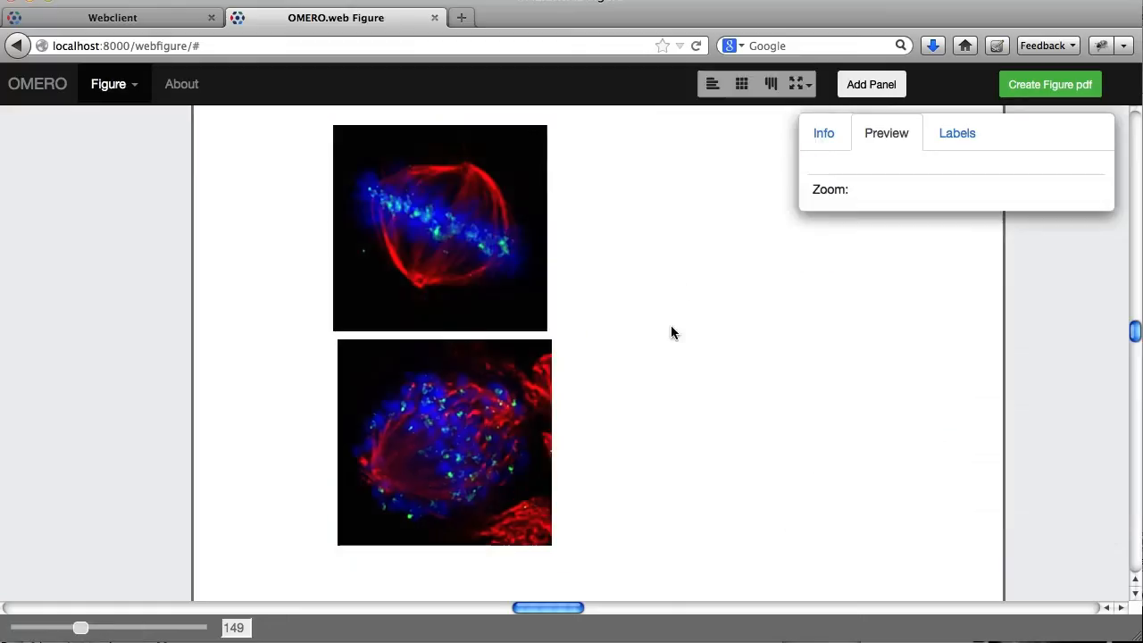
{"action": "left_click", "coordinate": [444, 442]}
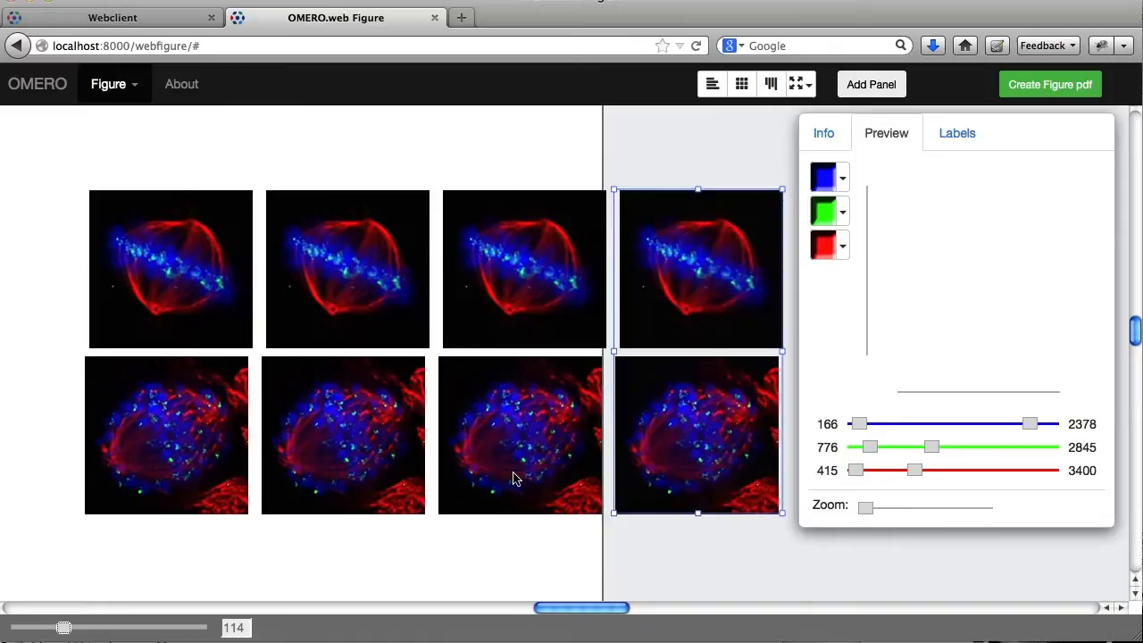
{"action": "mouse_move", "coordinate": [404, 383]}
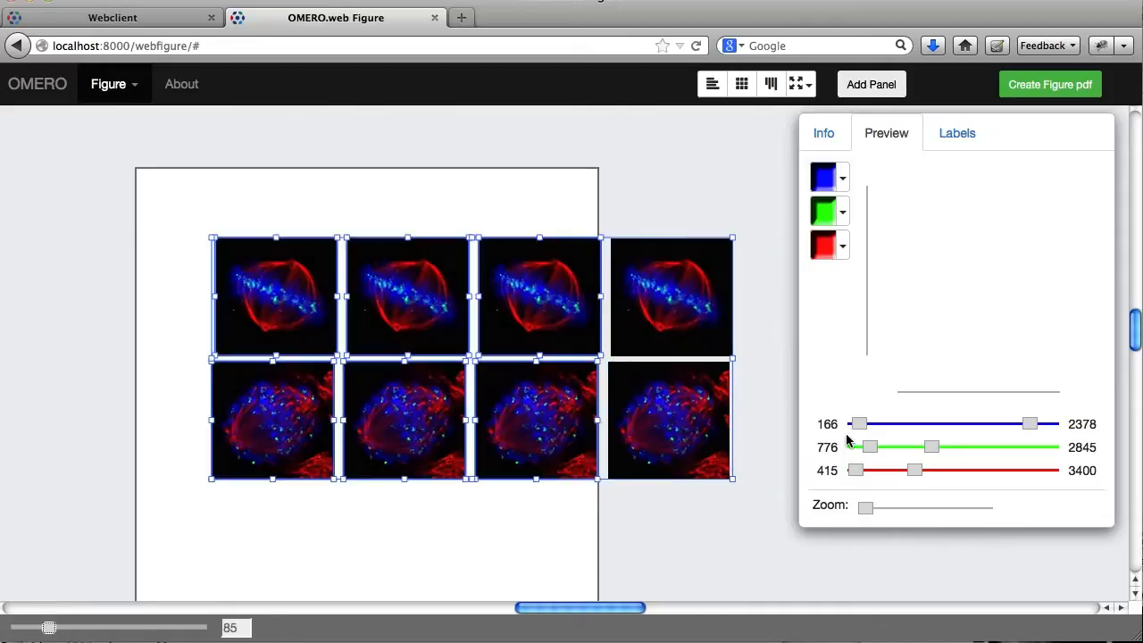
Shift and shrink the panels, zoom in, and align them into a two-row, four-column grid
{"action": "left_click_drag", "start_coordinate": [732, 479], "coordinate": [661, 479]}
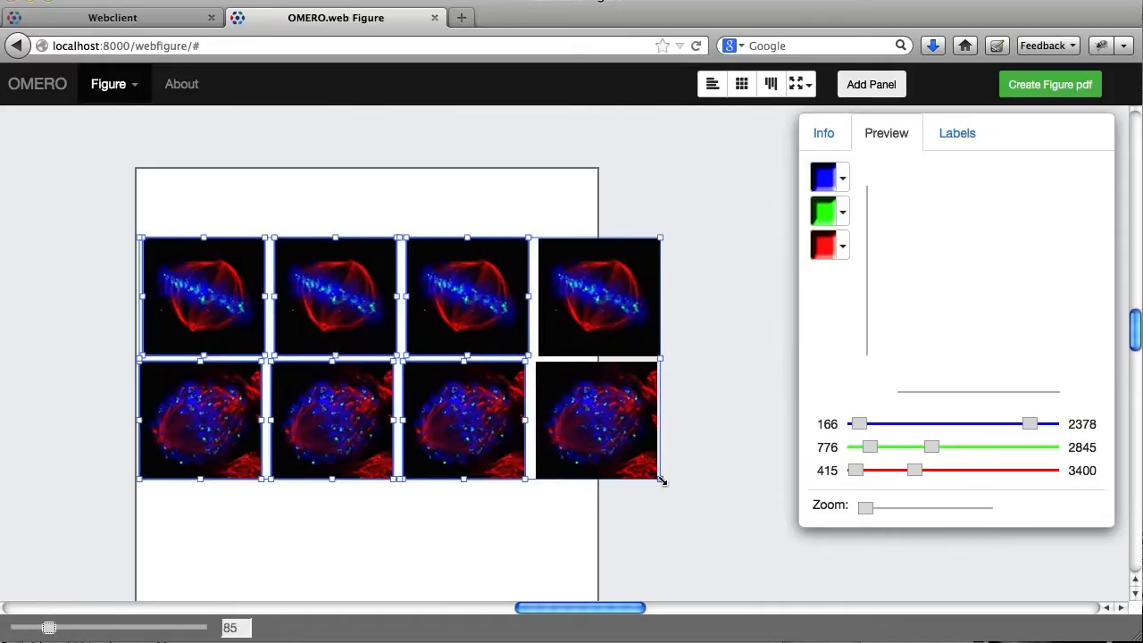
{"action": "left_click_drag", "start_coordinate": [661, 480], "coordinate": [518, 411]}
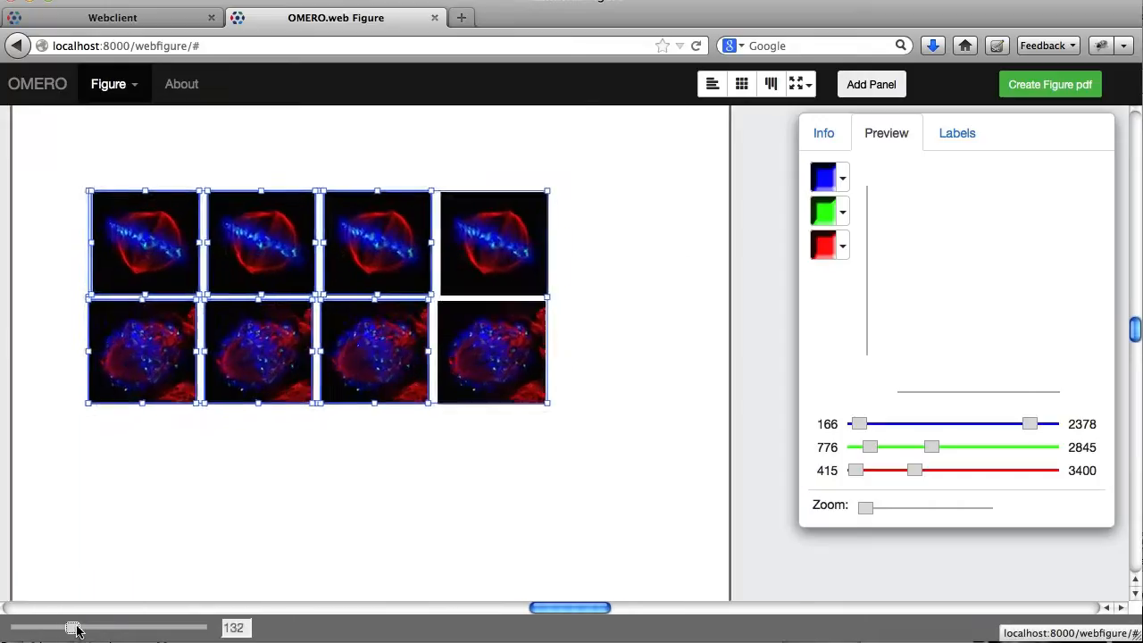
{"action": "left_click_drag", "start_coordinate": [73, 628], "coordinate": [100, 627]}
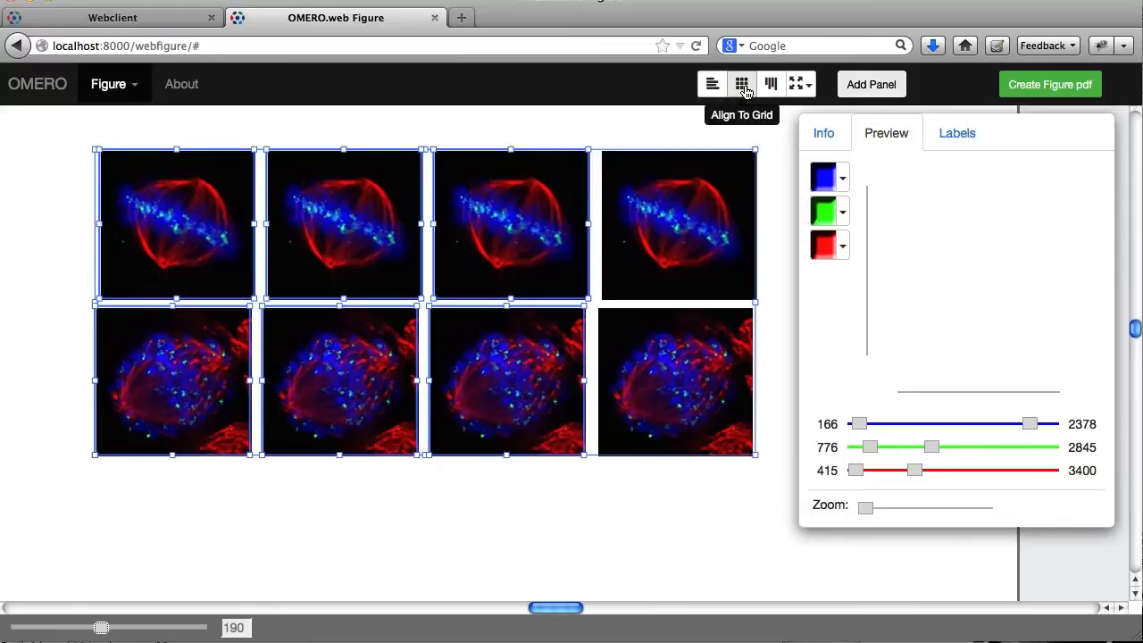
{"action": "left_click", "coordinate": [741, 84]}
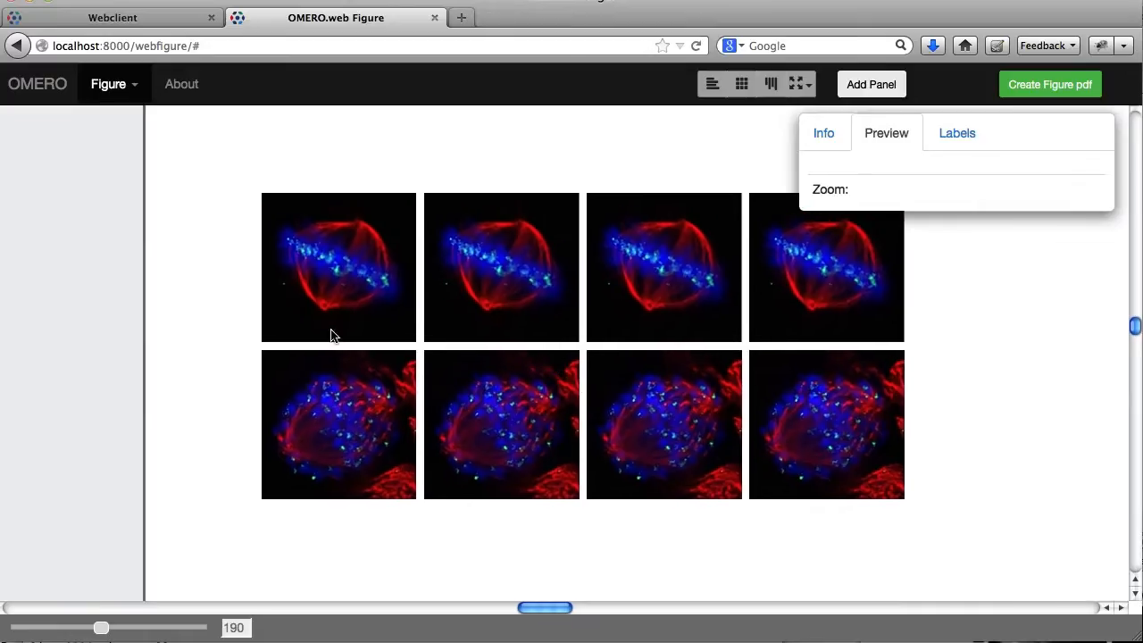
Make the DNA, spot and spindle channels white in the first three panel columns
{"action": "left_click", "coordinate": [338, 267]}
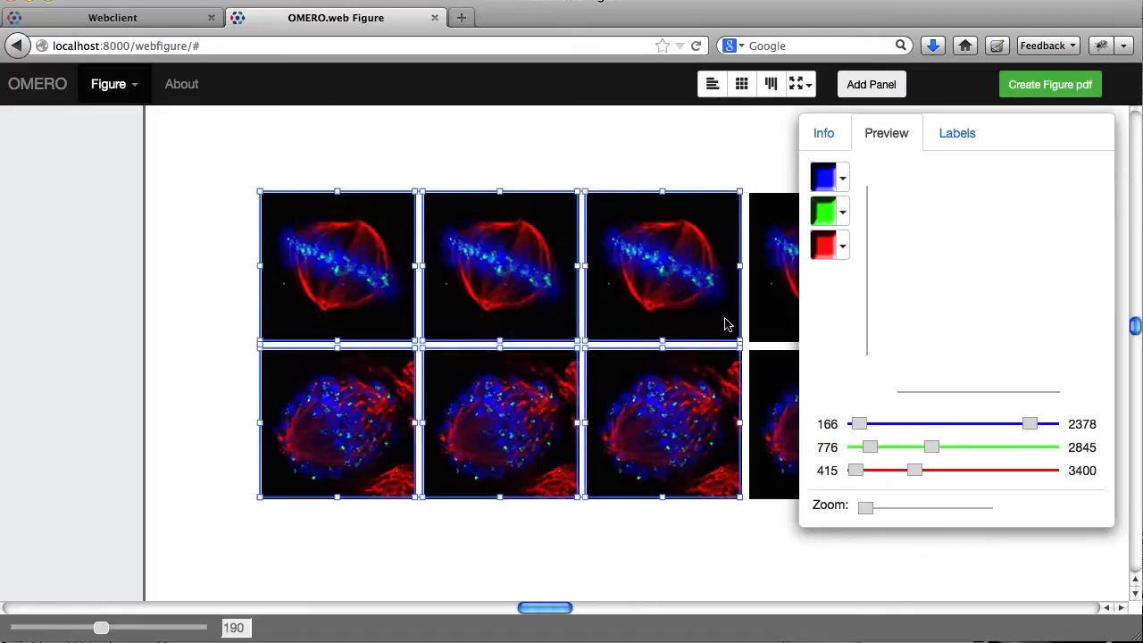
{"action": "left_click", "coordinate": [828, 175]}
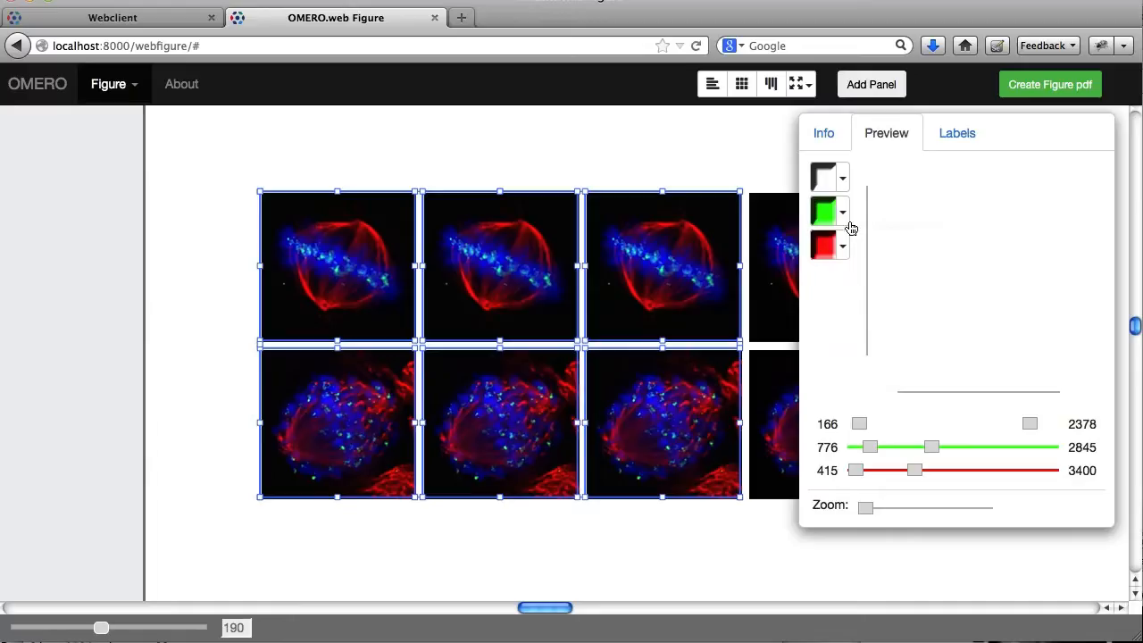
{"action": "left_click", "coordinate": [822, 211]}
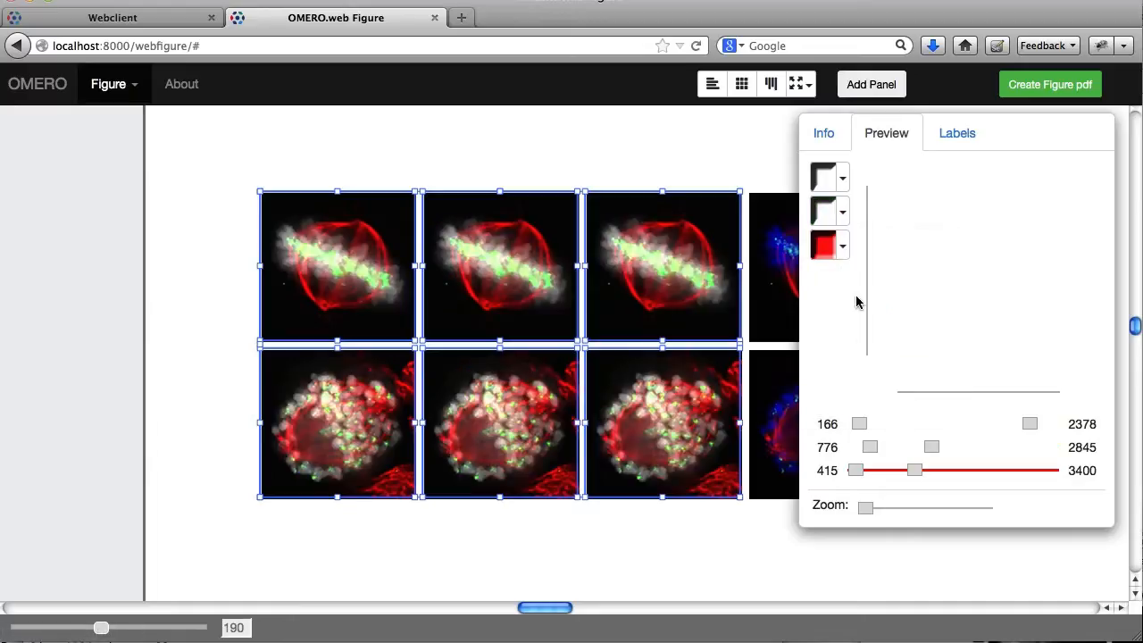
{"action": "left_click", "coordinate": [821, 246]}
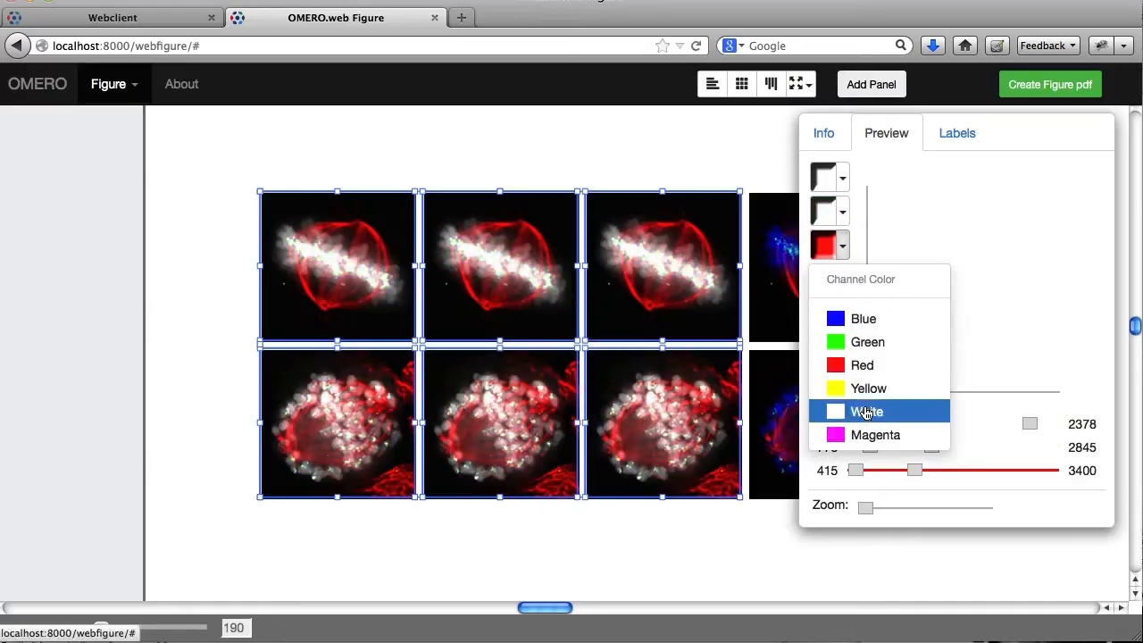
{"action": "left_click", "coordinate": [866, 411]}
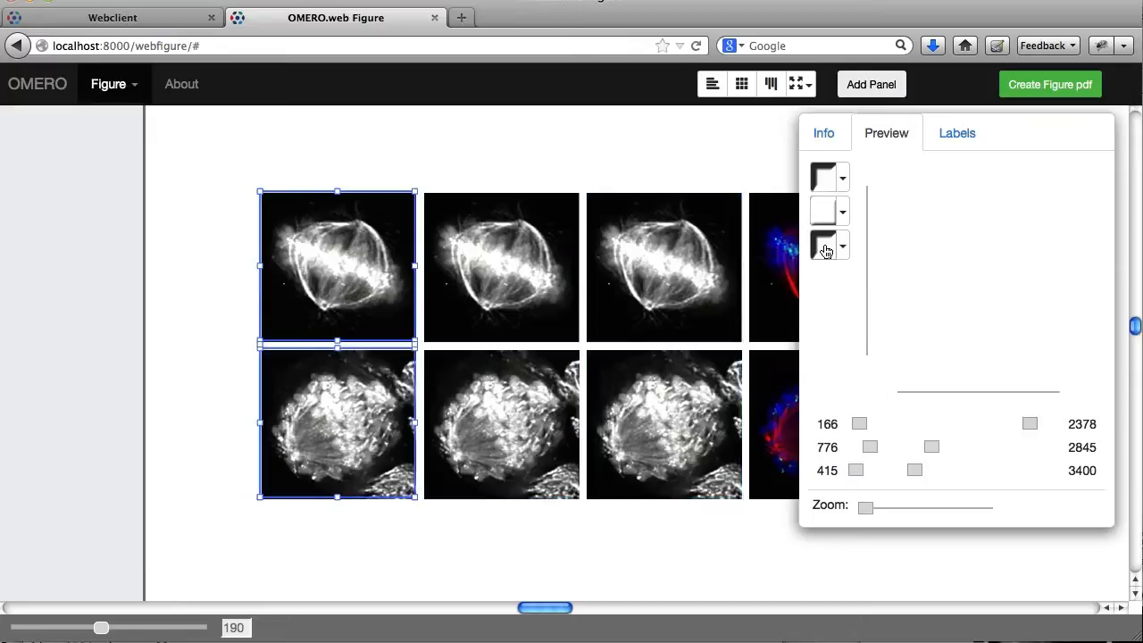
Turn off channels so each column shows one channel, starting with DNA in column one
{"action": "left_click", "coordinate": [823, 246]}
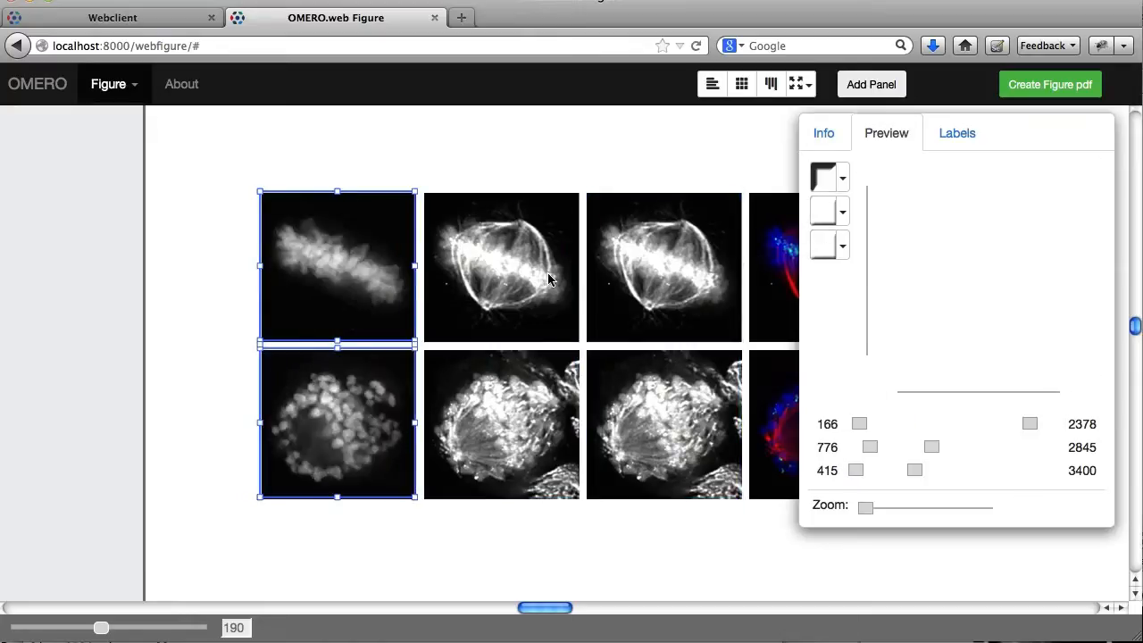
{"action": "left_click", "coordinate": [501, 266]}
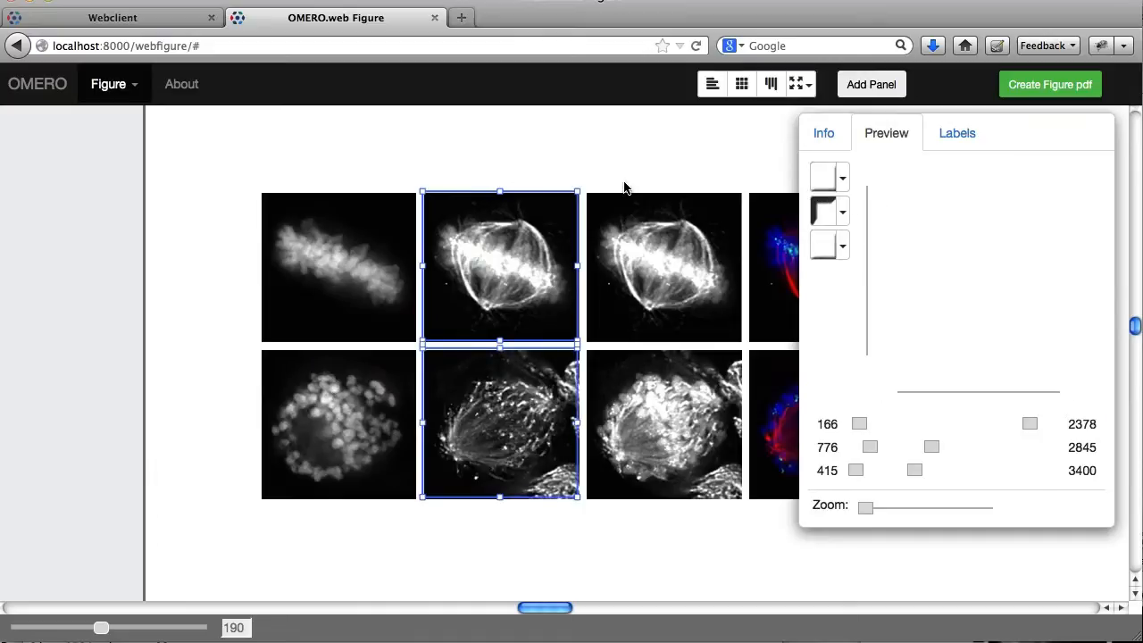
{"action": "left_click", "coordinate": [664, 424]}
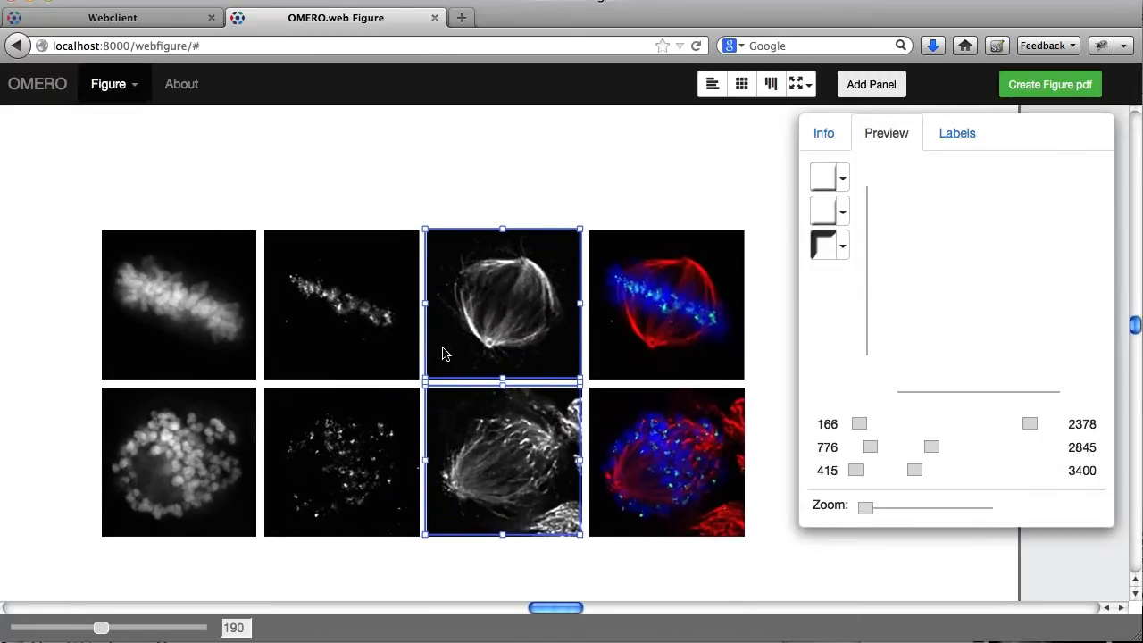
{"action": "left_click", "coordinate": [178, 284]}
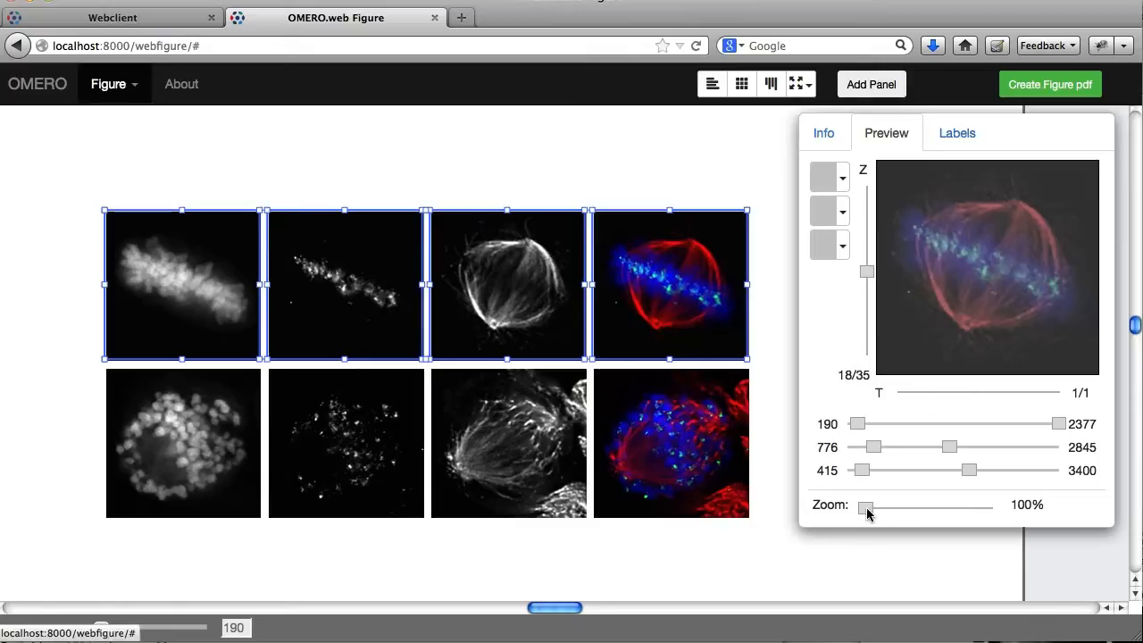
{"action": "left_click_drag", "start_coordinate": [863, 507], "coordinate": [883, 507]}
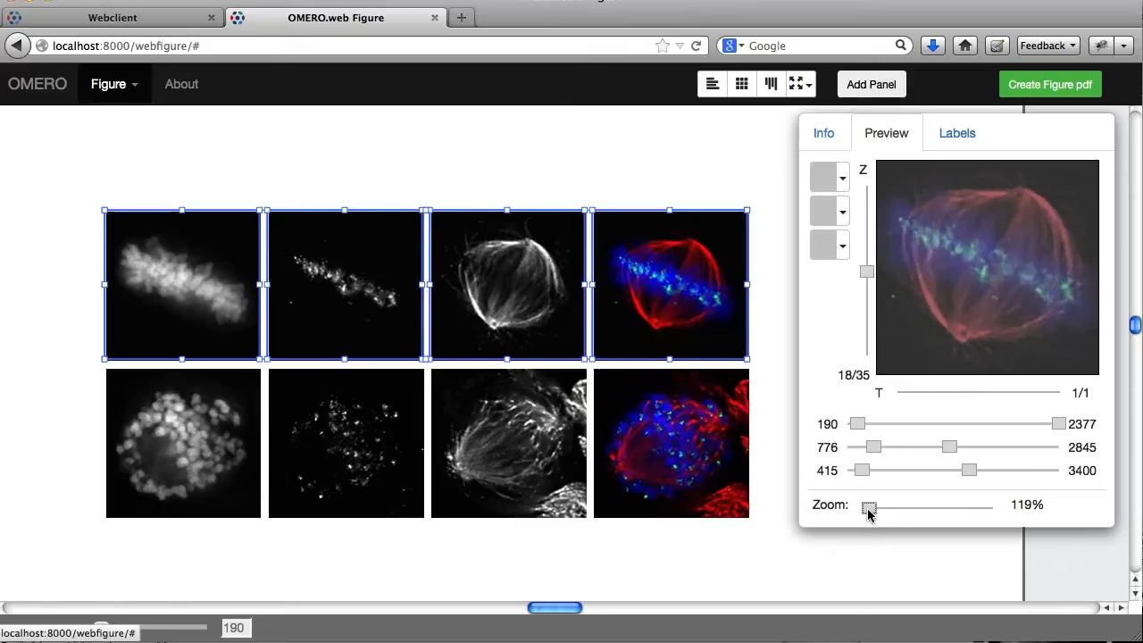
{"action": "left_click_drag", "start_coordinate": [867, 506], "coordinate": [893, 506]}
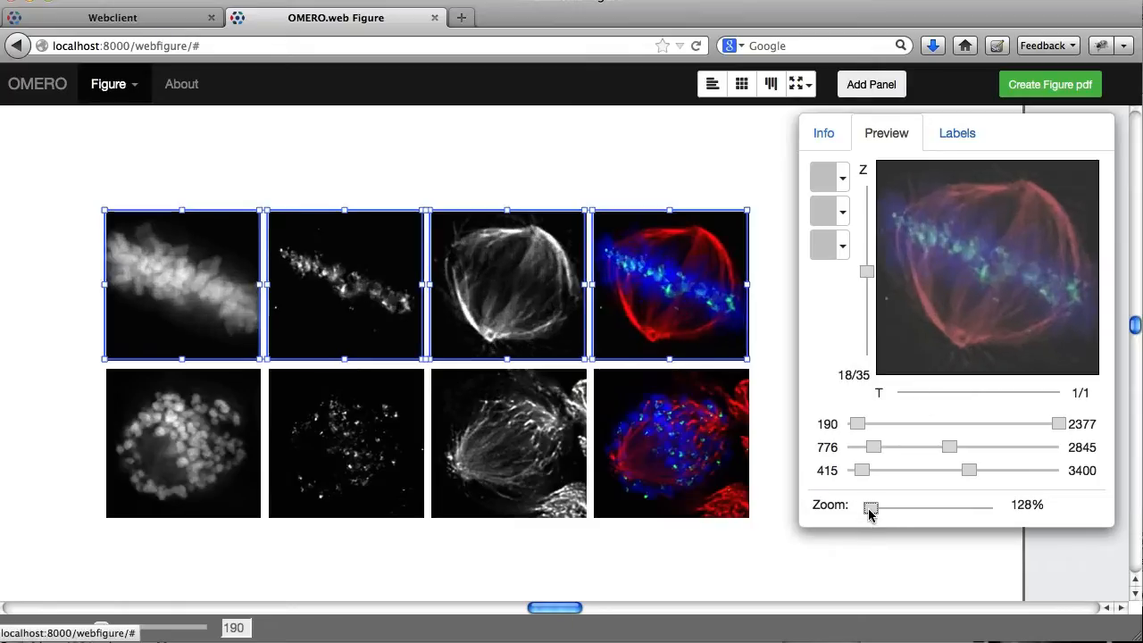
{"action": "left_click_drag", "start_coordinate": [870, 508], "coordinate": [866, 507]}
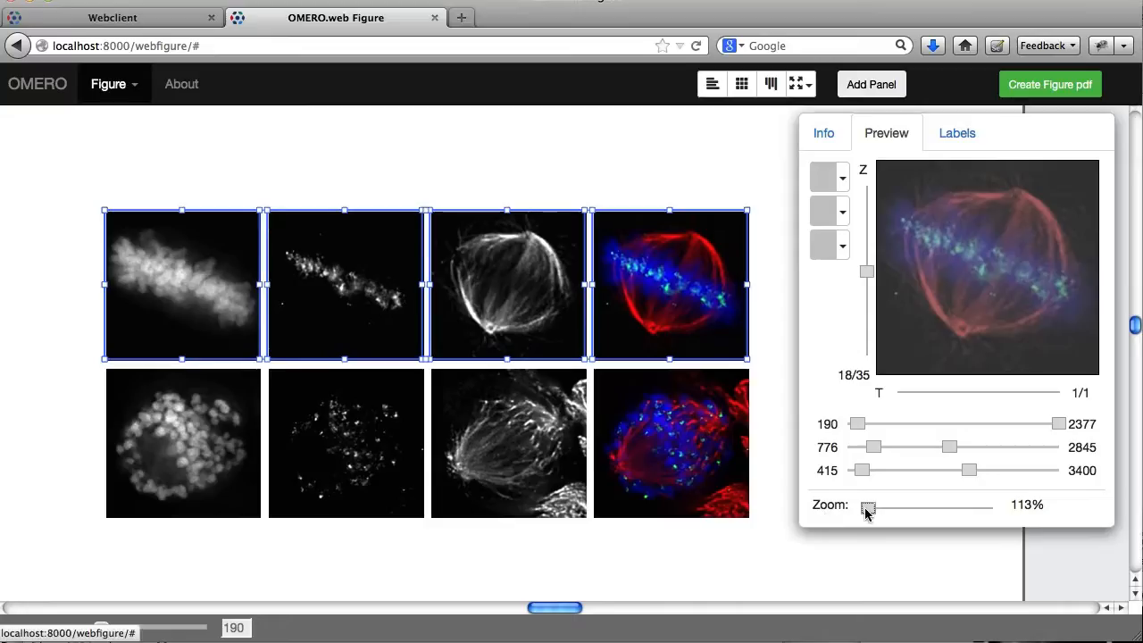
{"action": "left_click_drag", "start_coordinate": [868, 507], "coordinate": [864, 507]}
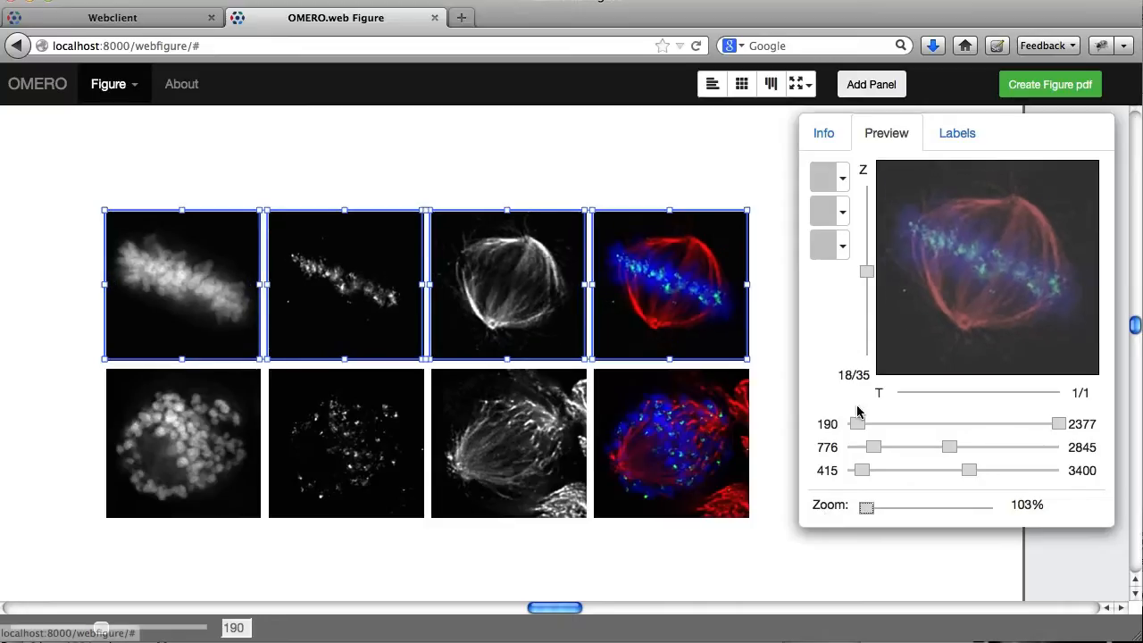
{"action": "left_click", "coordinate": [956, 132]}
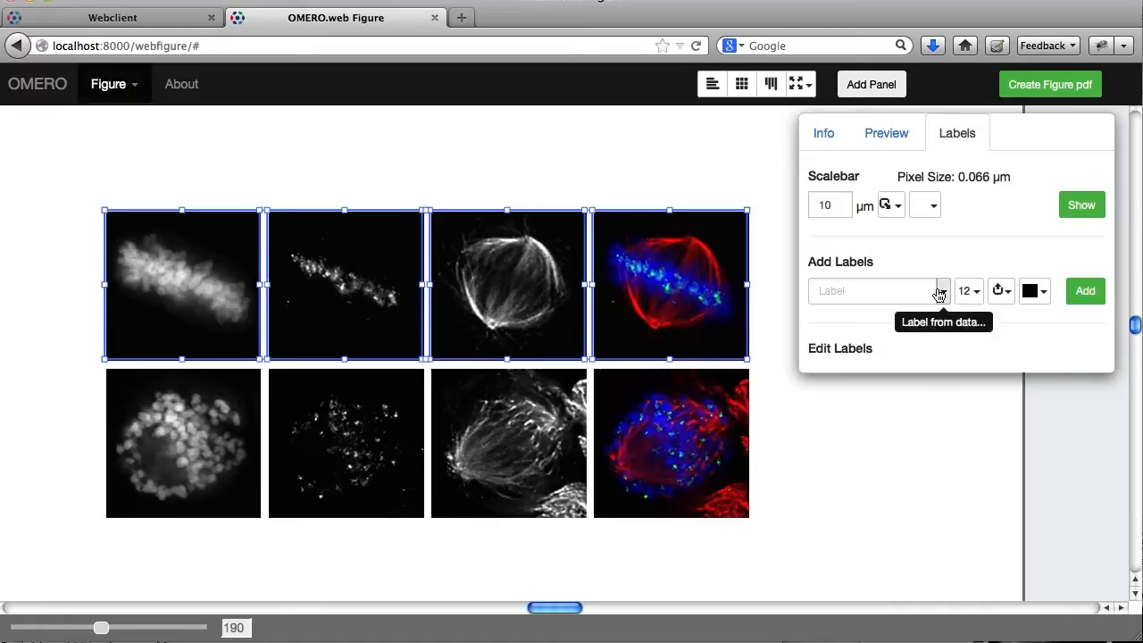
Add coloured channel-name labels from the image data above the top-row panels
{"action": "left_click", "coordinate": [870, 290]}
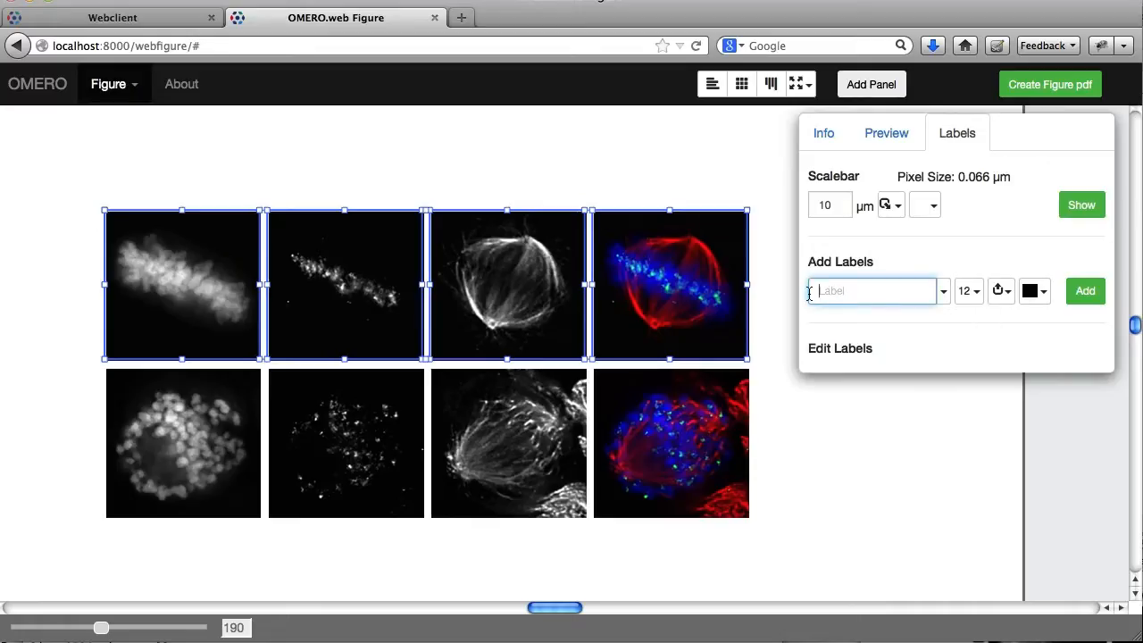
{"action": "mouse_move", "coordinate": [943, 290]}
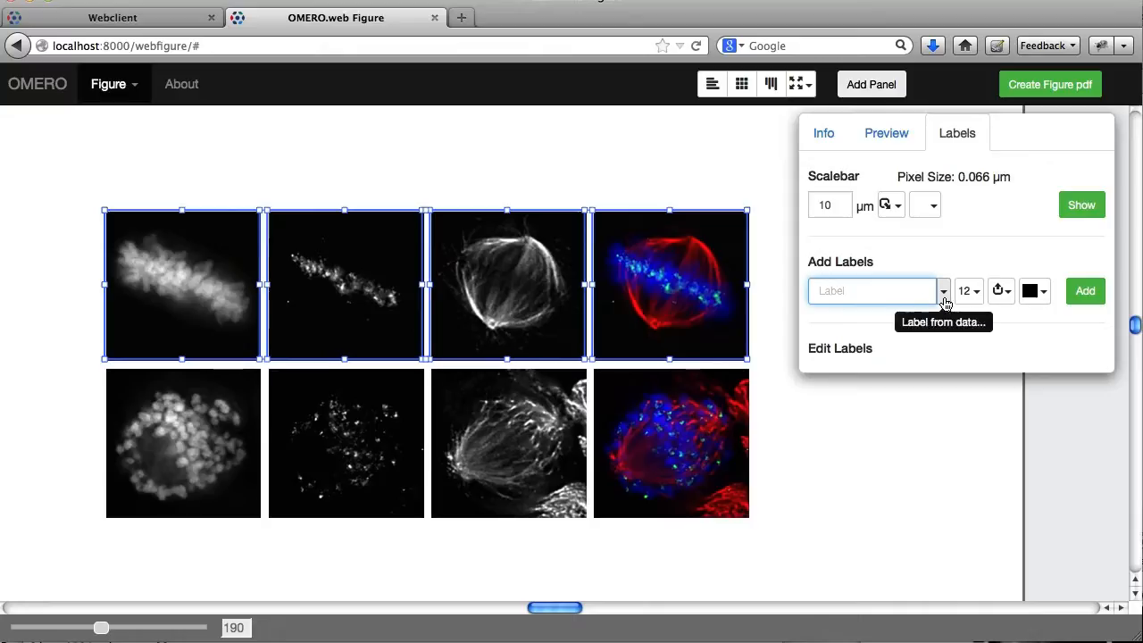
{"action": "left_click", "coordinate": [943, 290]}
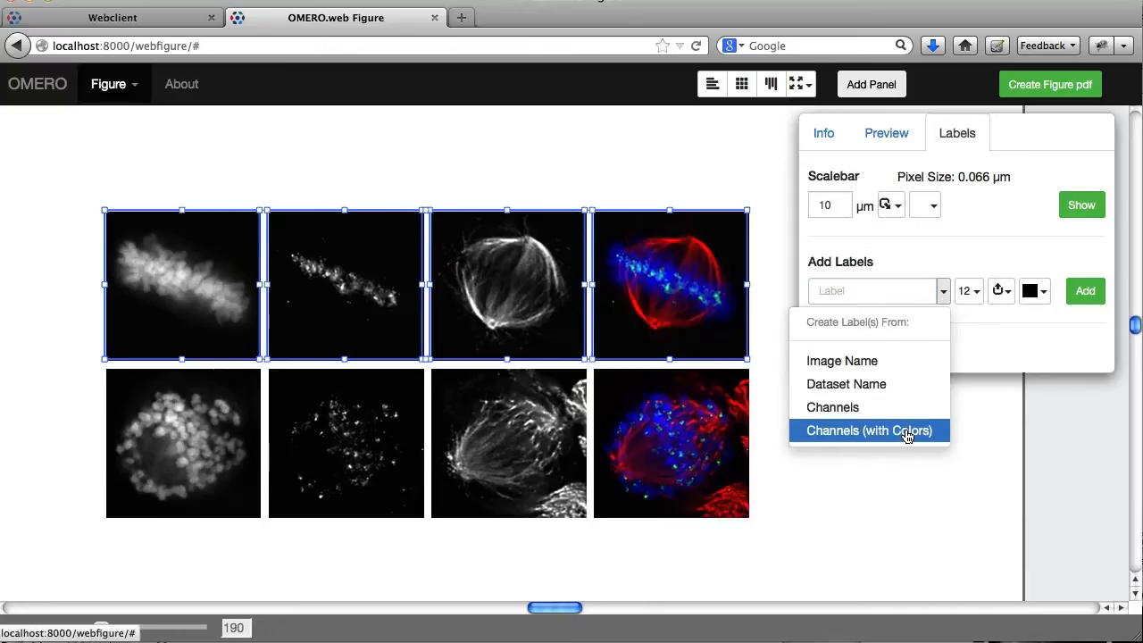
{"action": "left_click", "coordinate": [868, 430]}
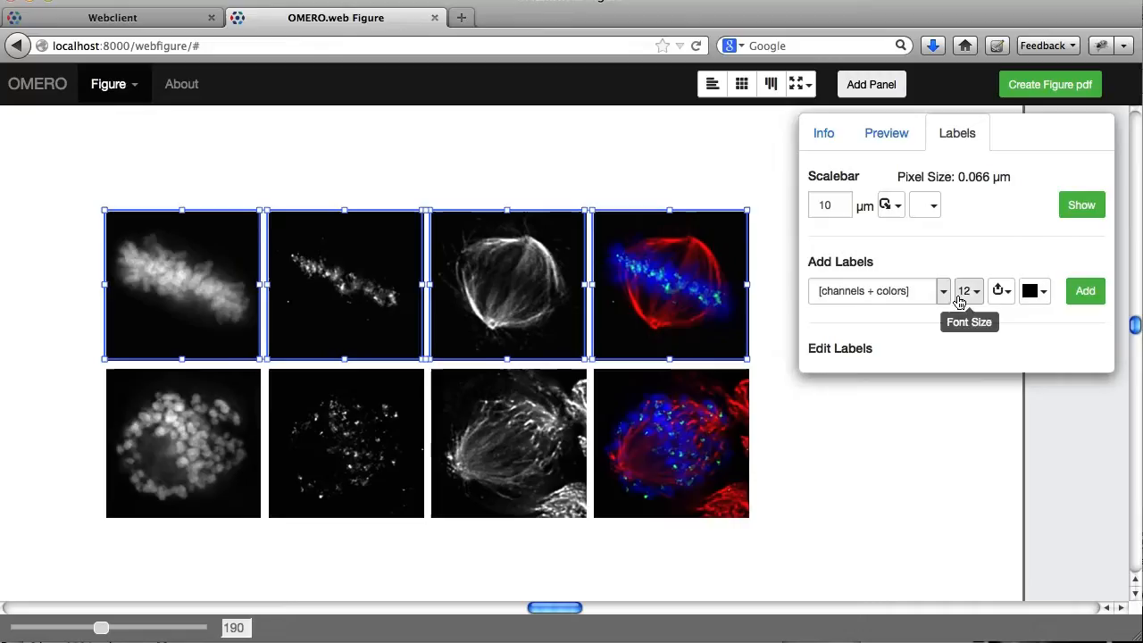
{"action": "left_click", "coordinate": [1001, 291]}
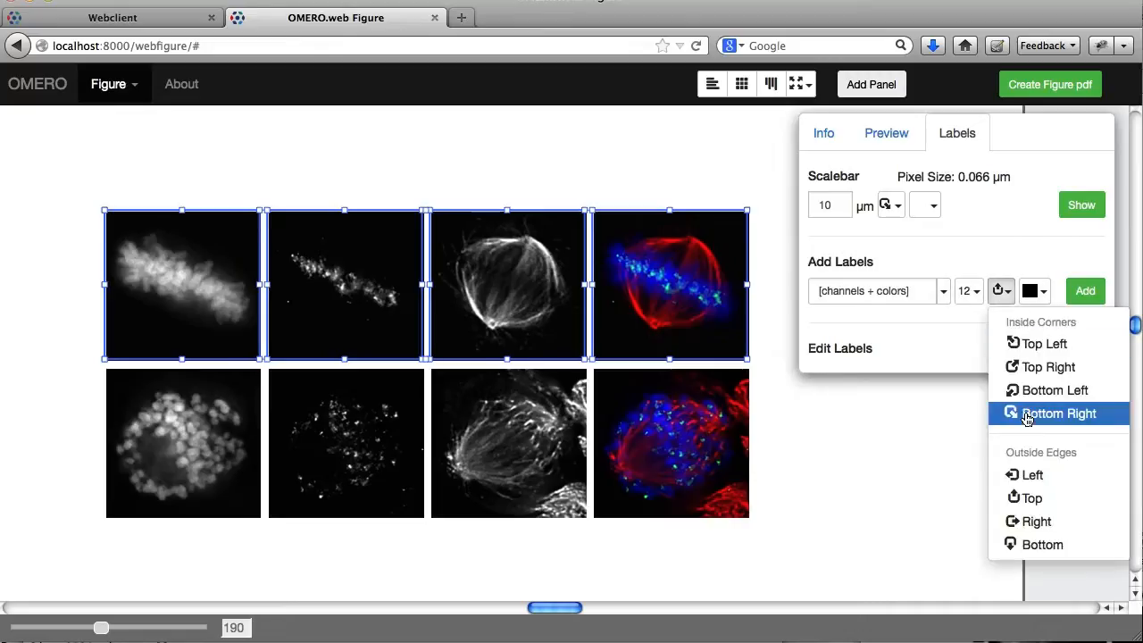
{"action": "mouse_move", "coordinate": [1048, 367]}
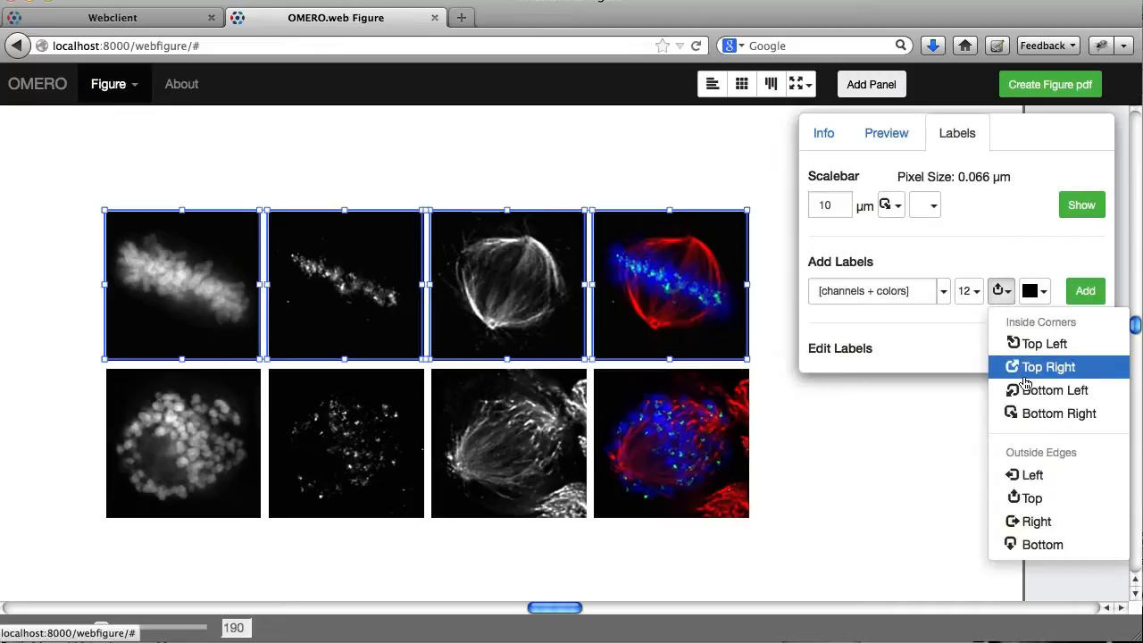
{"action": "mouse_move", "coordinate": [1042, 544]}
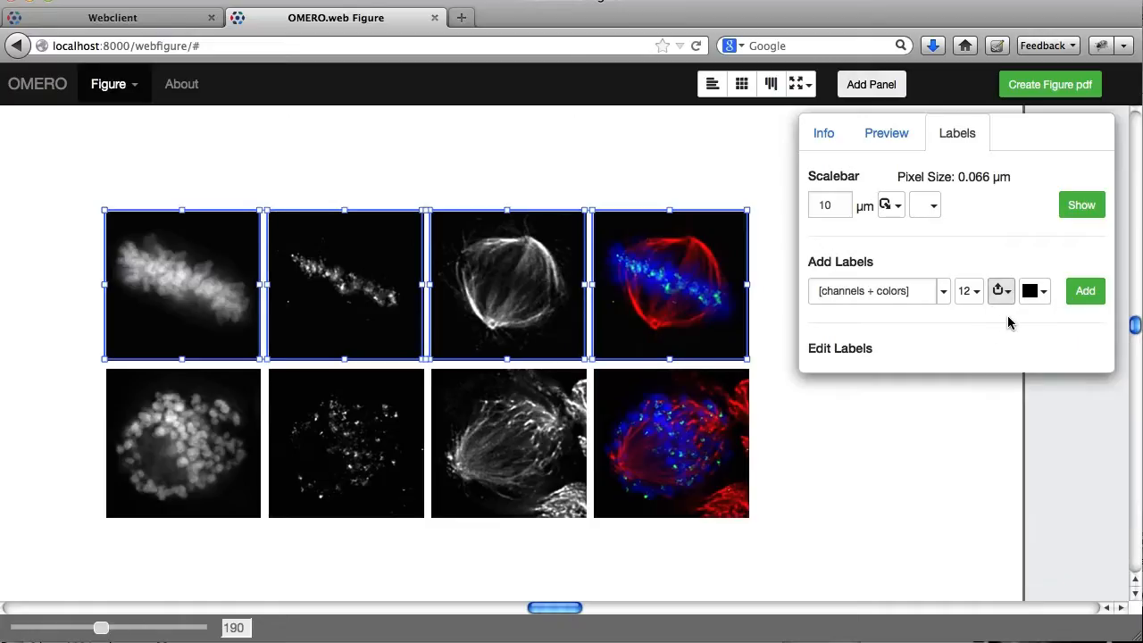
{"action": "mouse_move", "coordinate": [969, 290]}
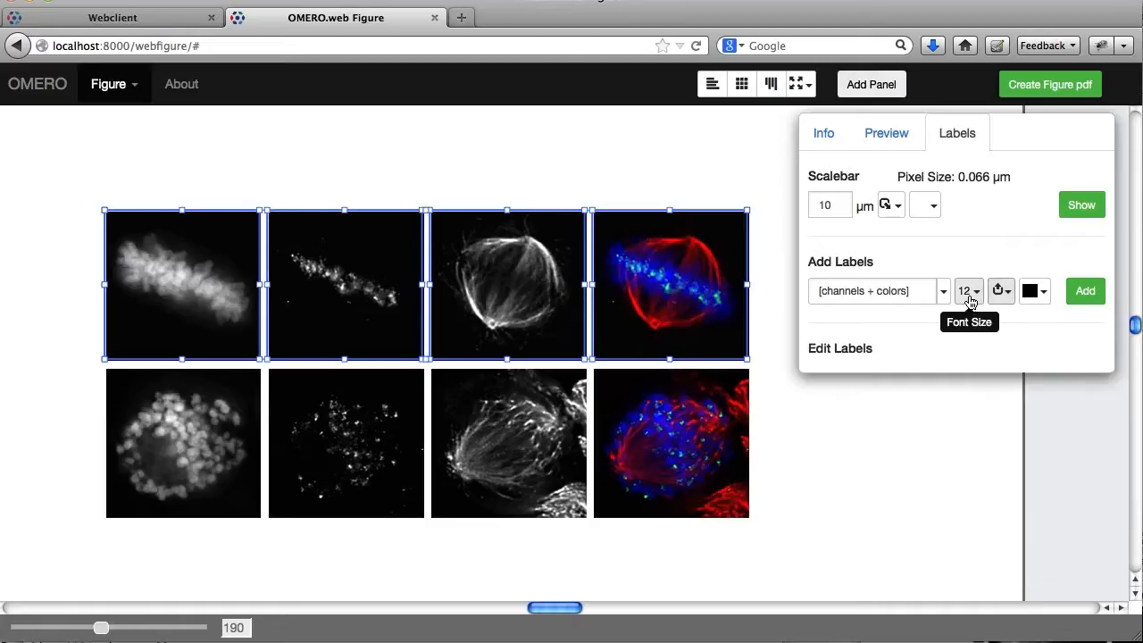
{"action": "left_click", "coordinate": [1084, 290]}
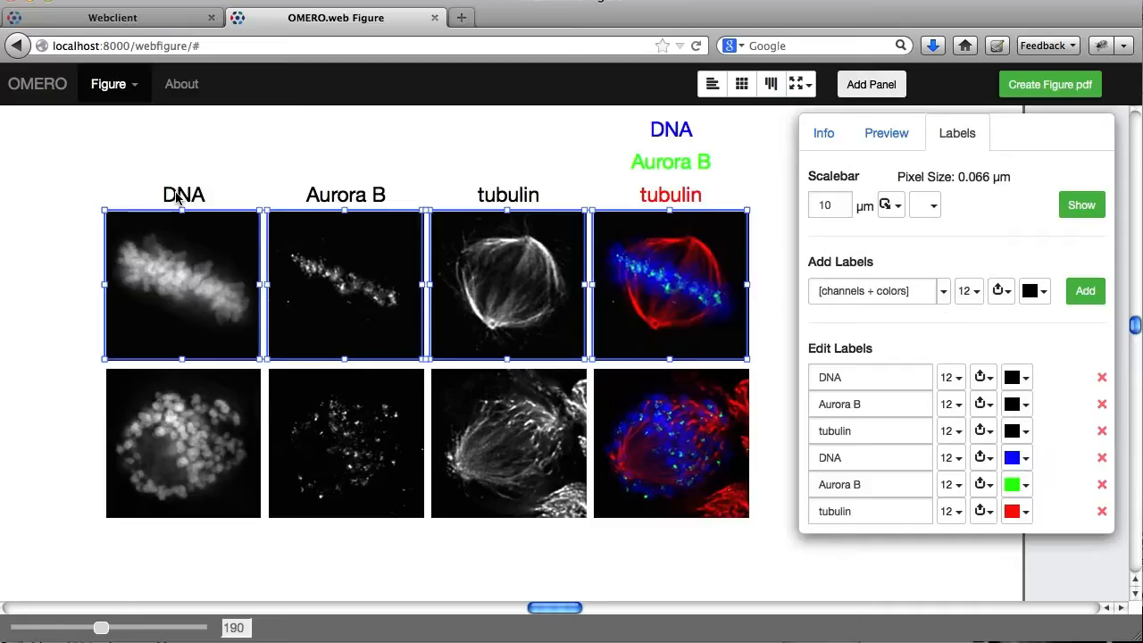
{"action": "mouse_move", "coordinate": [214, 242]}
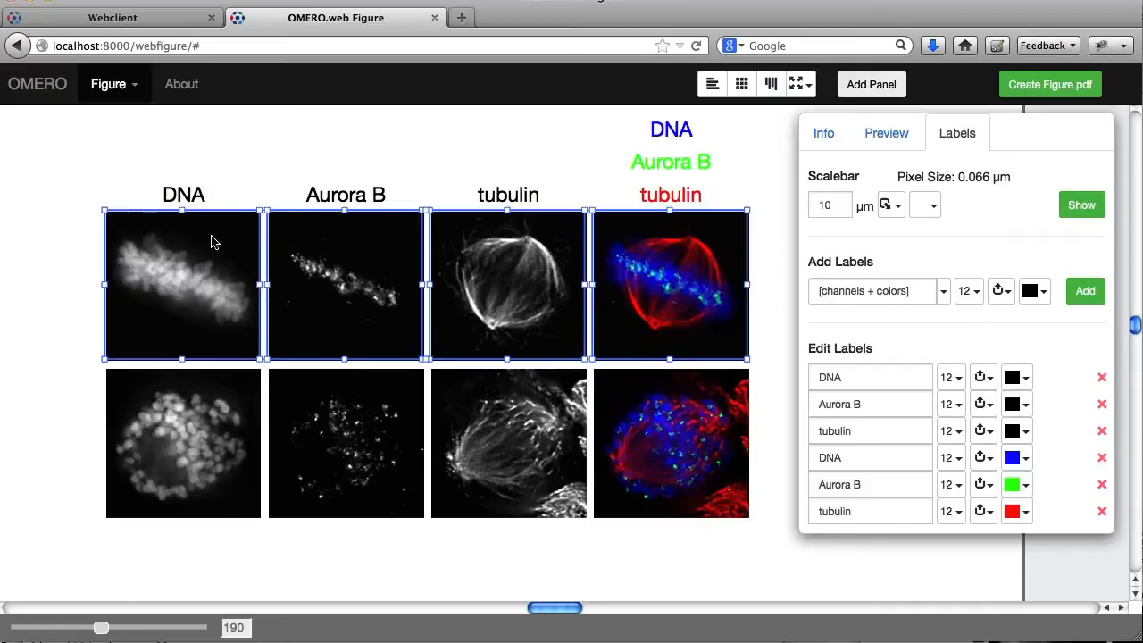
{"action": "mouse_move", "coordinate": [493, 220]}
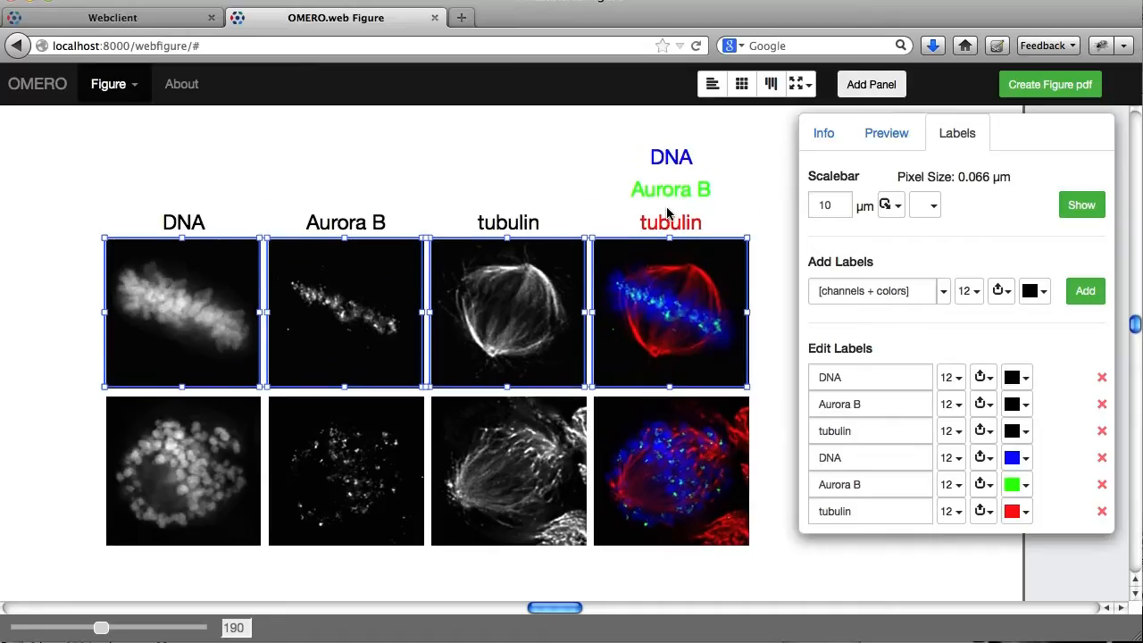
{"action": "mouse_move", "coordinate": [678, 192]}
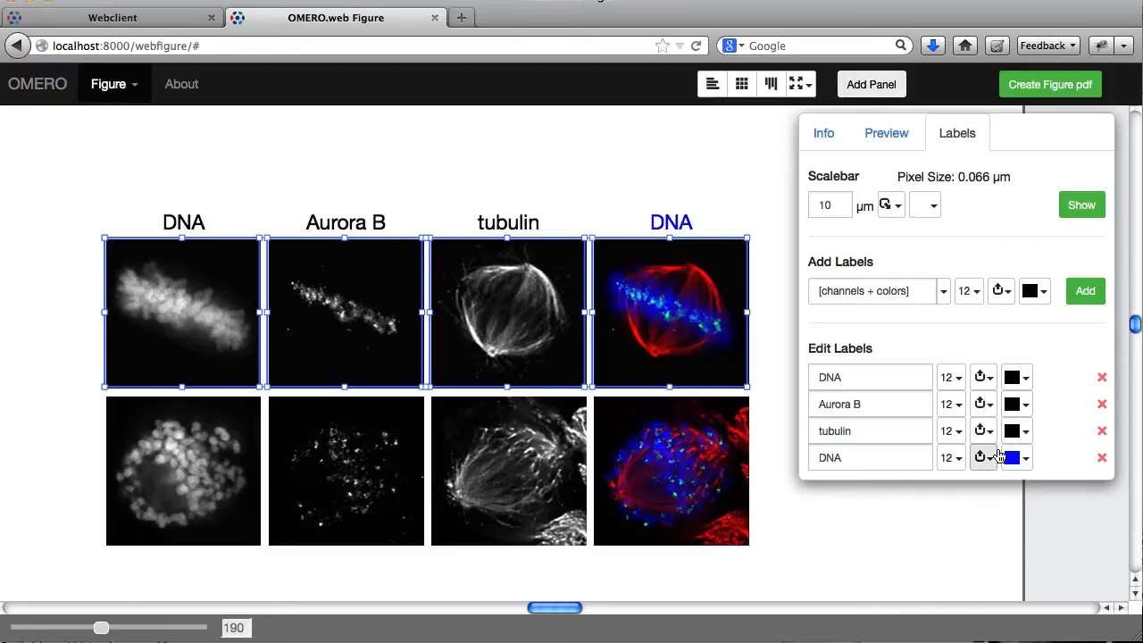
Rename the colour panel's heading to 'merged' and make it black
{"action": "type", "text": "mer"}
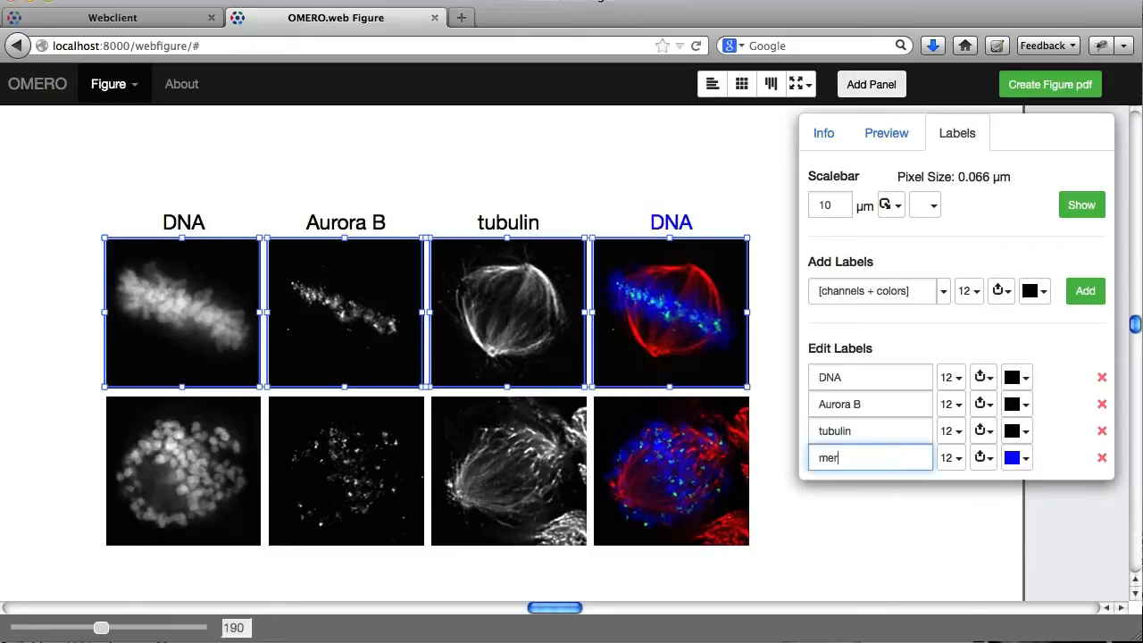
{"action": "left_click", "coordinate": [1014, 458]}
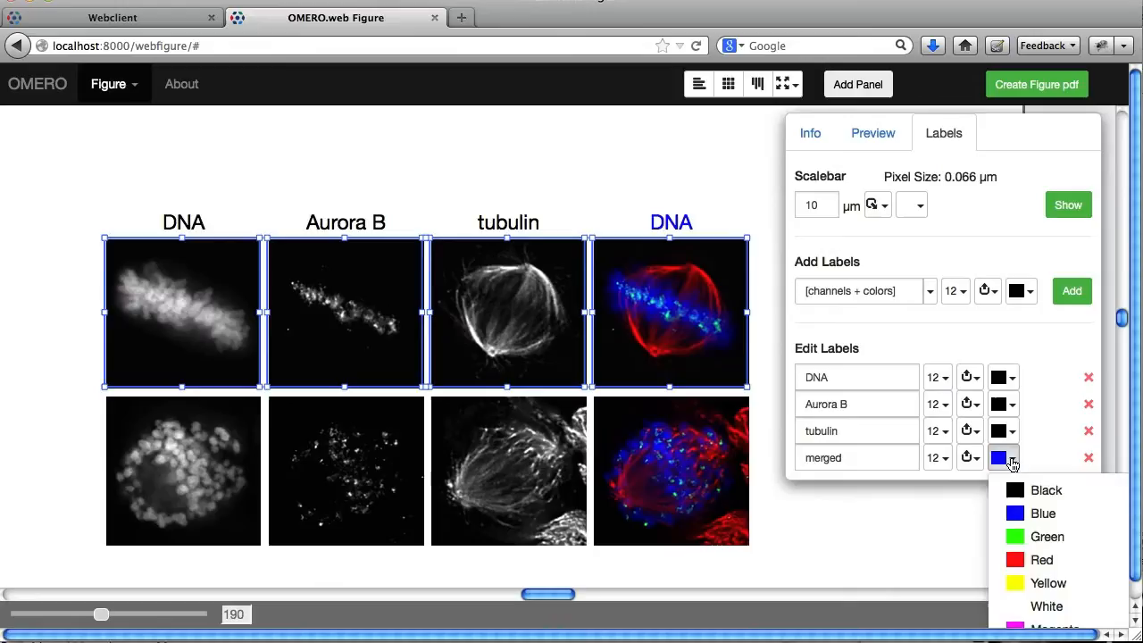
{"action": "left_click", "coordinate": [1045, 489]}
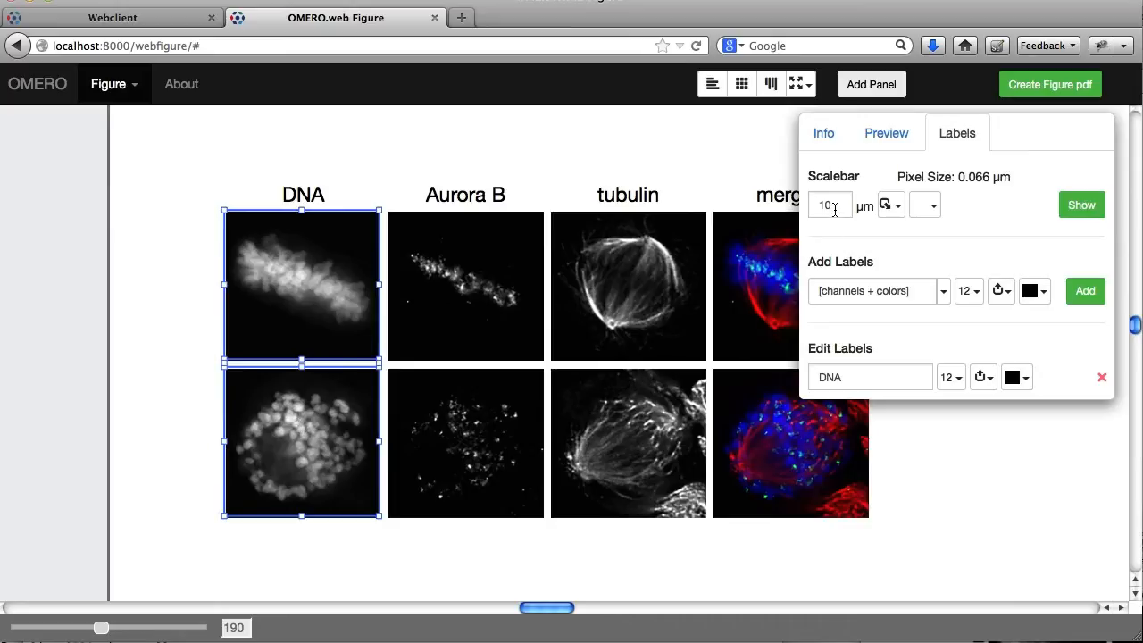
Show 5 µm scale bars in the bottom-left corner of the DNA panels
{"action": "left_click", "coordinate": [829, 204]}
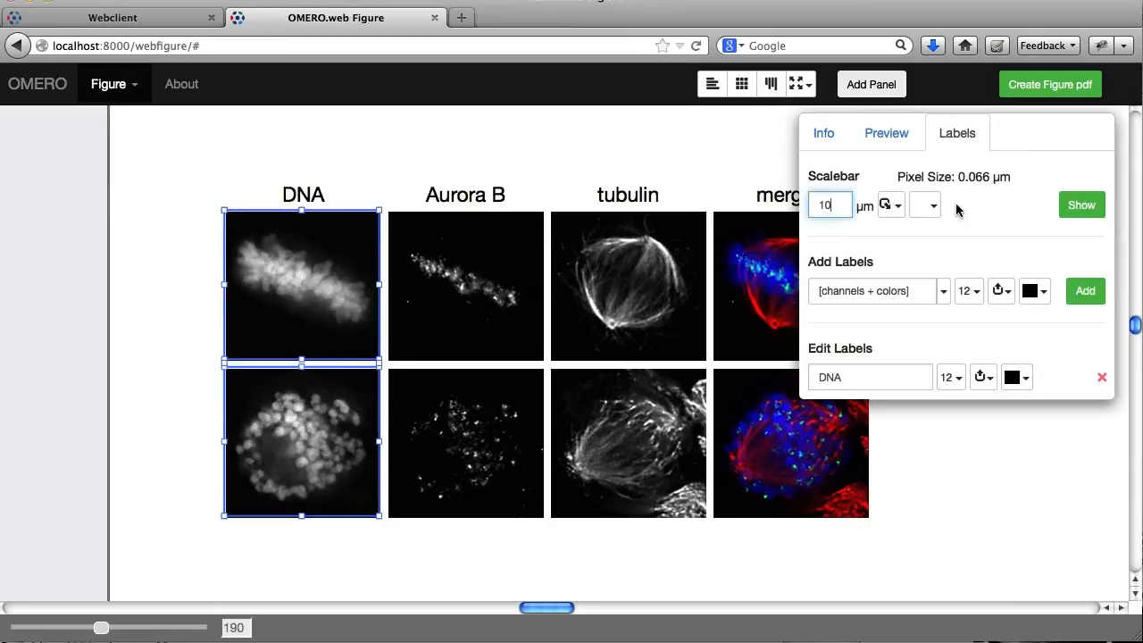
{"action": "left_click", "coordinate": [885, 204]}
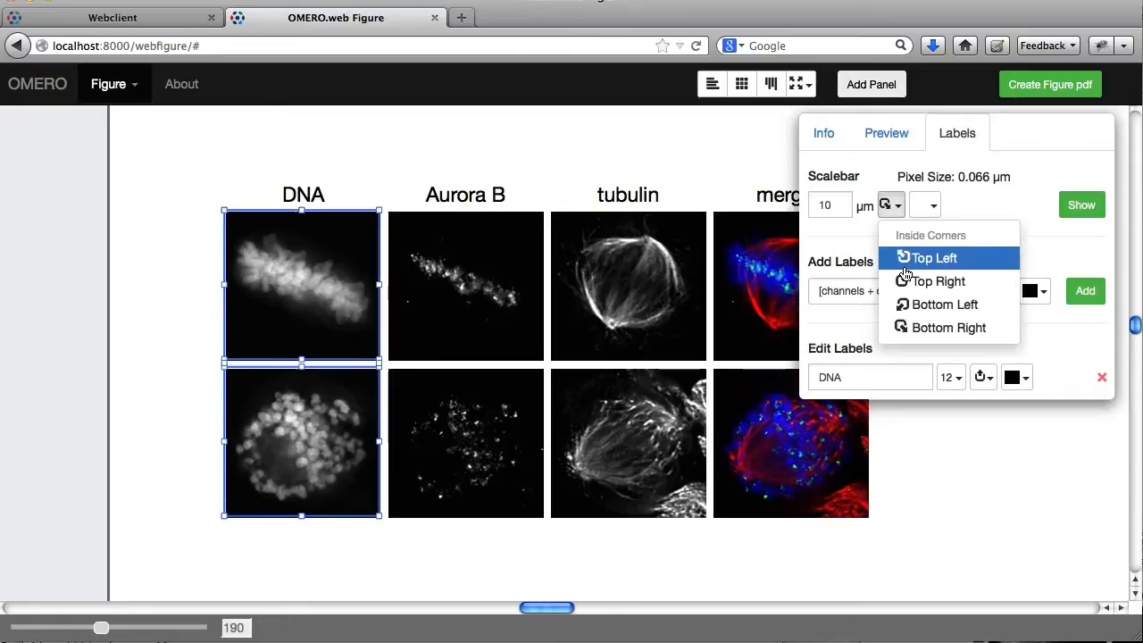
{"action": "left_click", "coordinate": [934, 257]}
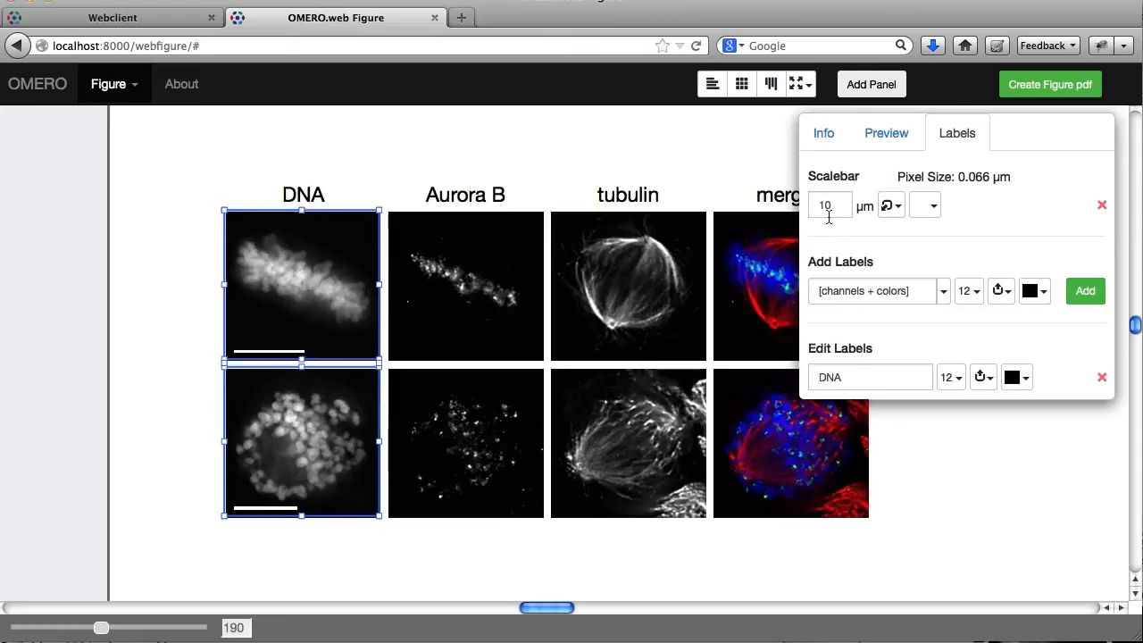
{"action": "type", "text": "5"}
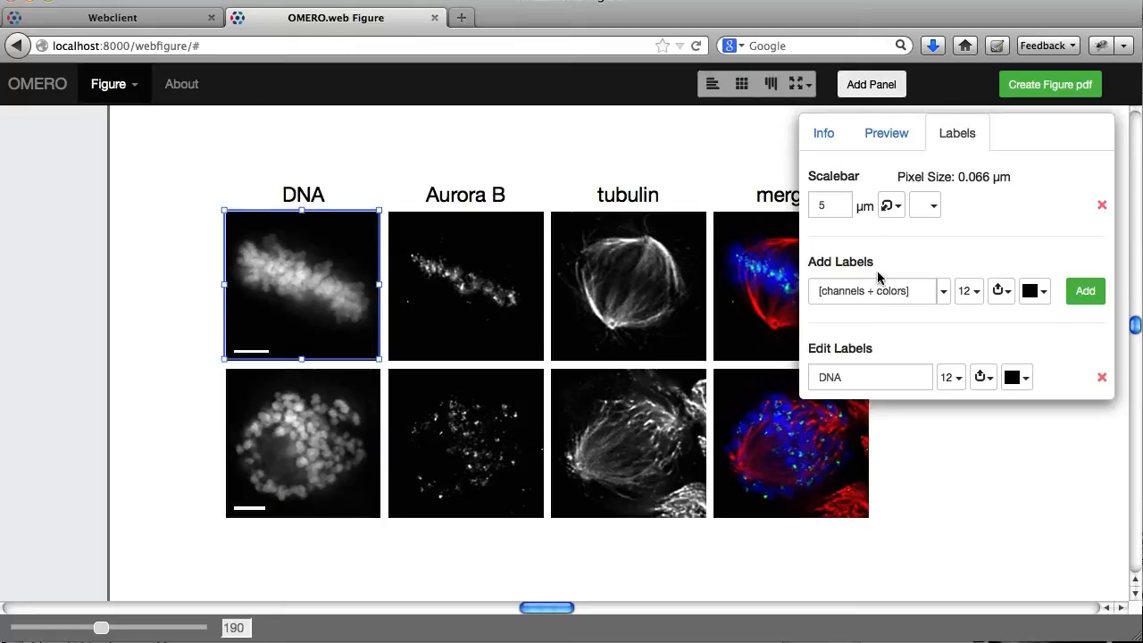
{"action": "mouse_move", "coordinate": [999, 290]}
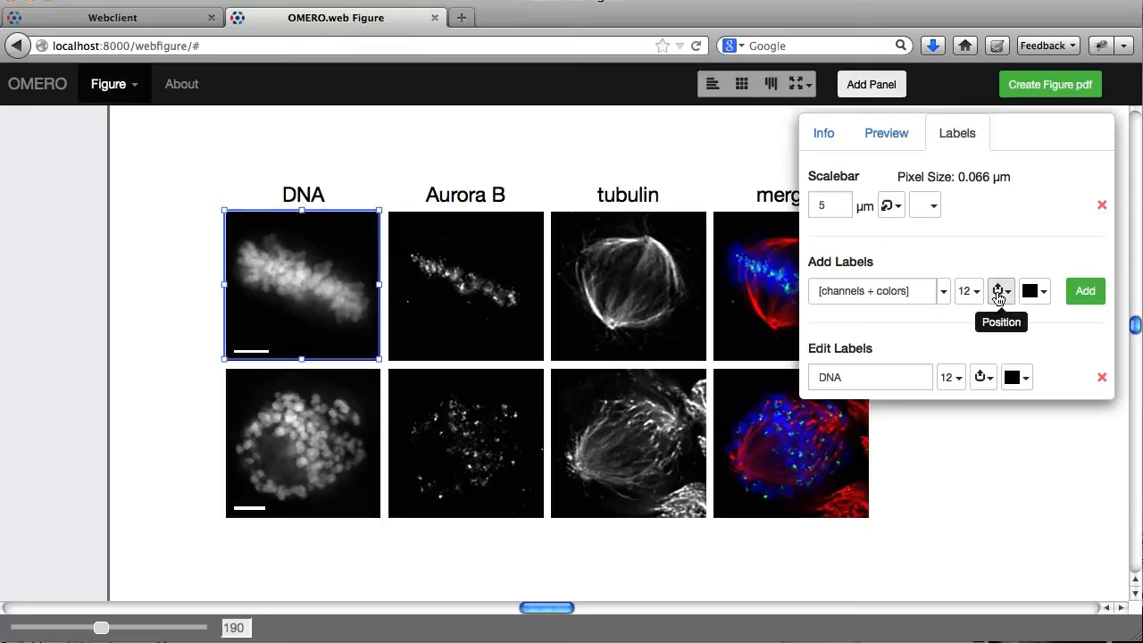
{"action": "left_click", "coordinate": [999, 290]}
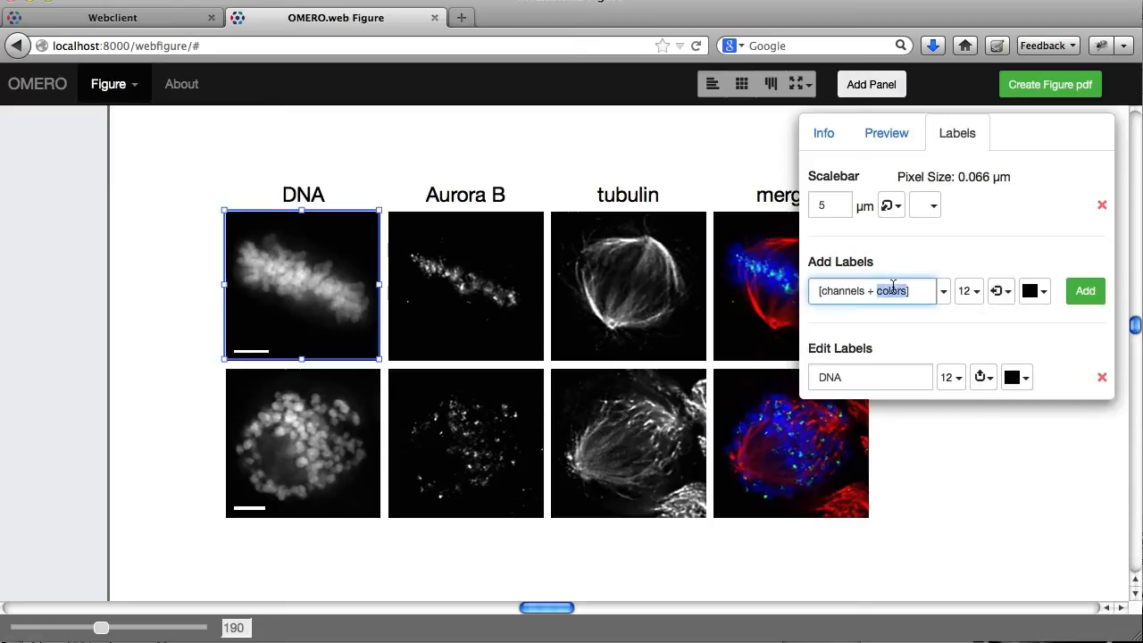
Add side row labels 'Control siRNAi' to the top row and 'Bod1 siRNAi' to the bottom row
{"action": "triple_click", "coordinate": [875, 290]}
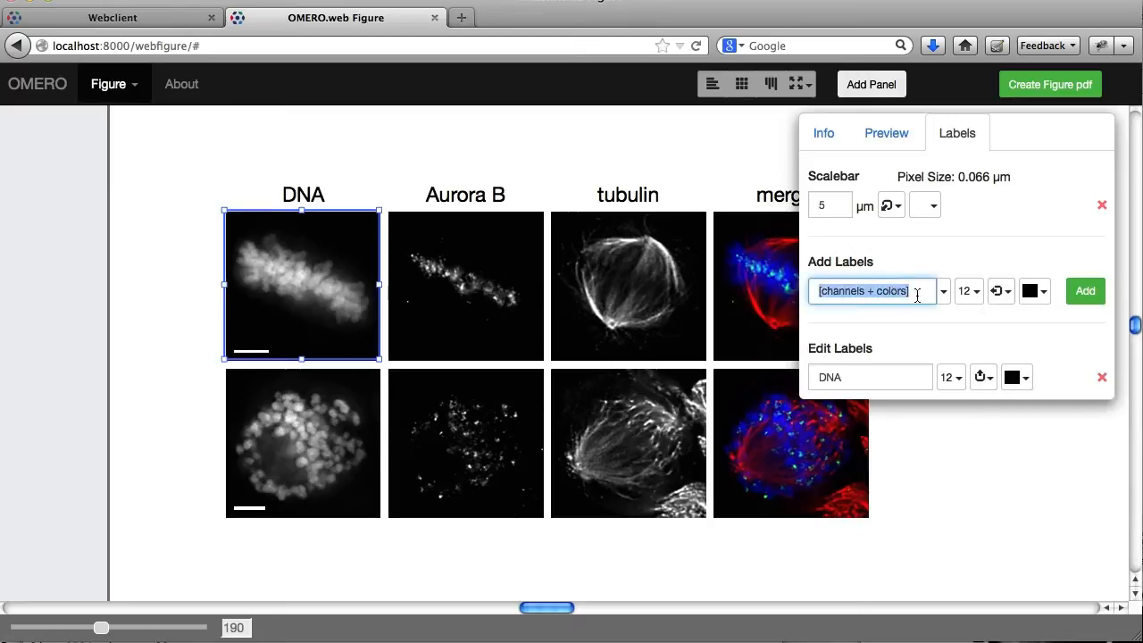
{"action": "type", "text": "Control siRNA"}
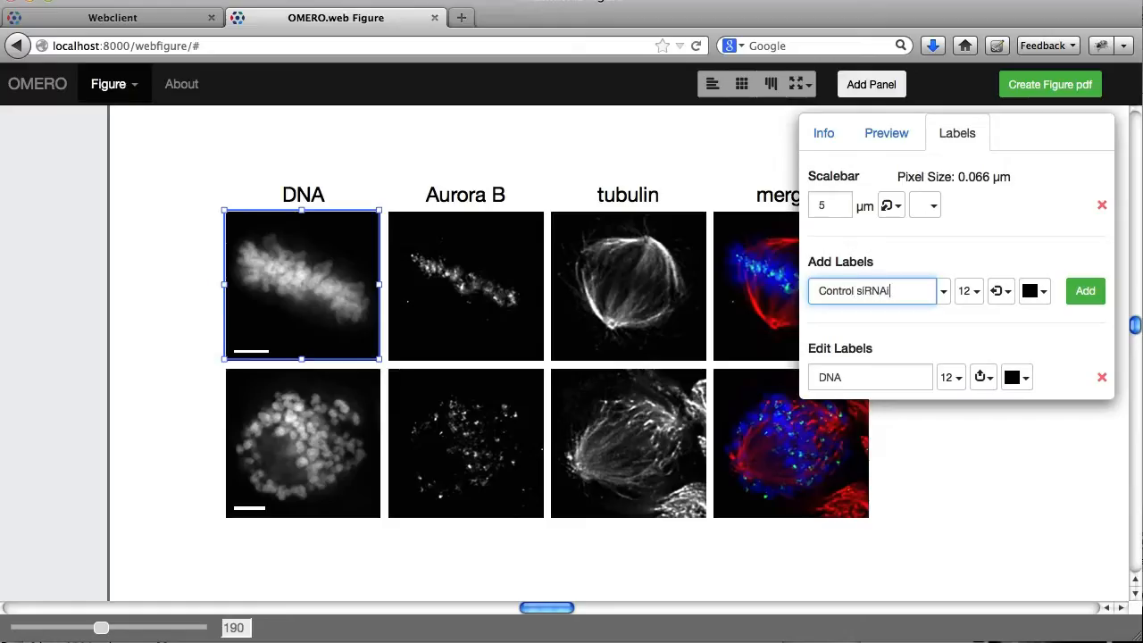
{"action": "left_click", "coordinate": [1084, 290]}
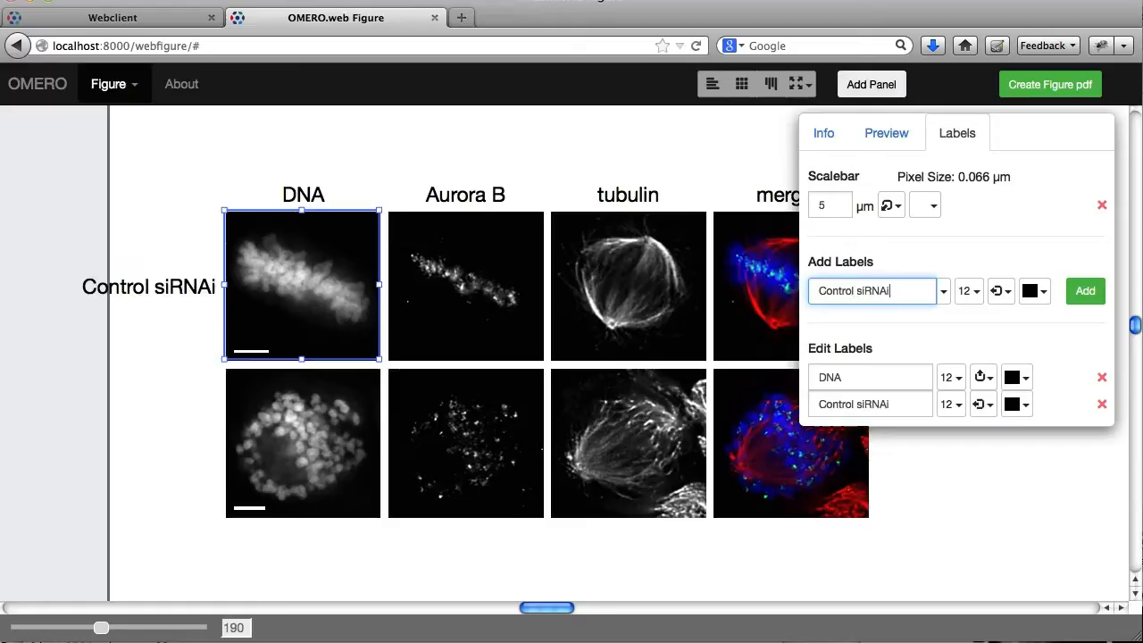
{"action": "mouse_move", "coordinate": [403, 388]}
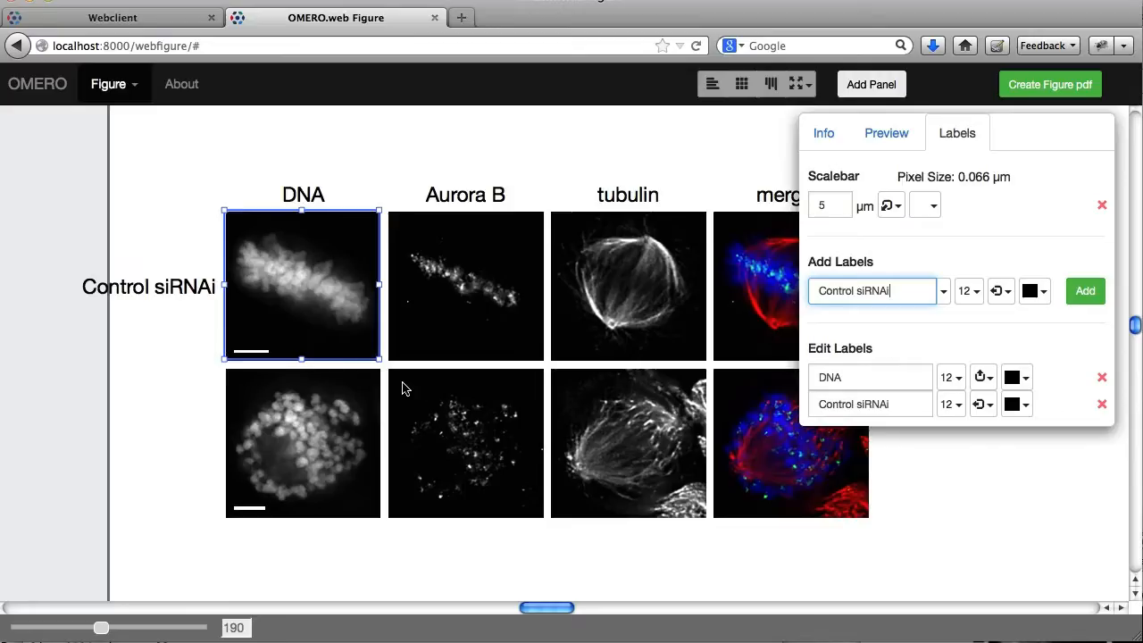
{"action": "left_click", "coordinate": [302, 442]}
{"action": "type", "text": "Bod1"}
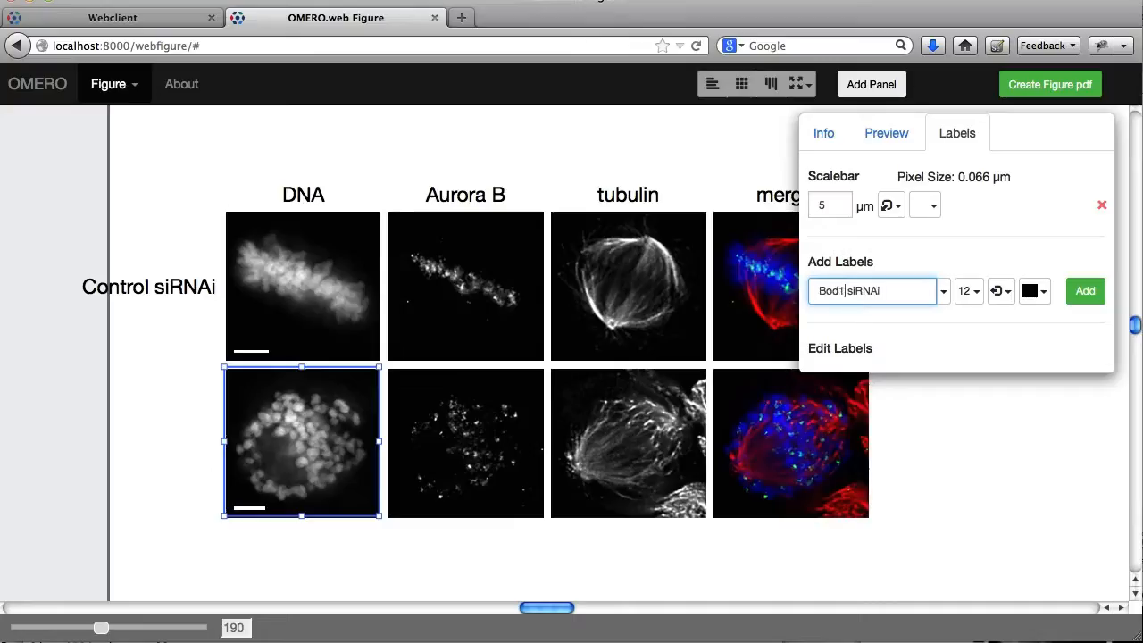
{"action": "left_click", "coordinate": [1085, 290]}
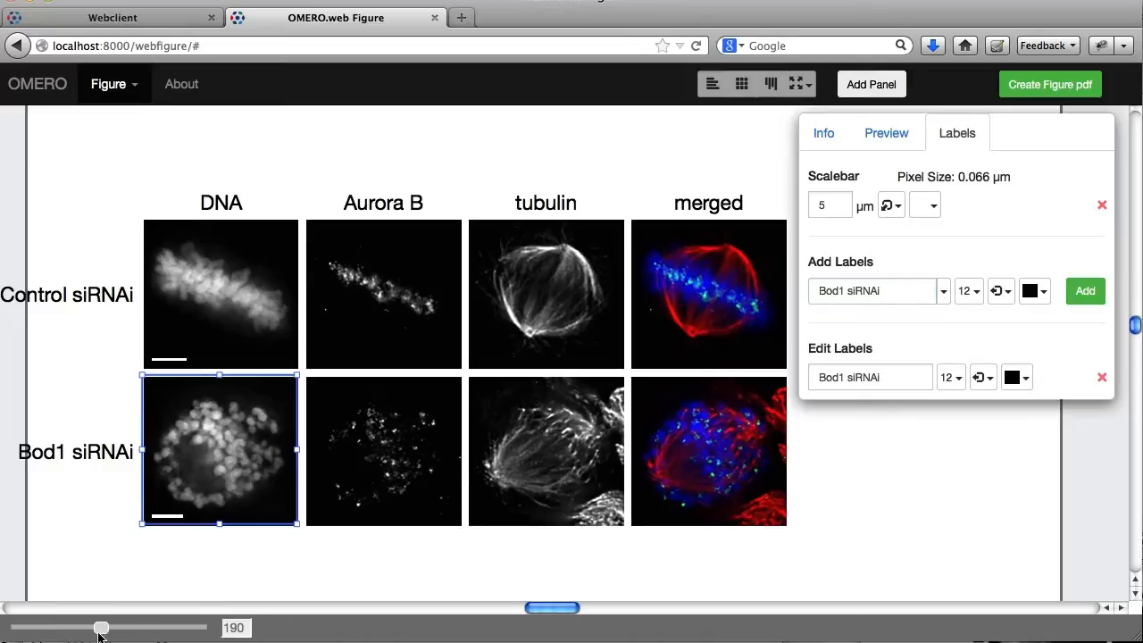
{"action": "left_click_drag", "start_coordinate": [101, 628], "coordinate": [83, 627]}
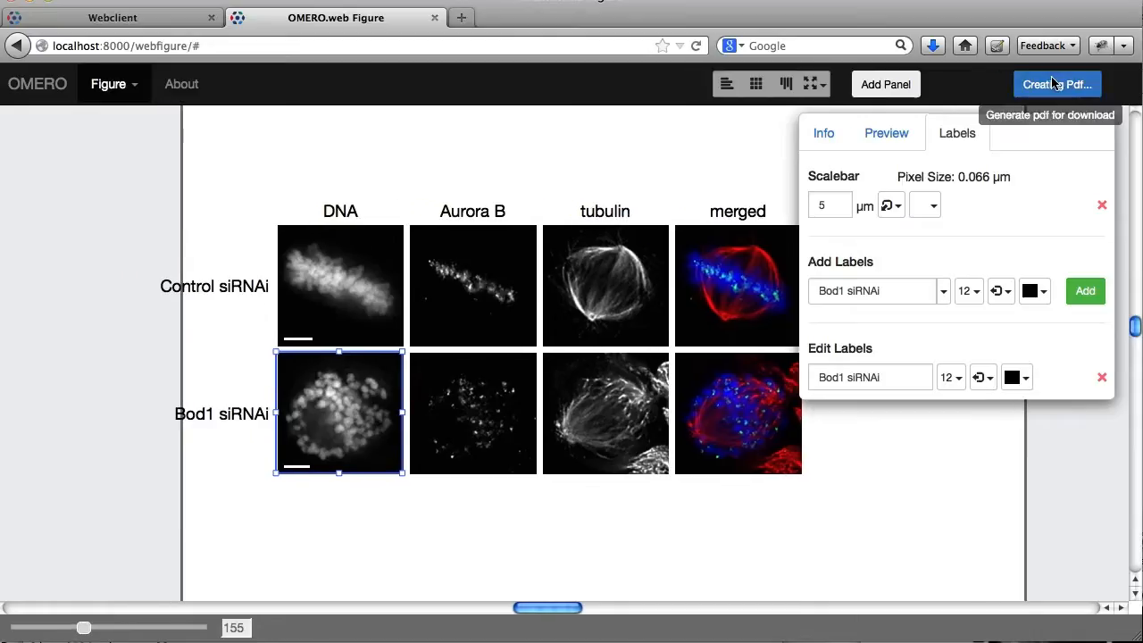
Create the figure PDF, download it, and open it in the default viewer
{"action": "left_click", "coordinate": [1057, 84]}
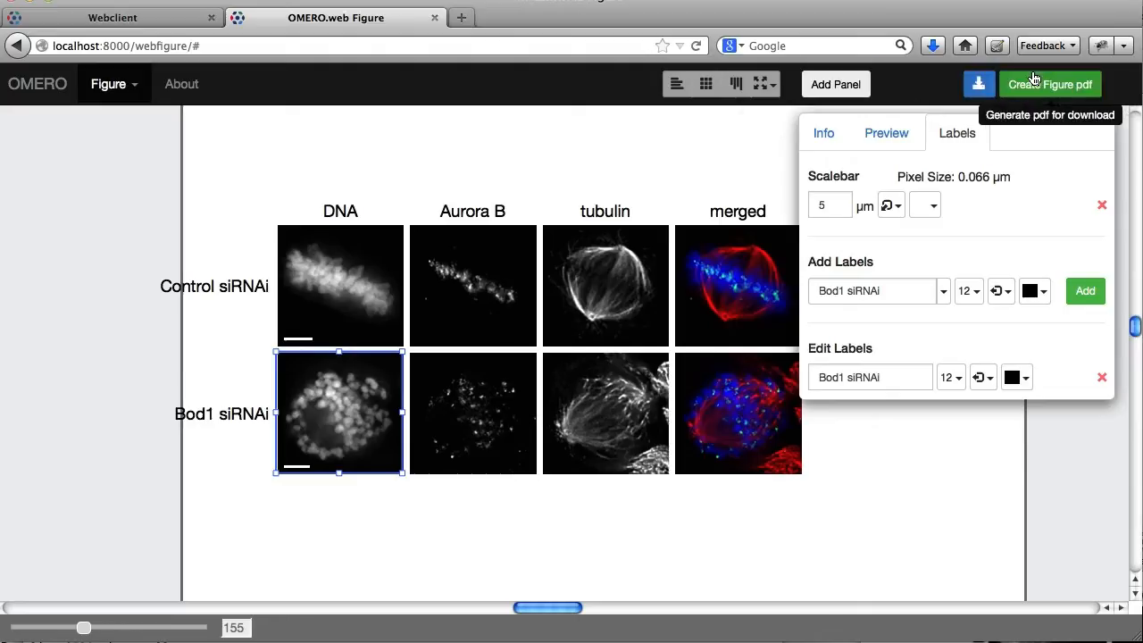
{"action": "left_click", "coordinate": [978, 84]}
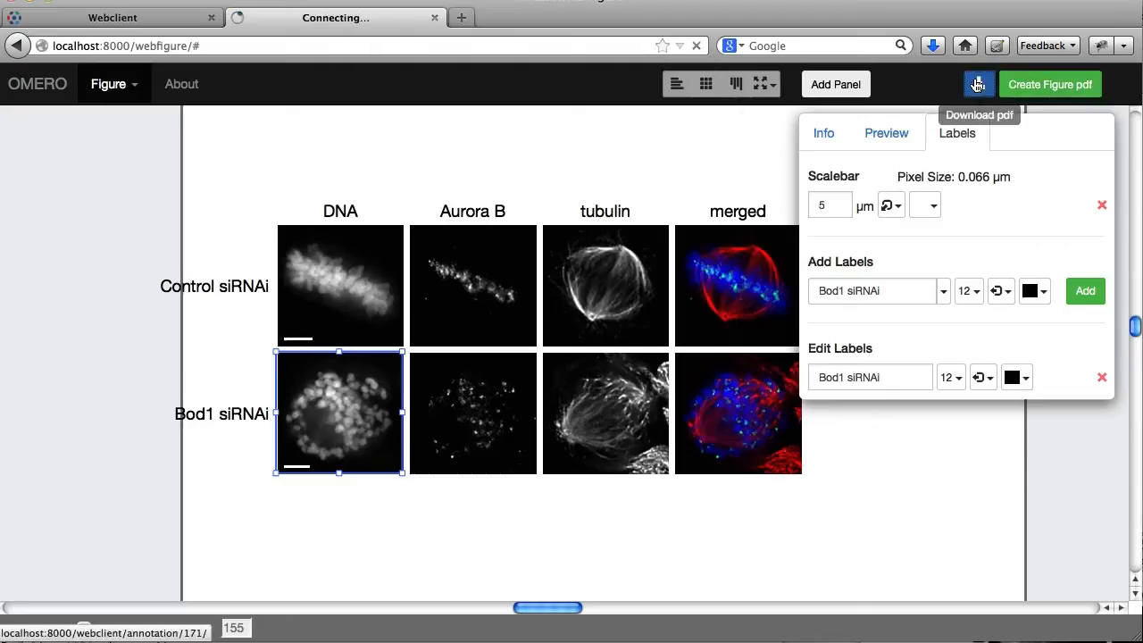
{"action": "left_click", "coordinate": [977, 84]}
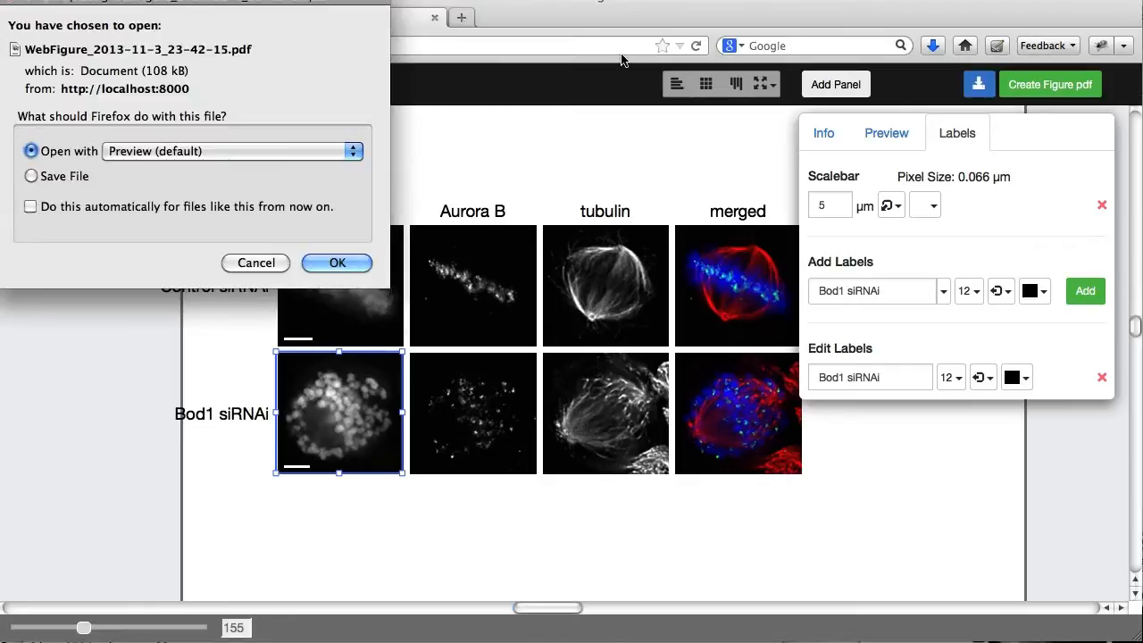
{"action": "left_click", "coordinate": [337, 262]}
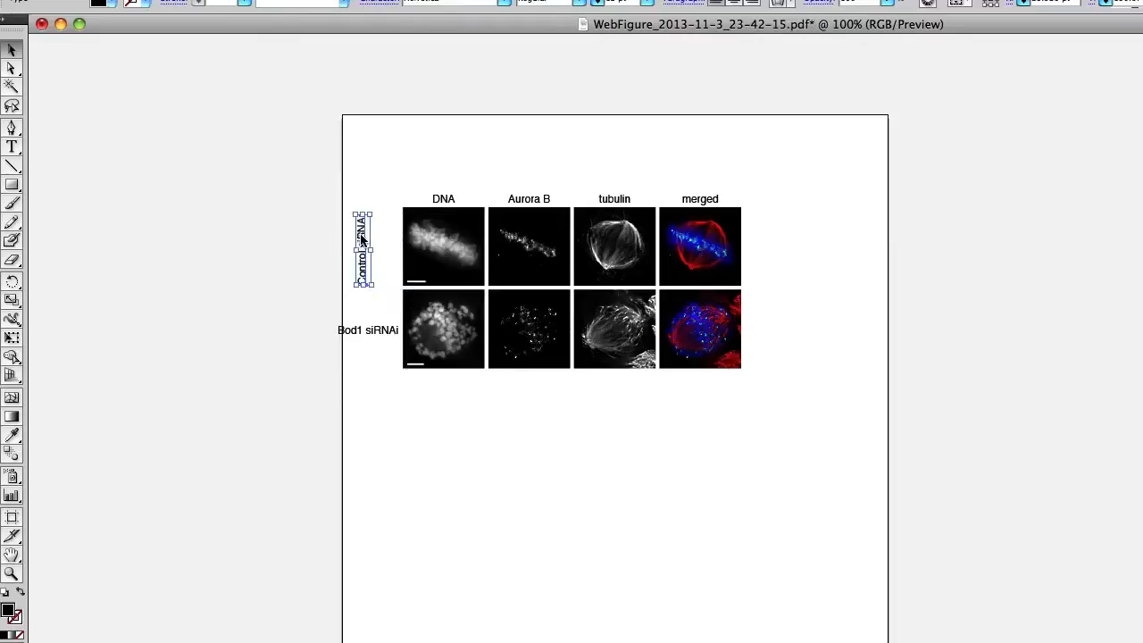
Reposition the vertical Control siRNAi label beside its row in Illustrator
{"action": "left_click_drag", "start_coordinate": [361, 249], "coordinate": [391, 248]}
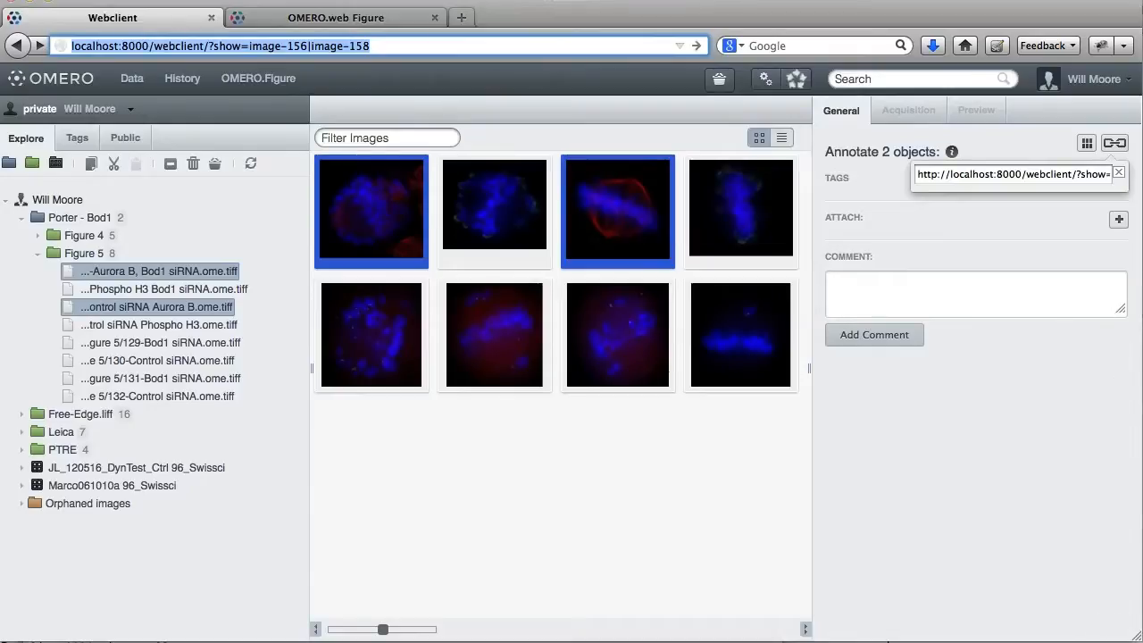
Select images 129-Bod1 and 130-Control siRNA in the Webclient and show their link
{"action": "left_click", "coordinate": [334, 17]}
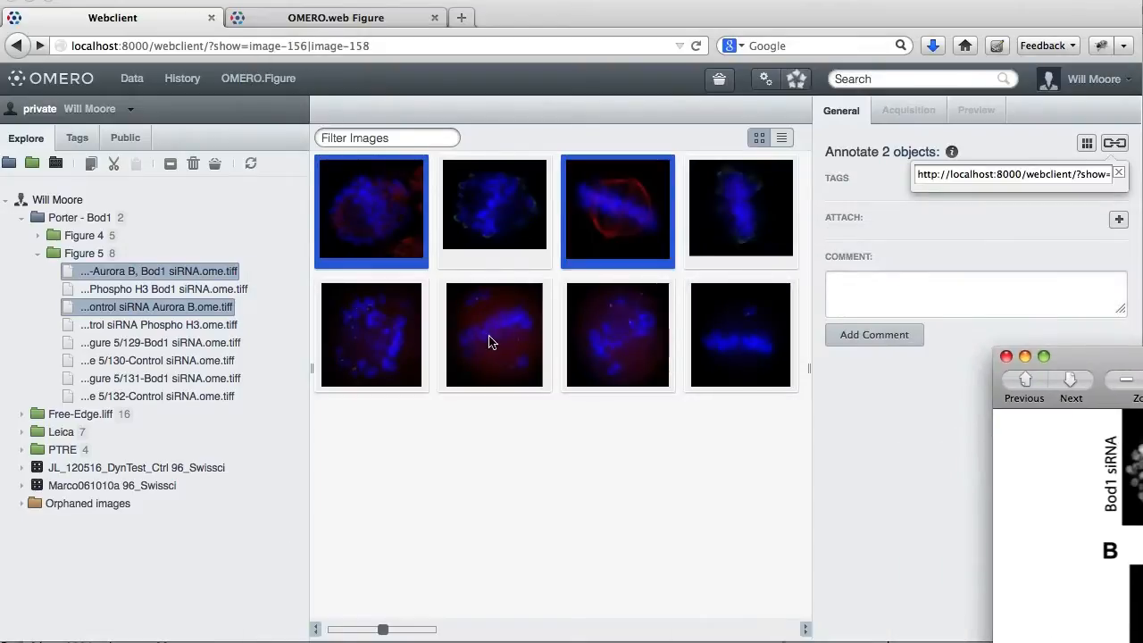
{"action": "left_click", "coordinate": [493, 335]}
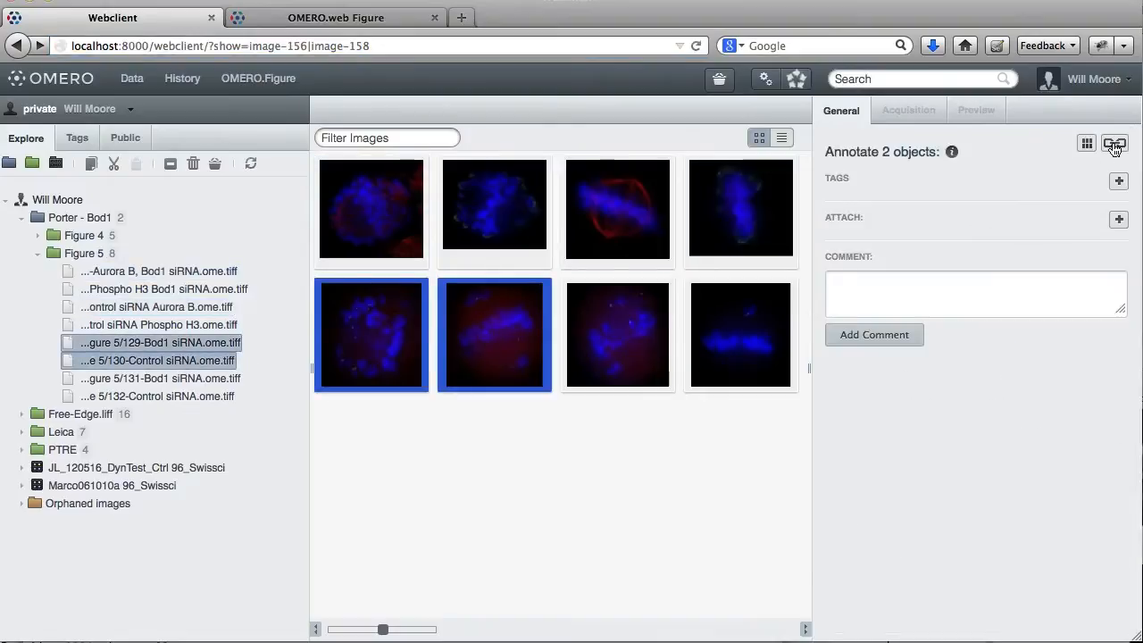
{"action": "left_click", "coordinate": [1115, 143]}
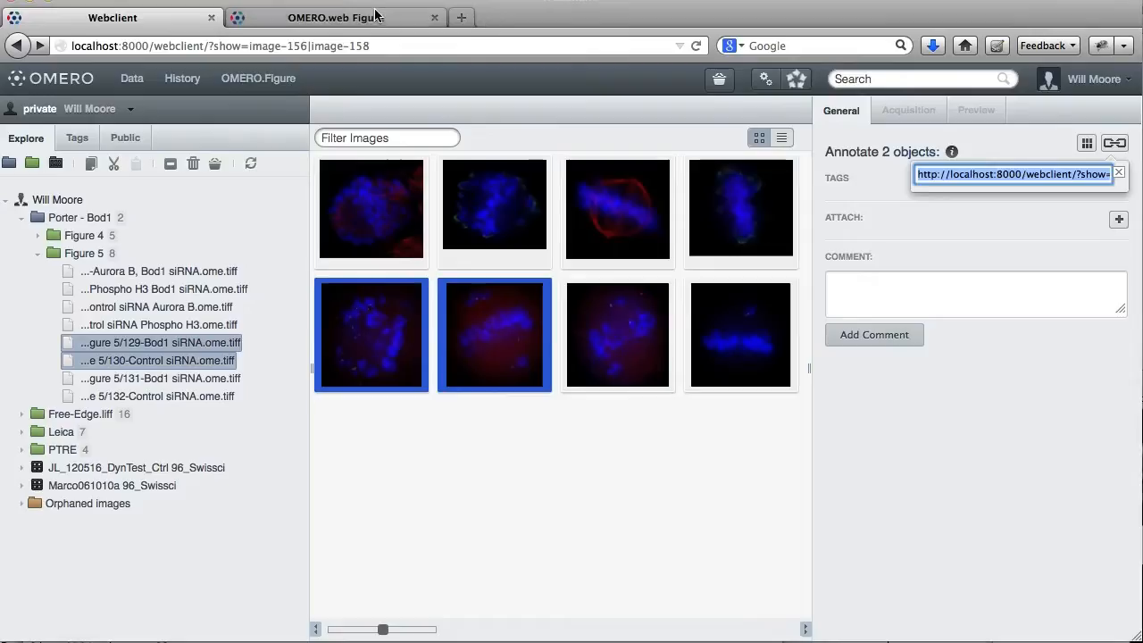
{"action": "left_click", "coordinate": [835, 84]}
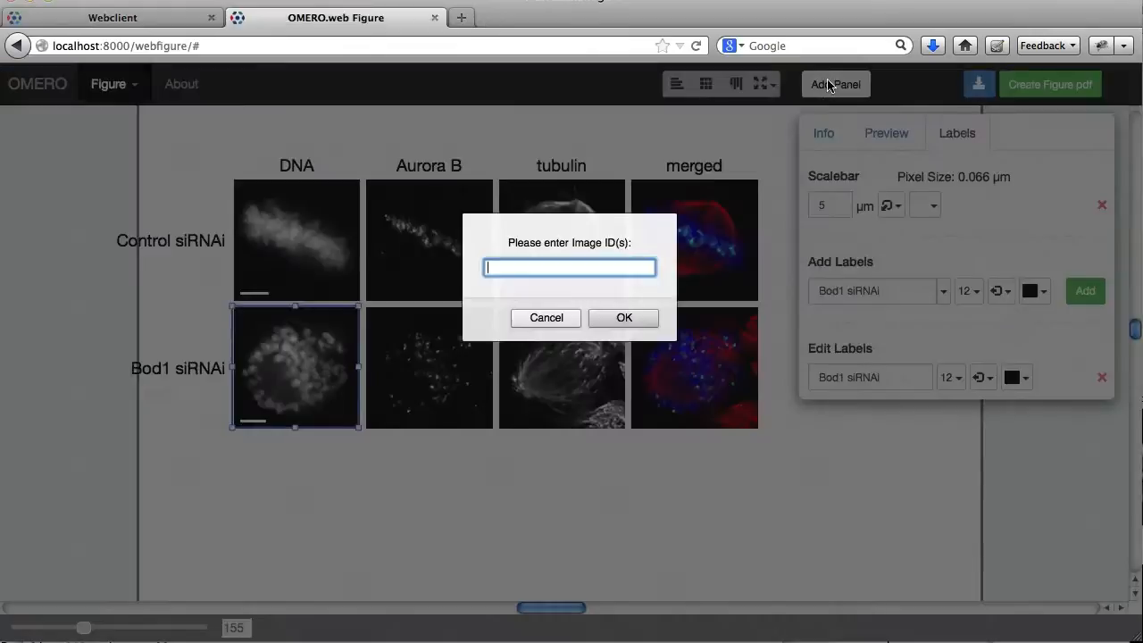
Confirm adding images 129 and 130 as new panels to the figure
{"action": "left_click", "coordinate": [545, 317]}
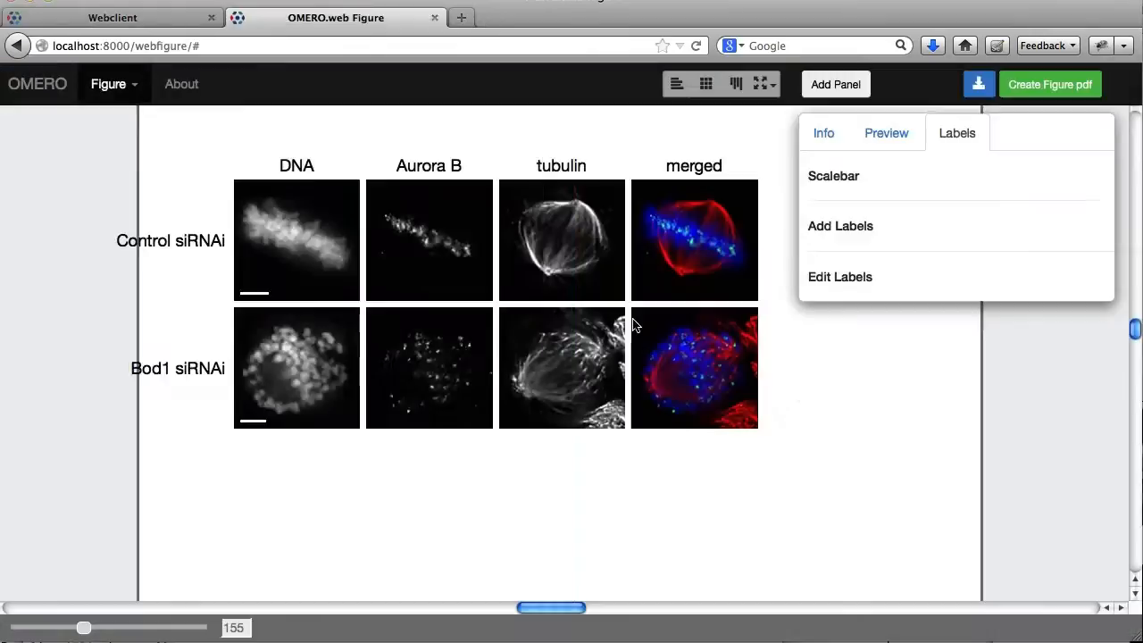
{"action": "left_click", "coordinate": [833, 176]}
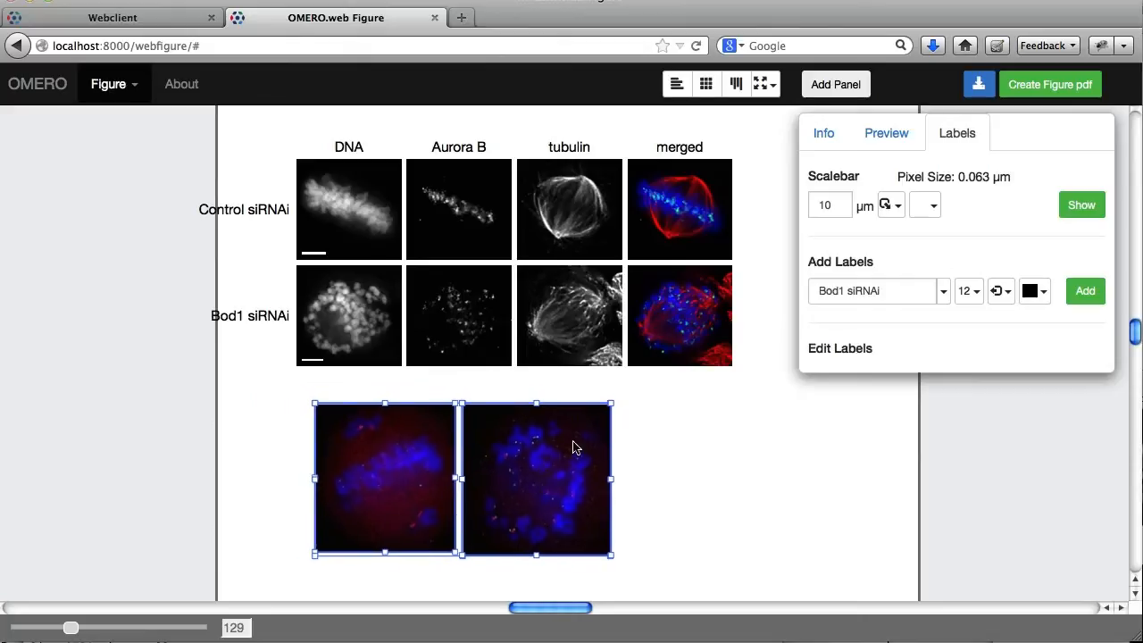
Raise the red and green channel minimums on the two new panels
{"action": "left_click", "coordinate": [886, 132]}
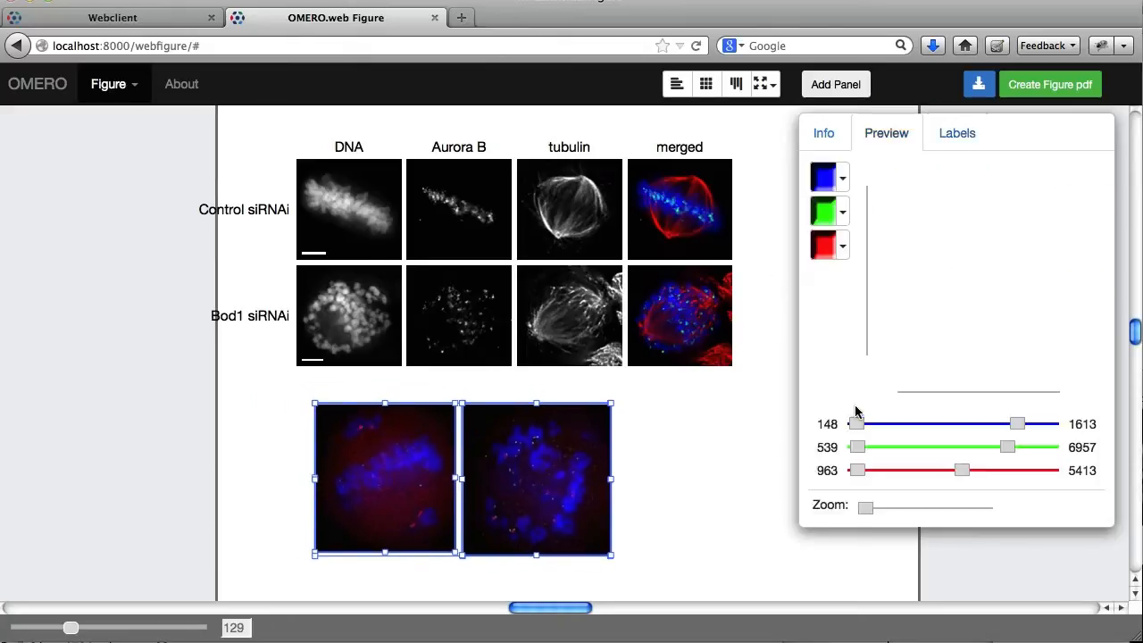
{"action": "left_click_drag", "start_coordinate": [962, 471], "coordinate": [945, 470]}
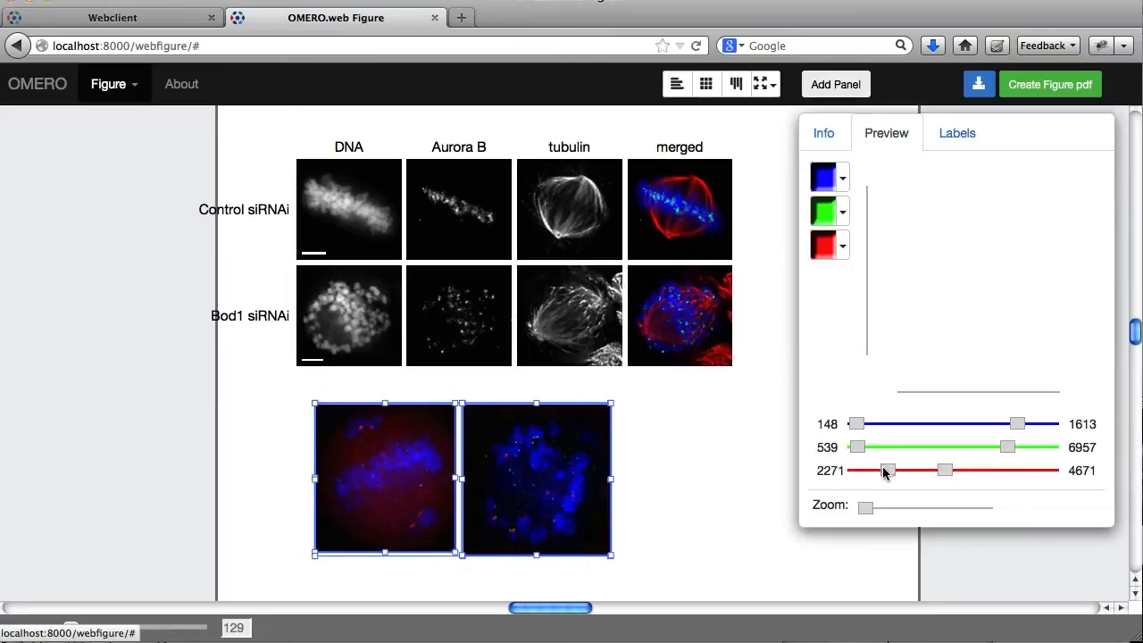
{"action": "left_click_drag", "start_coordinate": [1007, 447], "coordinate": [991, 447]}
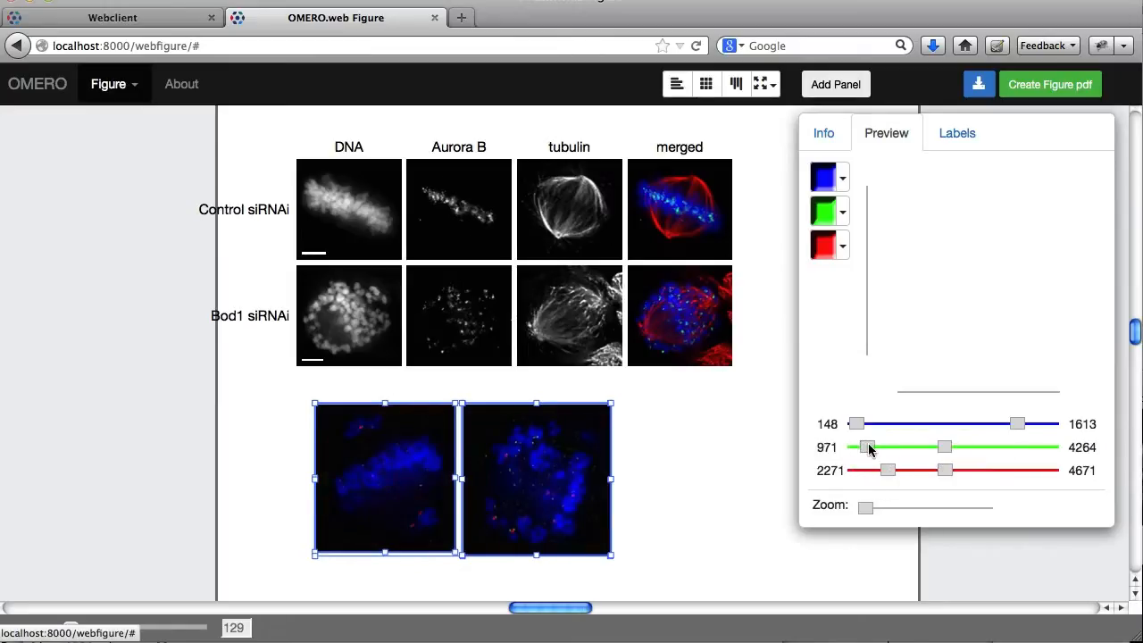
{"action": "scroll", "scroll_direction": "down", "scroll_amount": 3}
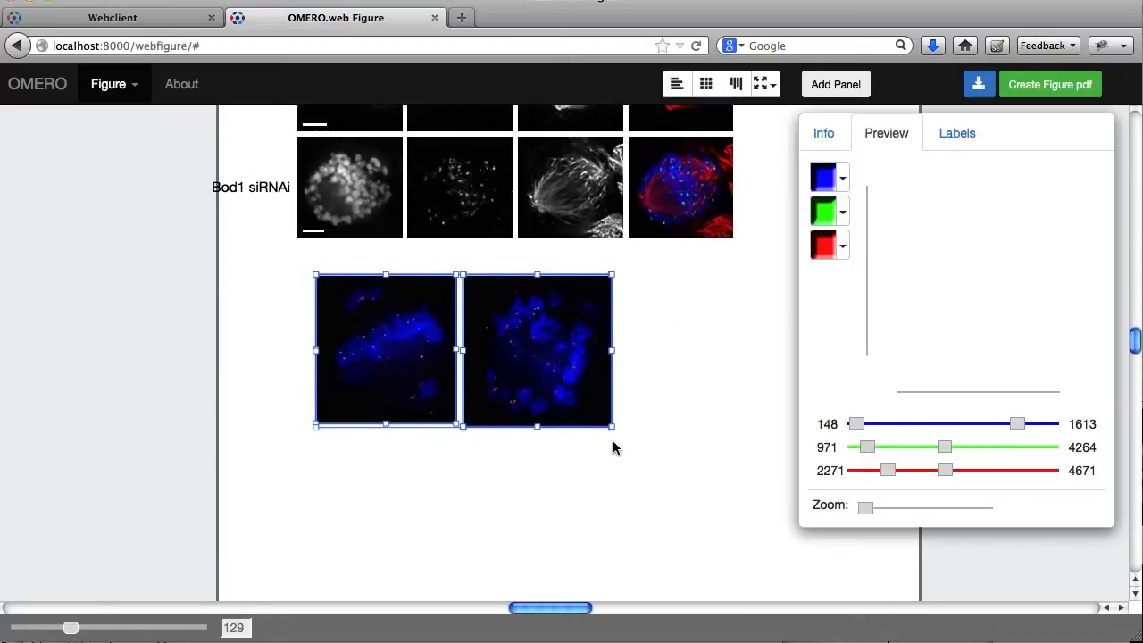
{"action": "mouse_move", "coordinate": [759, 84]}
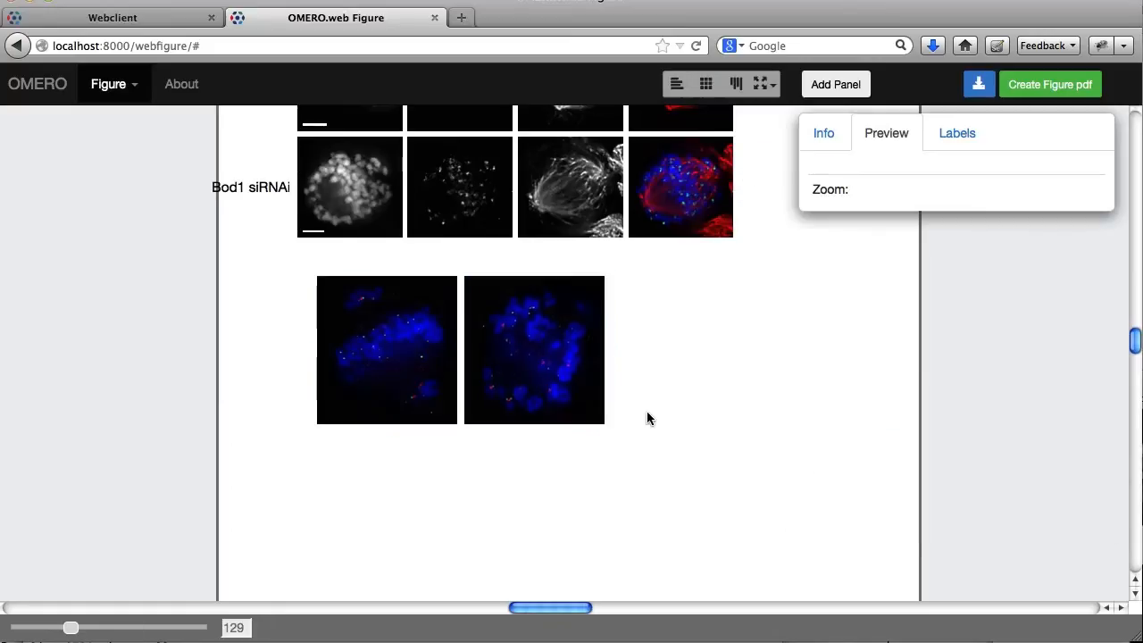
{"action": "mouse_move", "coordinate": [596, 396]}
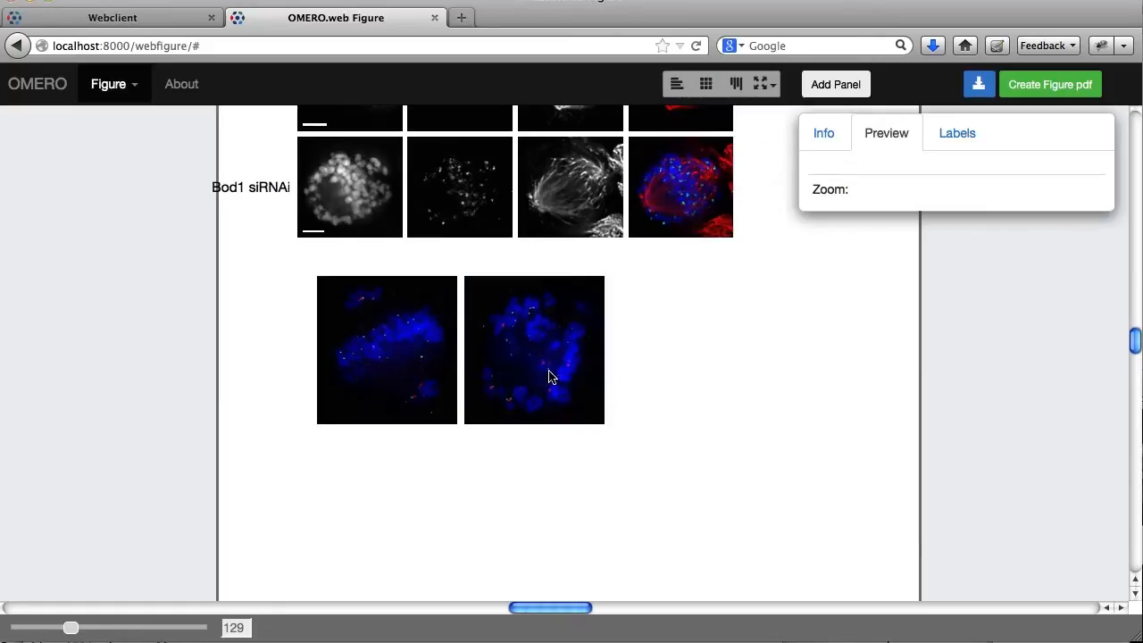
{"action": "mouse_move", "coordinate": [487, 372]}
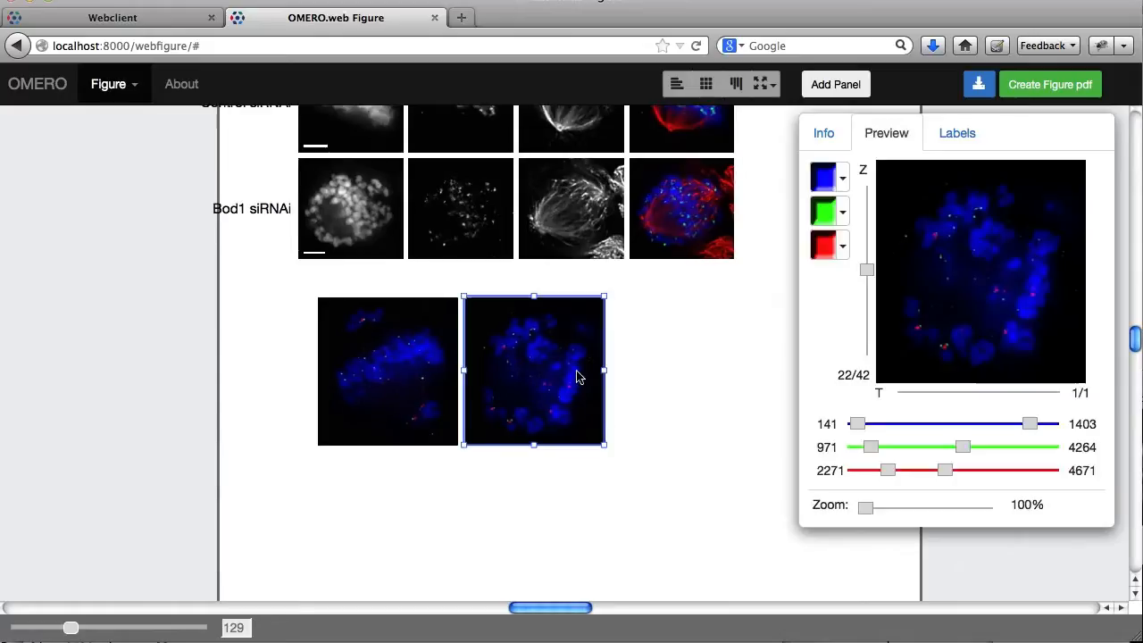
{"action": "mouse_move", "coordinate": [587, 396]}
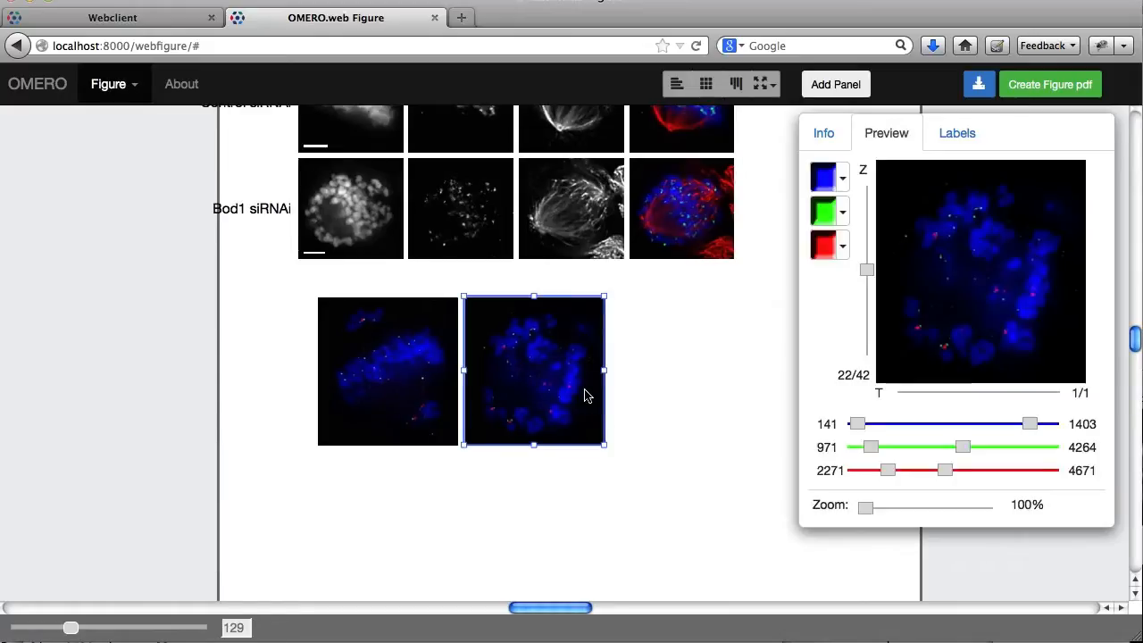
Crop the right new panel to a strip, then select the second merged panel
{"action": "left_click_drag", "start_coordinate": [605, 370], "coordinate": [518, 369]}
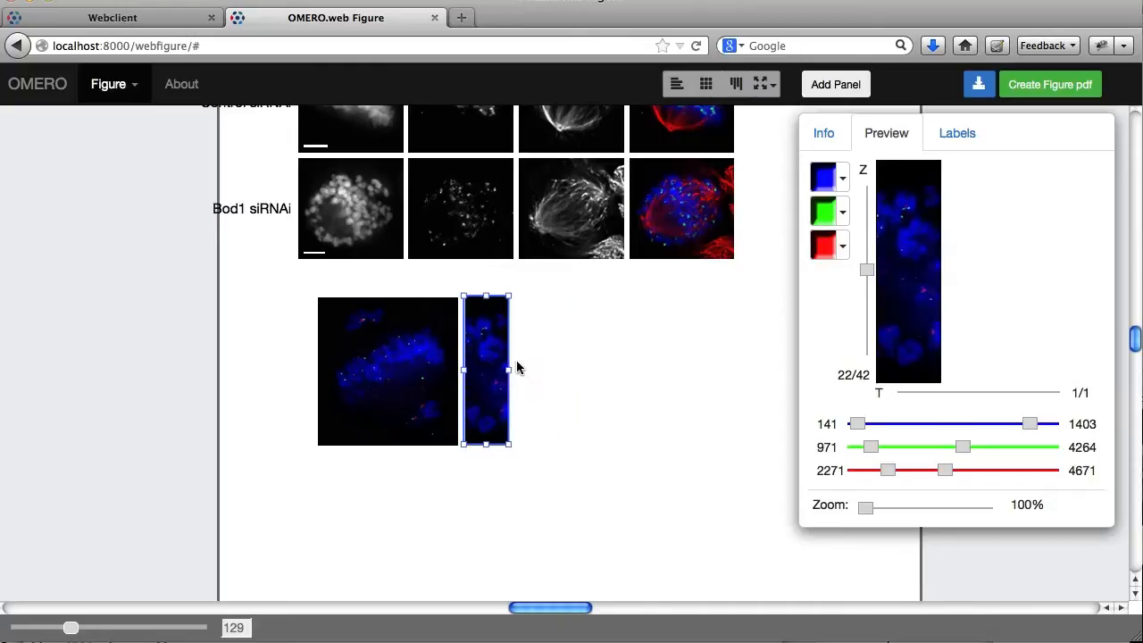
{"action": "mouse_move", "coordinate": [493, 368]}
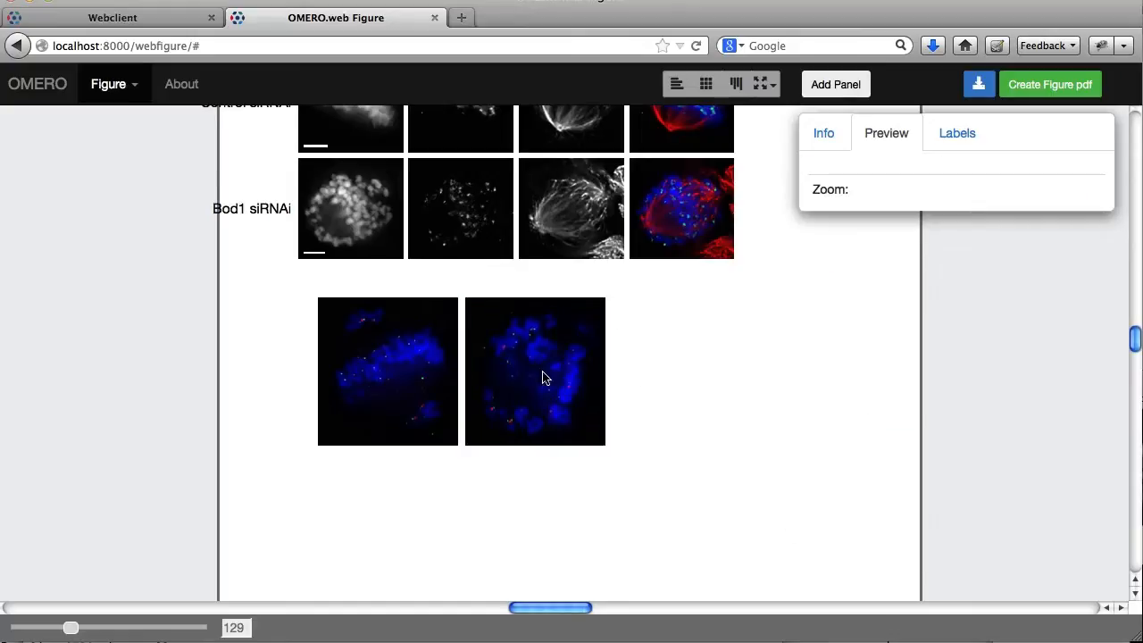
{"action": "mouse_move", "coordinate": [554, 387]}
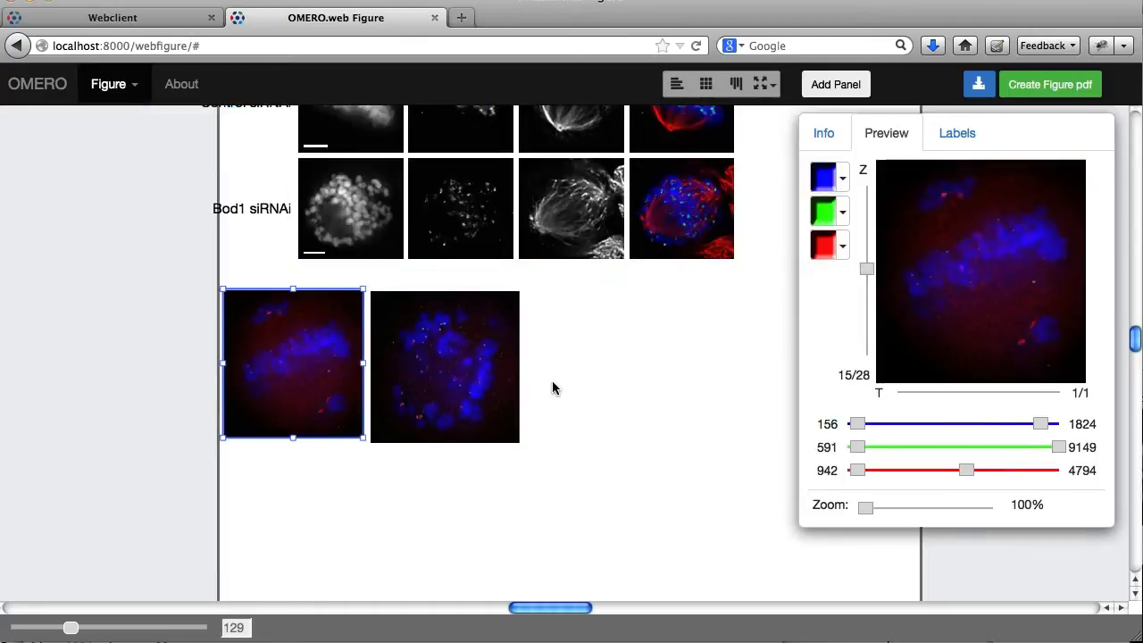
{"action": "left_click", "coordinate": [445, 366]}
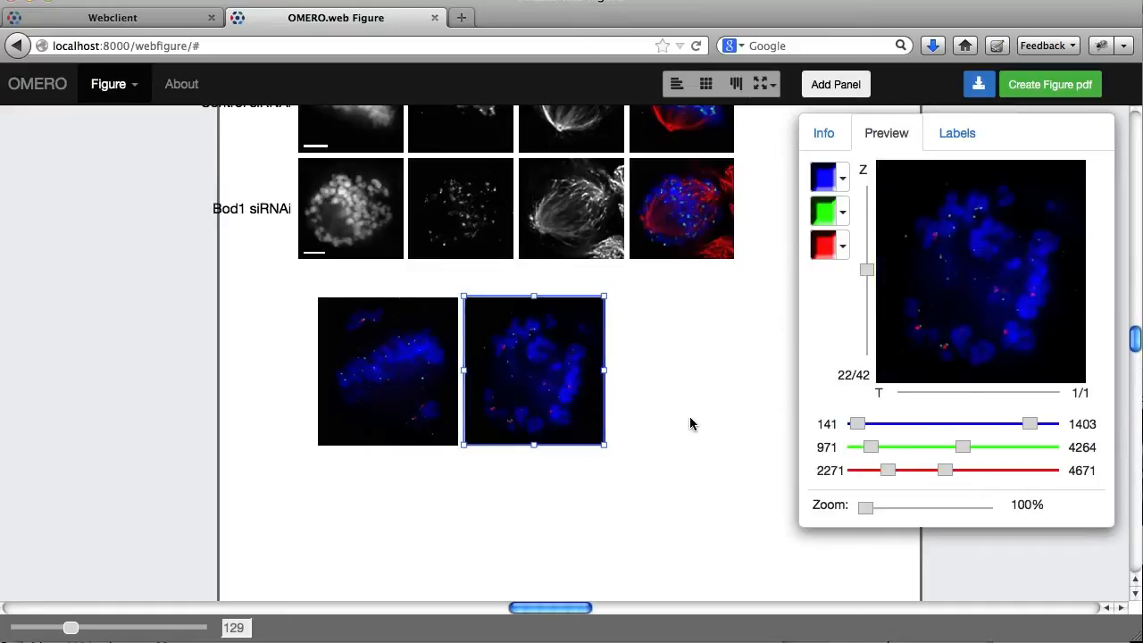
{"action": "mouse_move", "coordinate": [412, 387]}
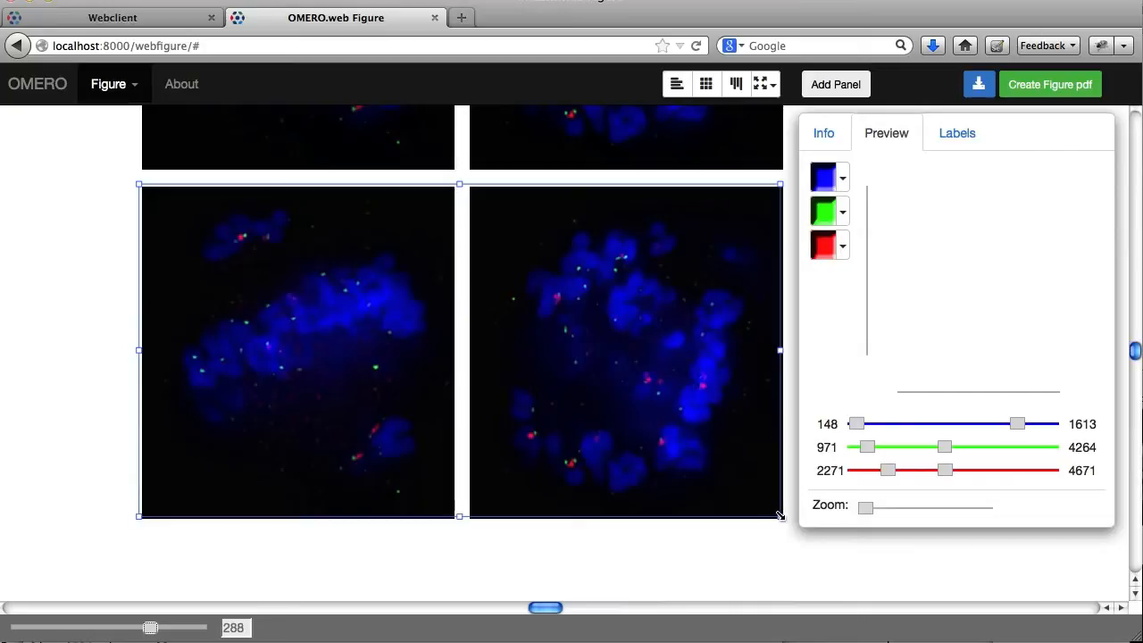
Shrink the two lower merged panels, space them apart, and select both
{"action": "left_click_drag", "start_coordinate": [778, 515], "coordinate": [469, 353]}
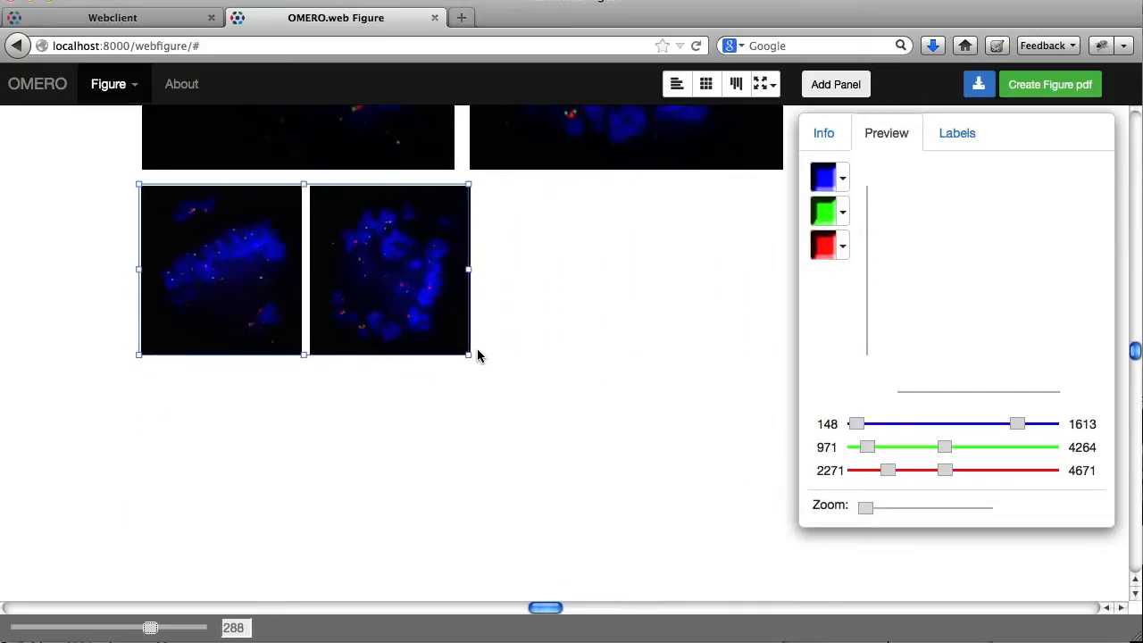
{"action": "left_click_drag", "start_coordinate": [468, 354], "coordinate": [406, 324]}
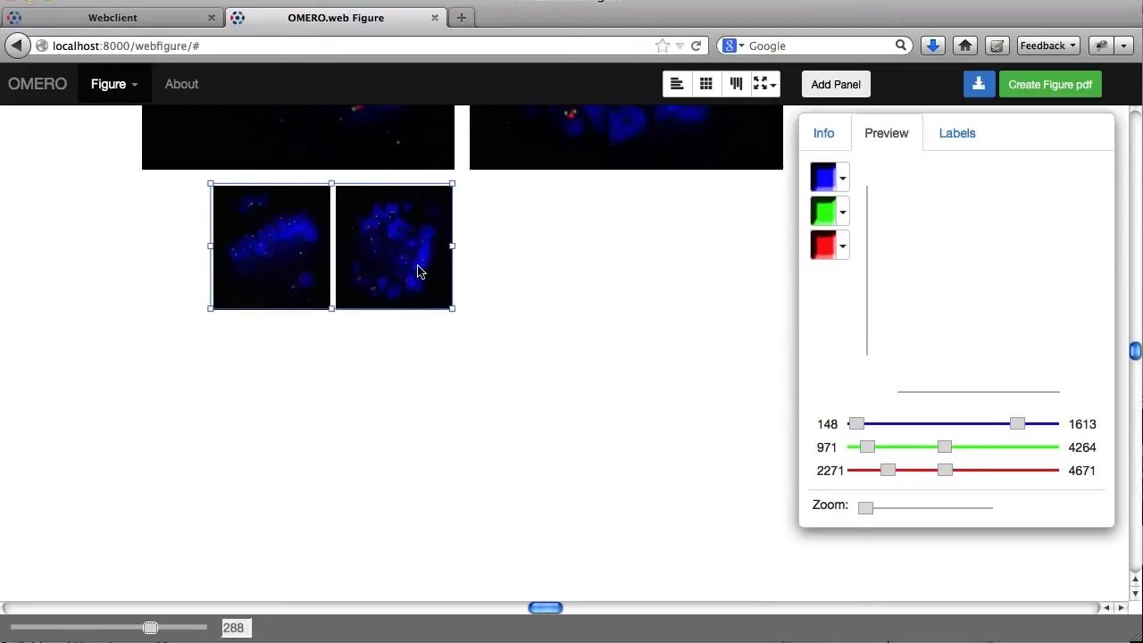
{"action": "left_click_drag", "start_coordinate": [420, 272], "coordinate": [438, 263]}
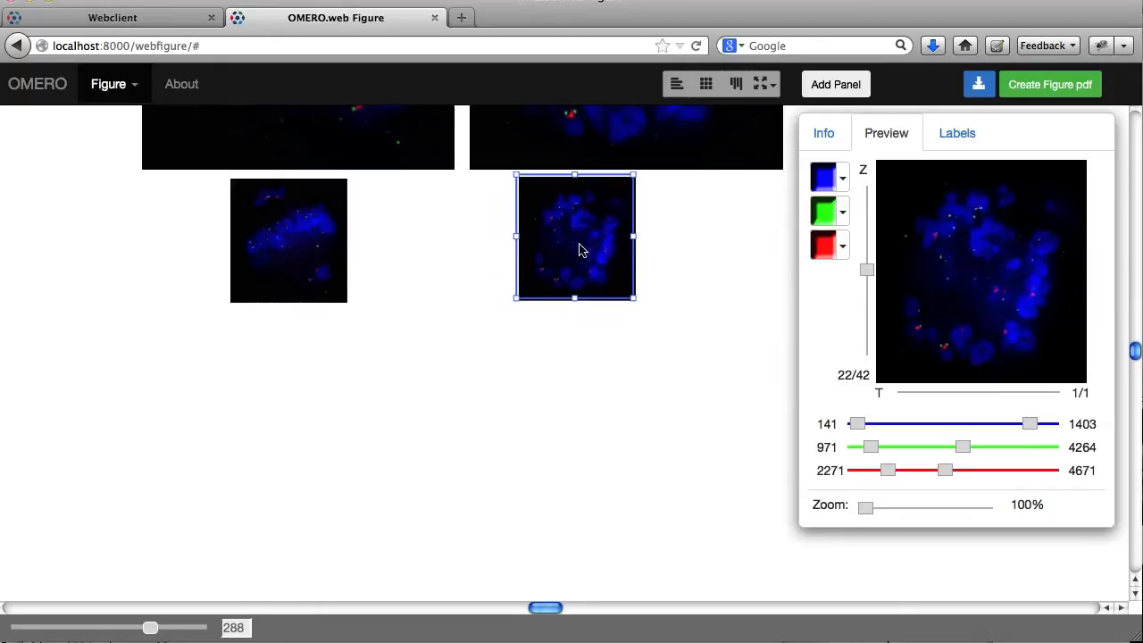
{"action": "mouse_move", "coordinate": [301, 239]}
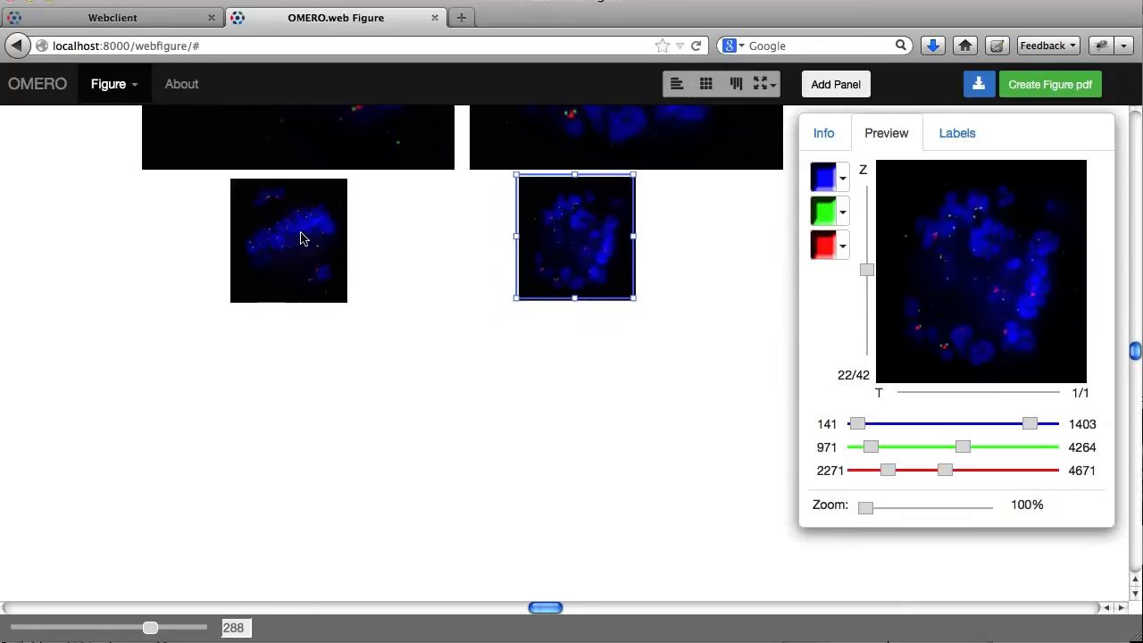
{"action": "left_click", "coordinate": [288, 239]}
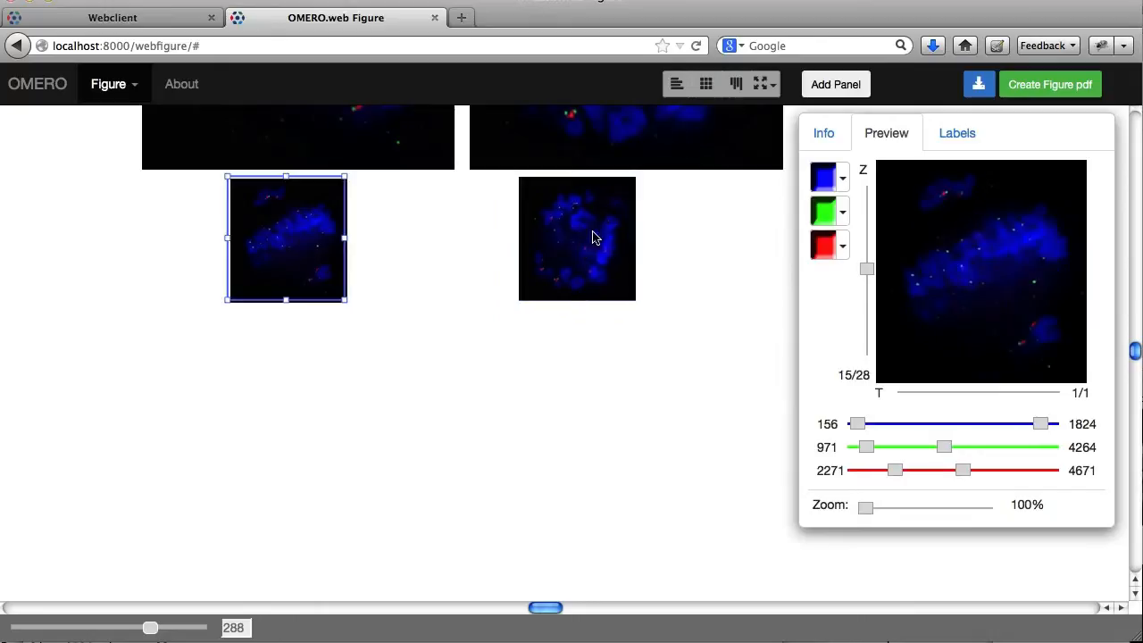
{"action": "left_click", "coordinate": [735, 84]}
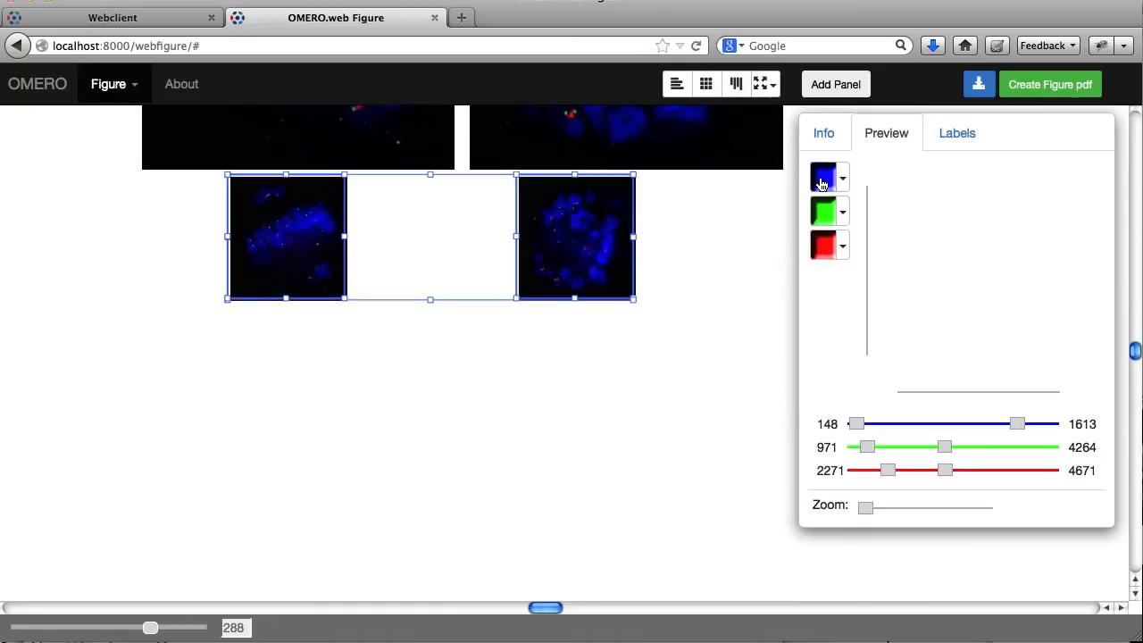
{"action": "left_click", "coordinate": [822, 176]}
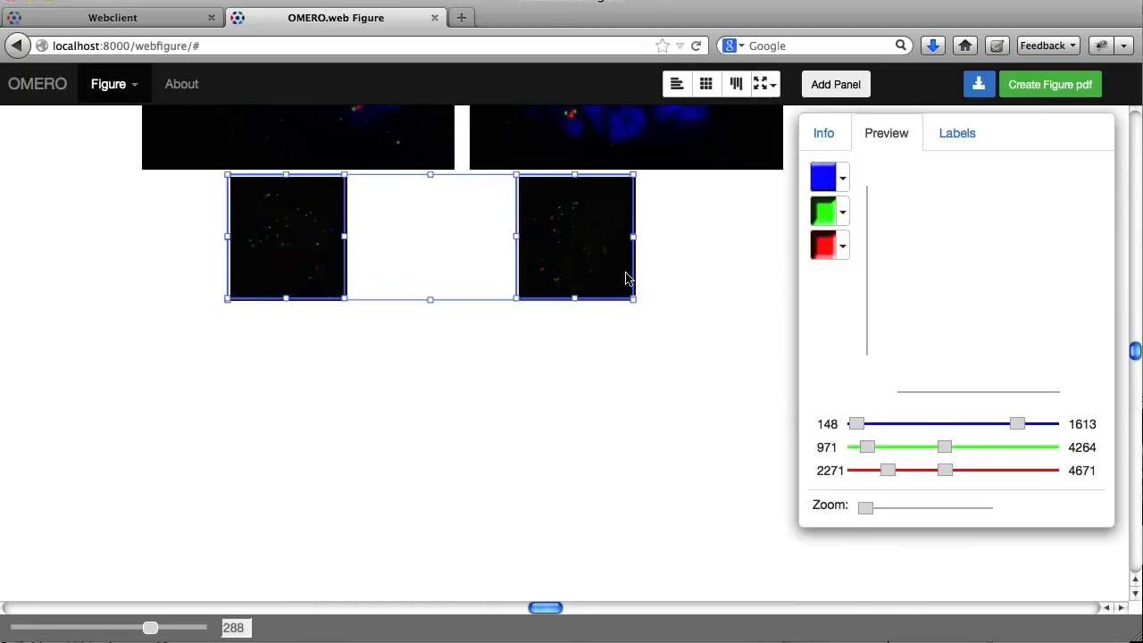
{"action": "left_click", "coordinate": [821, 176]}
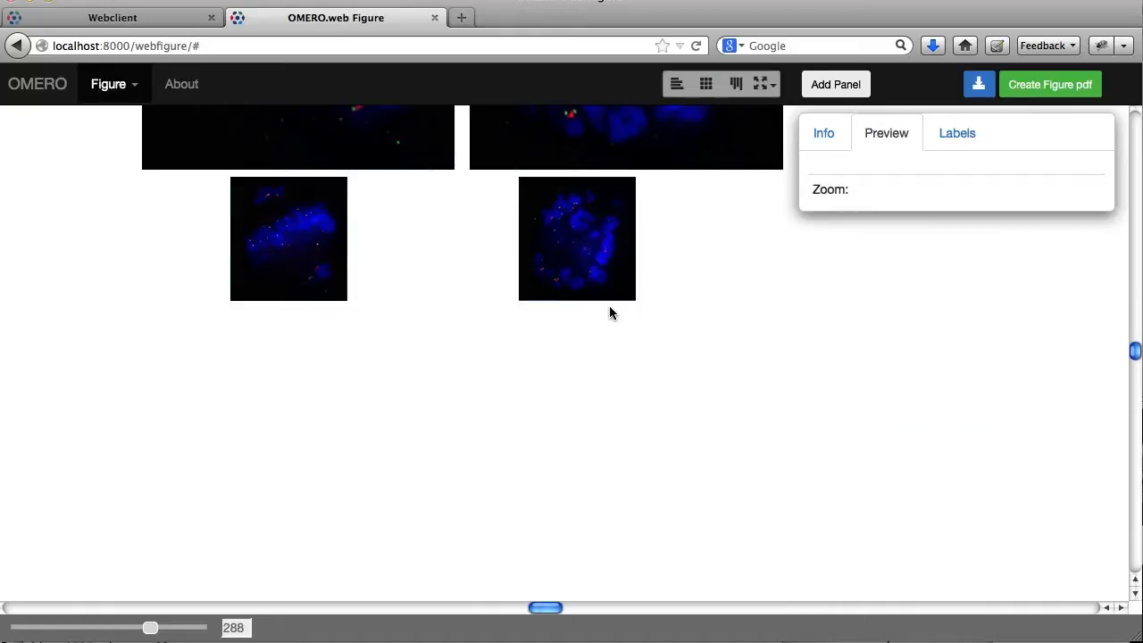
{"action": "left_click", "coordinate": [288, 238]}
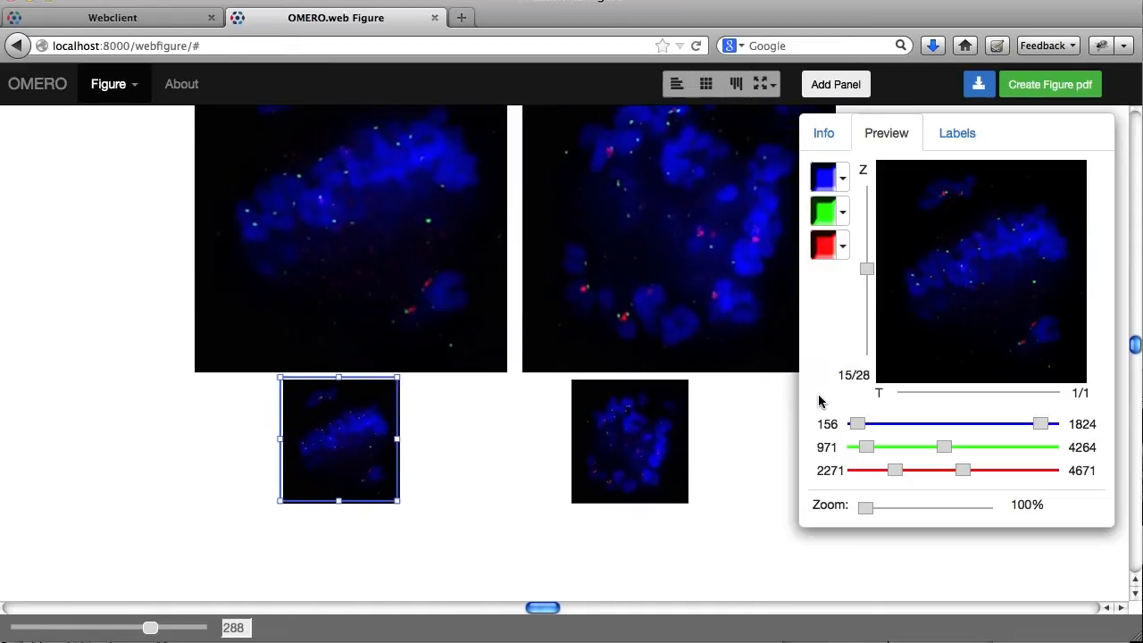
{"action": "mouse_move", "coordinate": [864, 528]}
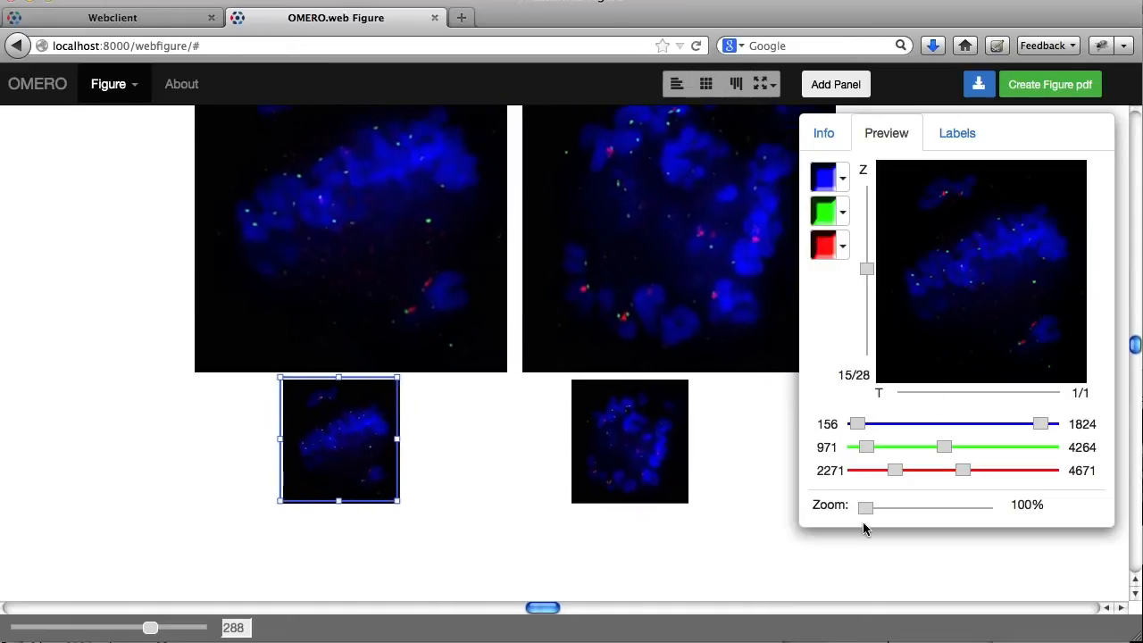
{"action": "left_click_drag", "start_coordinate": [864, 507], "coordinate": [897, 507]}
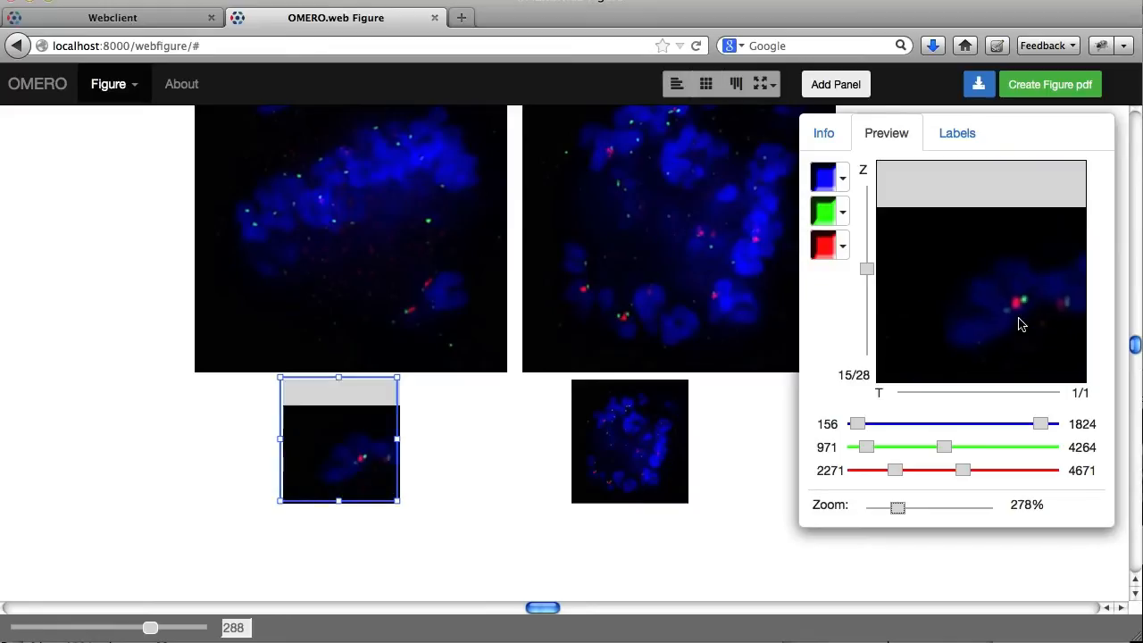
Zoom the left small panel to 800%, centred on a red and green spot pair
{"action": "left_click_drag", "start_coordinate": [897, 506], "coordinate": [929, 506]}
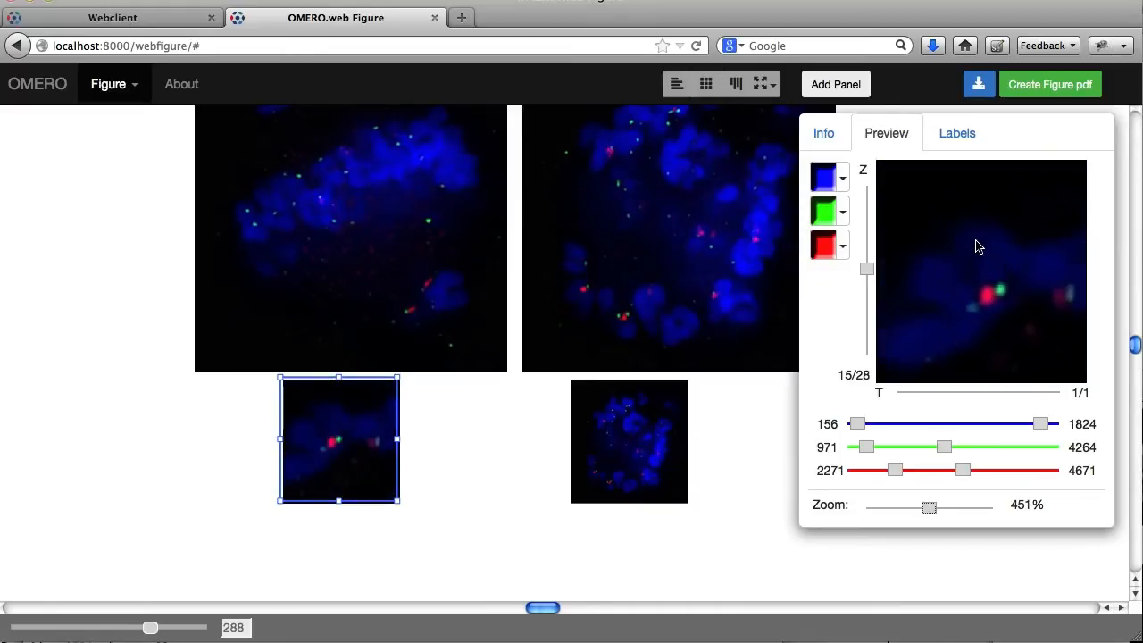
{"action": "left_click_drag", "start_coordinate": [929, 507], "coordinate": [936, 507]}
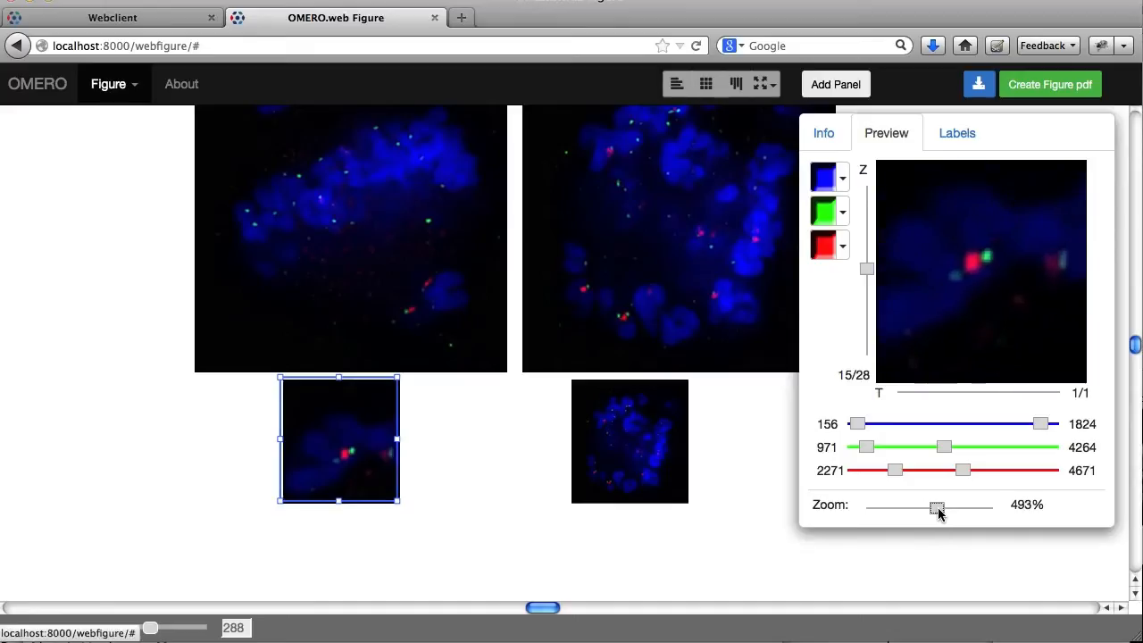
{"action": "left_click_drag", "start_coordinate": [935, 507], "coordinate": [944, 507]}
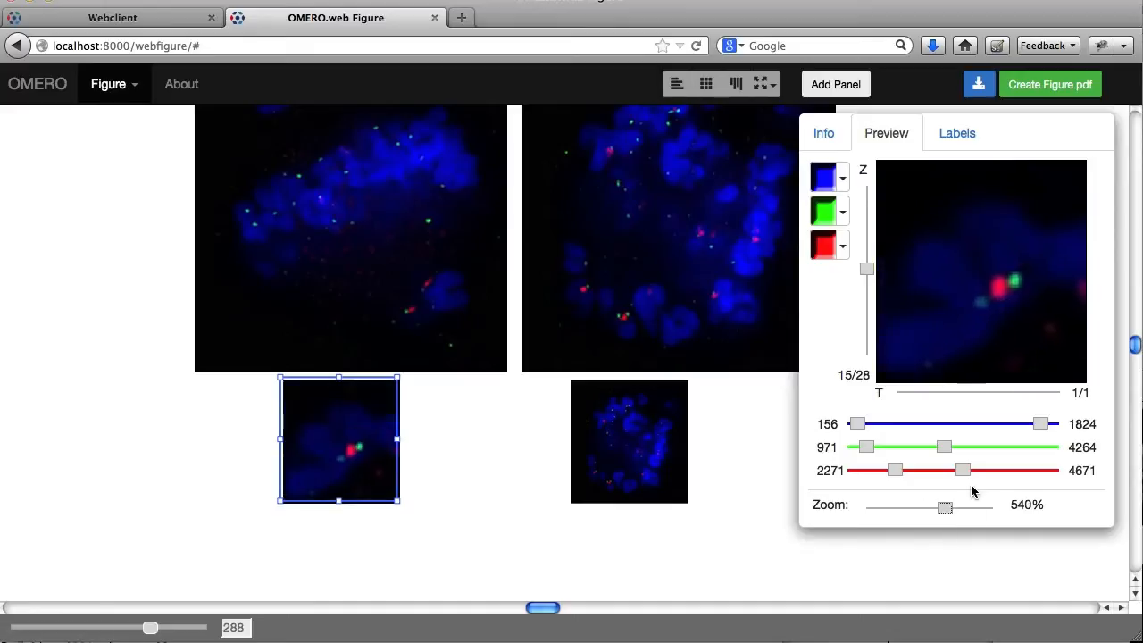
{"action": "left_click_drag", "start_coordinate": [945, 506], "coordinate": [976, 507]}
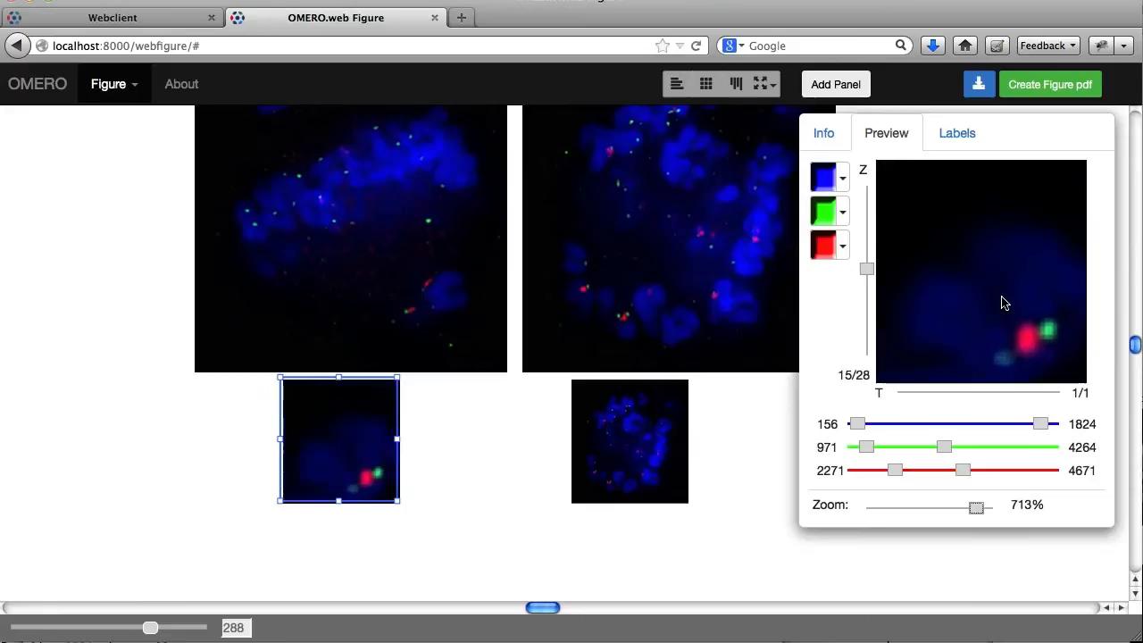
{"action": "left_click_drag", "start_coordinate": [977, 507], "coordinate": [992, 507]}
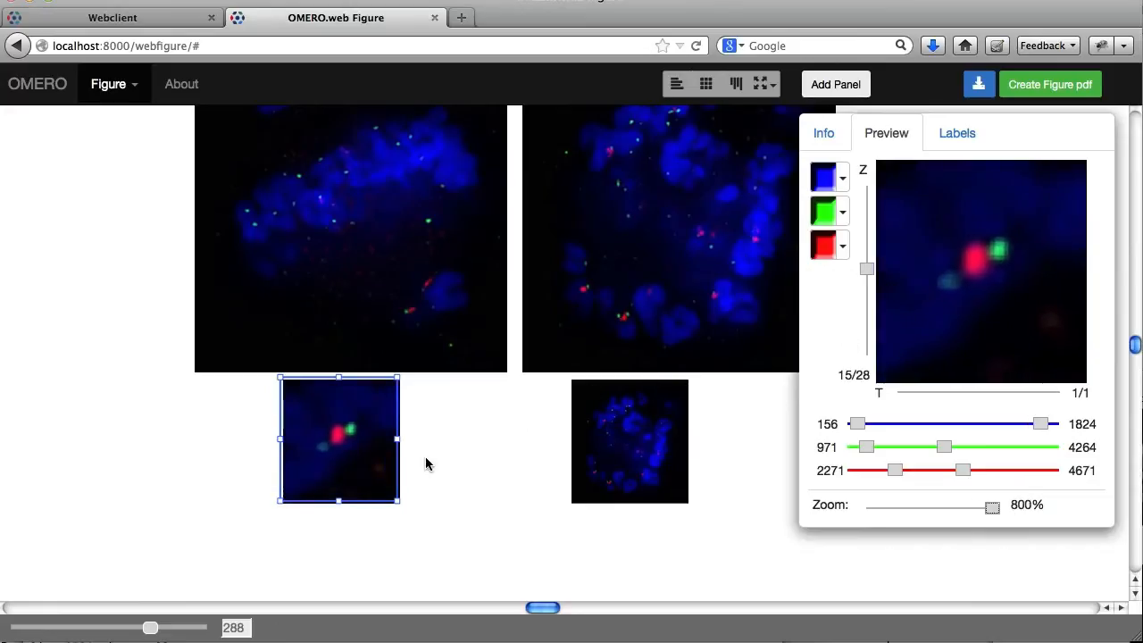
{"action": "mouse_move", "coordinate": [732, 374]}
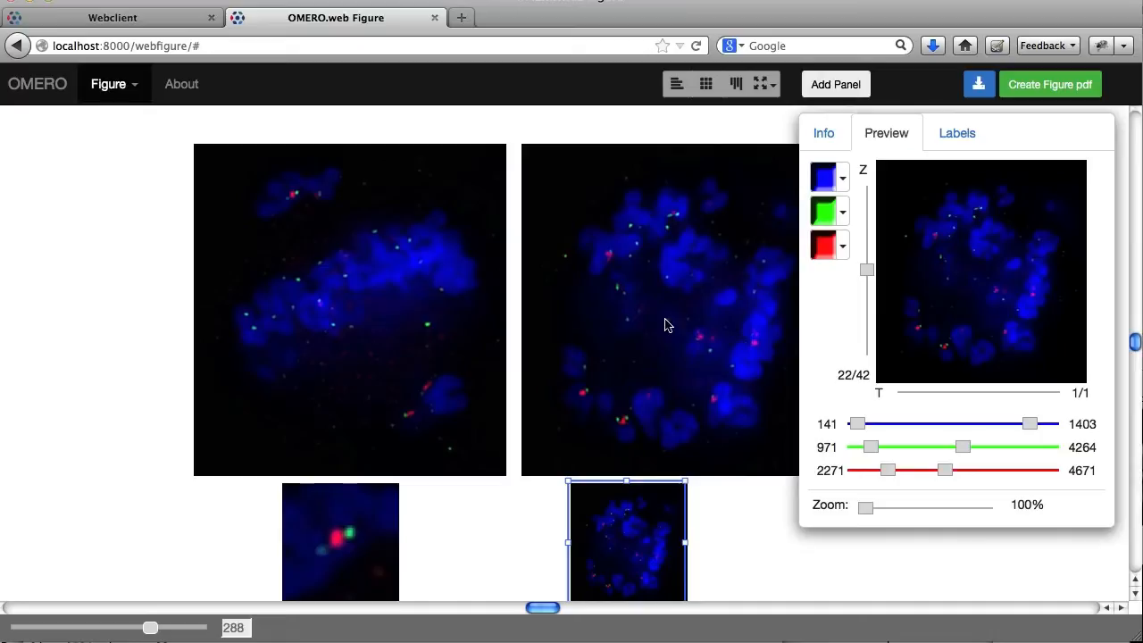
{"action": "mouse_move", "coordinate": [668, 304]}
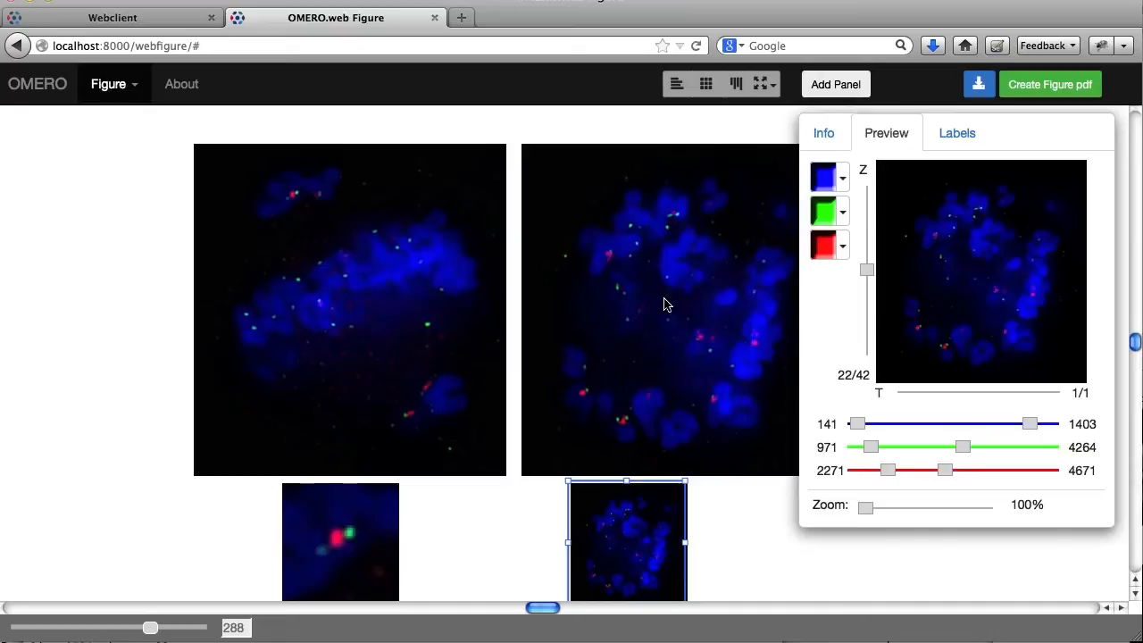
Add the large right panel to the selection and set the selected panels to Z-section 16
{"action": "left_click", "coordinate": [659, 308]}
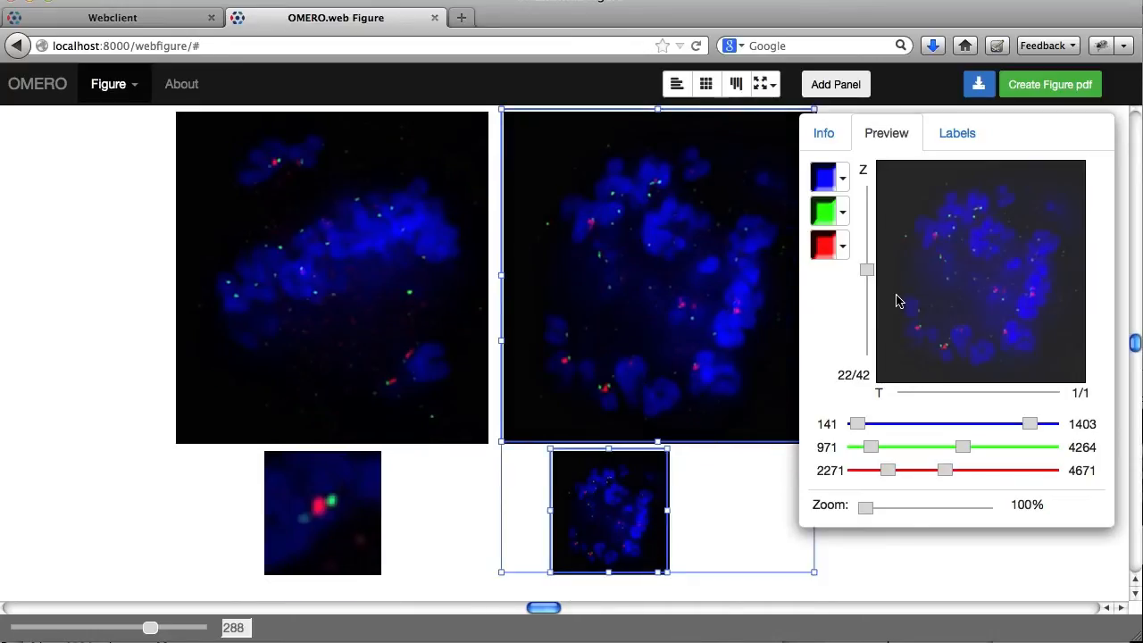
{"action": "left_click_drag", "start_coordinate": [866, 269], "coordinate": [866, 290]}
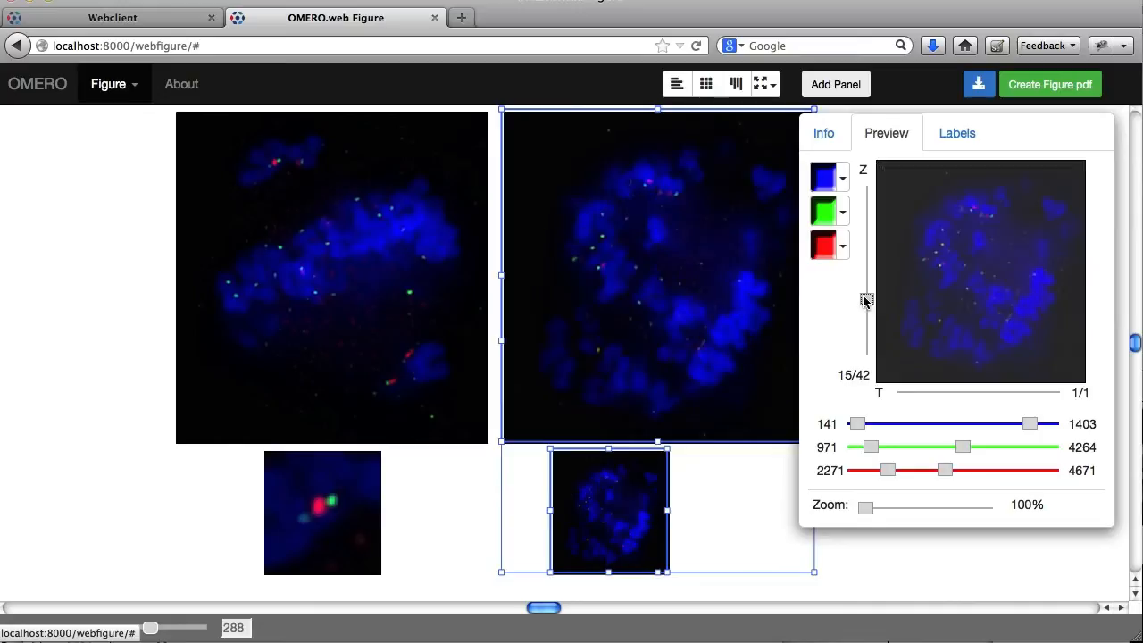
{"action": "left_click_drag", "start_coordinate": [866, 299], "coordinate": [866, 296]}
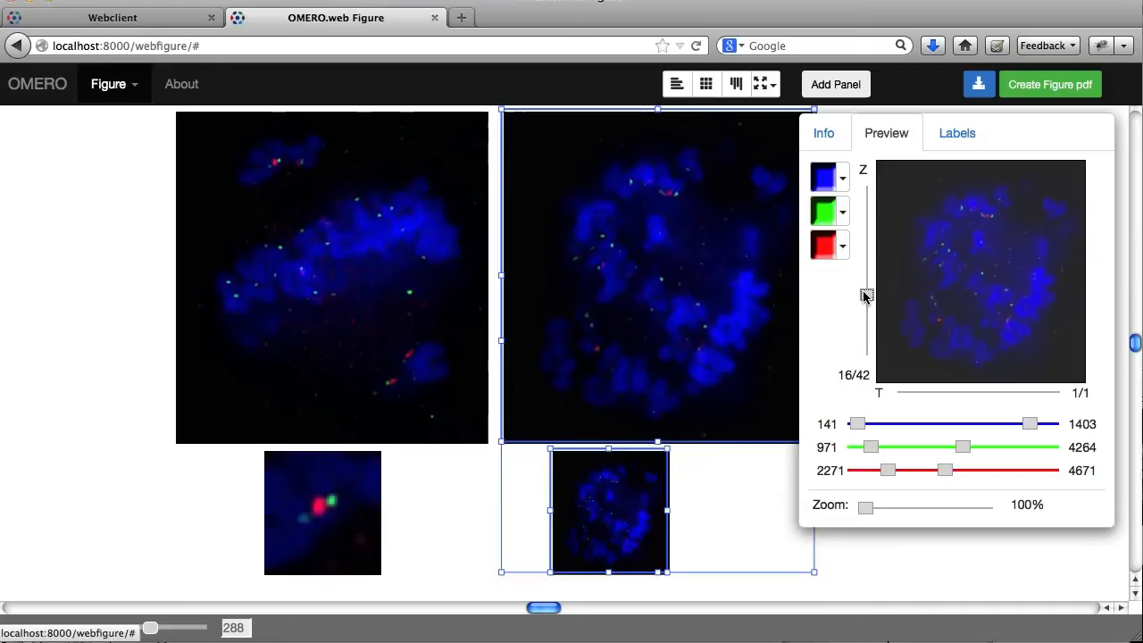
{"action": "mouse_move", "coordinate": [598, 500]}
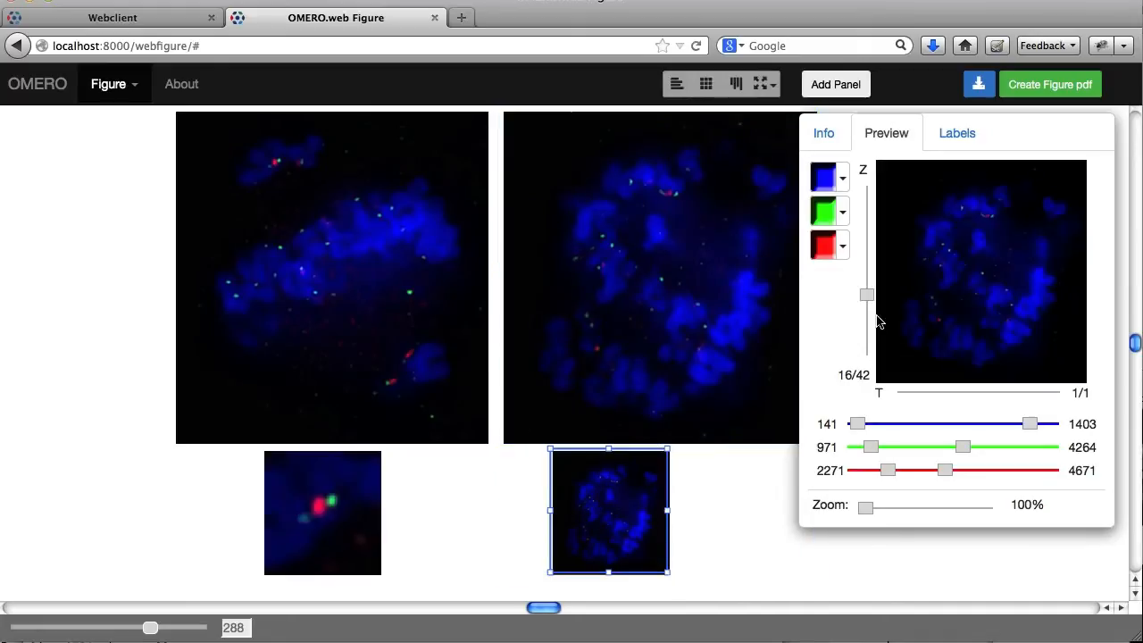
Zoom the right small panel to 800% on a red-green spot pair
{"action": "left_click_drag", "start_coordinate": [865, 508], "coordinate": [900, 507]}
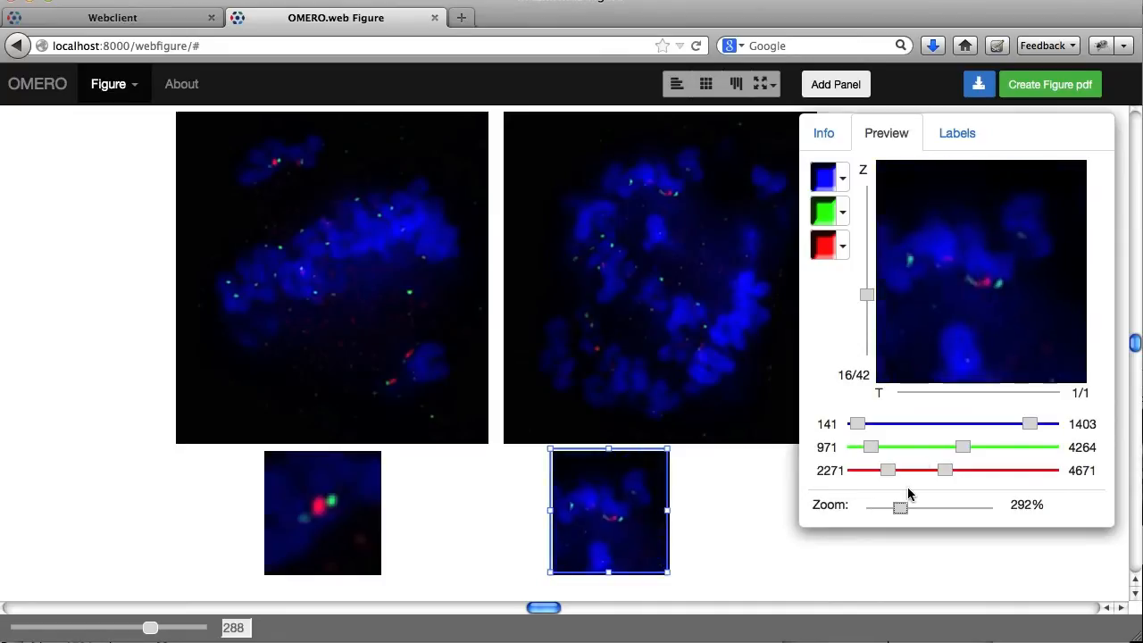
{"action": "left_click_drag", "start_coordinate": [900, 507], "coordinate": [939, 507]}
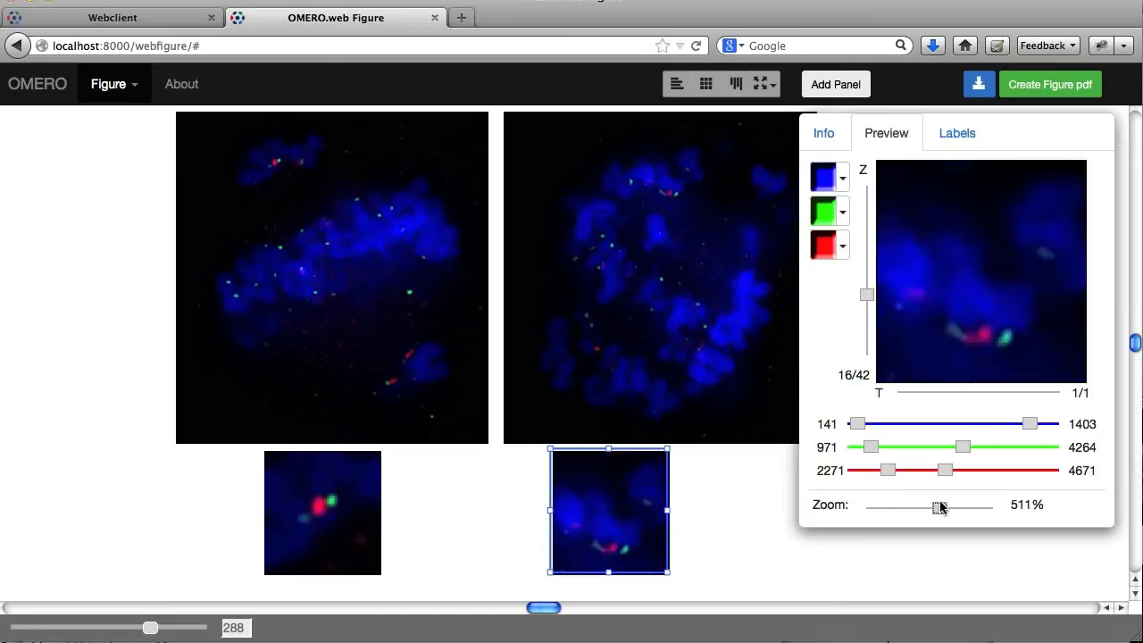
{"action": "left_click_drag", "start_coordinate": [937, 507], "coordinate": [993, 507]}
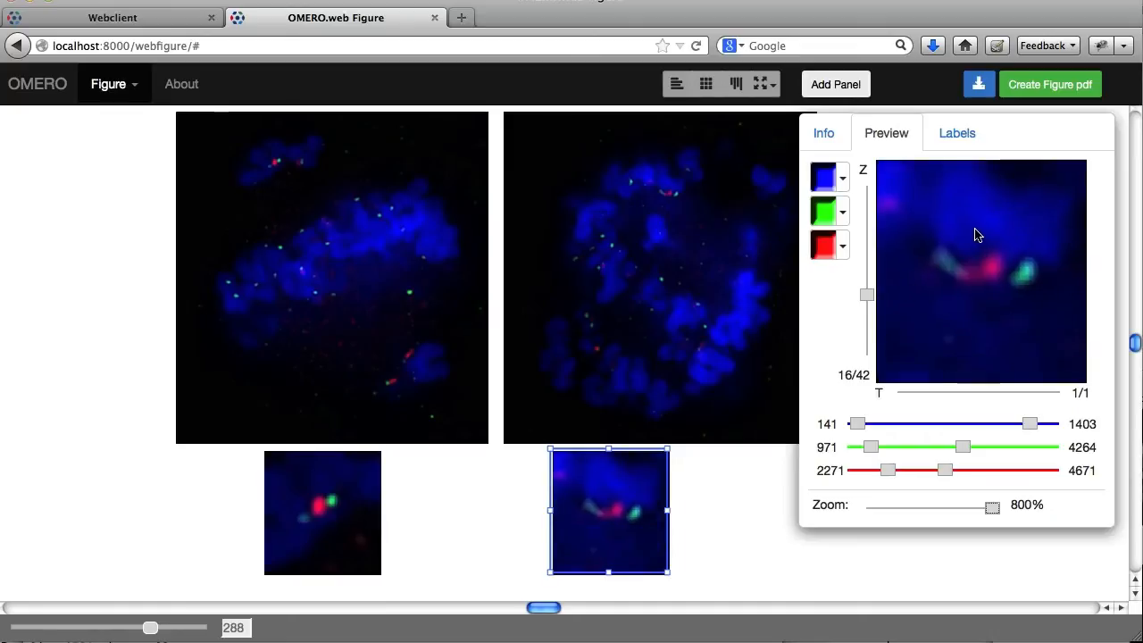
Select both zoomed insets, hide their blue DAPI channel, then deselect them
{"action": "left_click", "coordinate": [322, 512]}
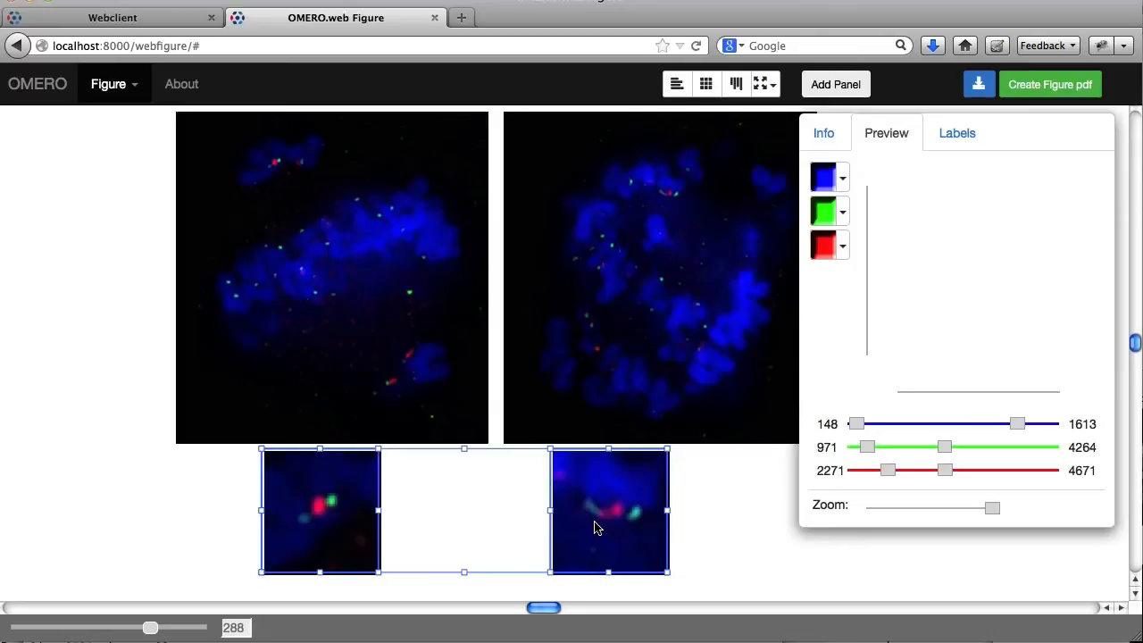
{"action": "mouse_move", "coordinate": [853, 246]}
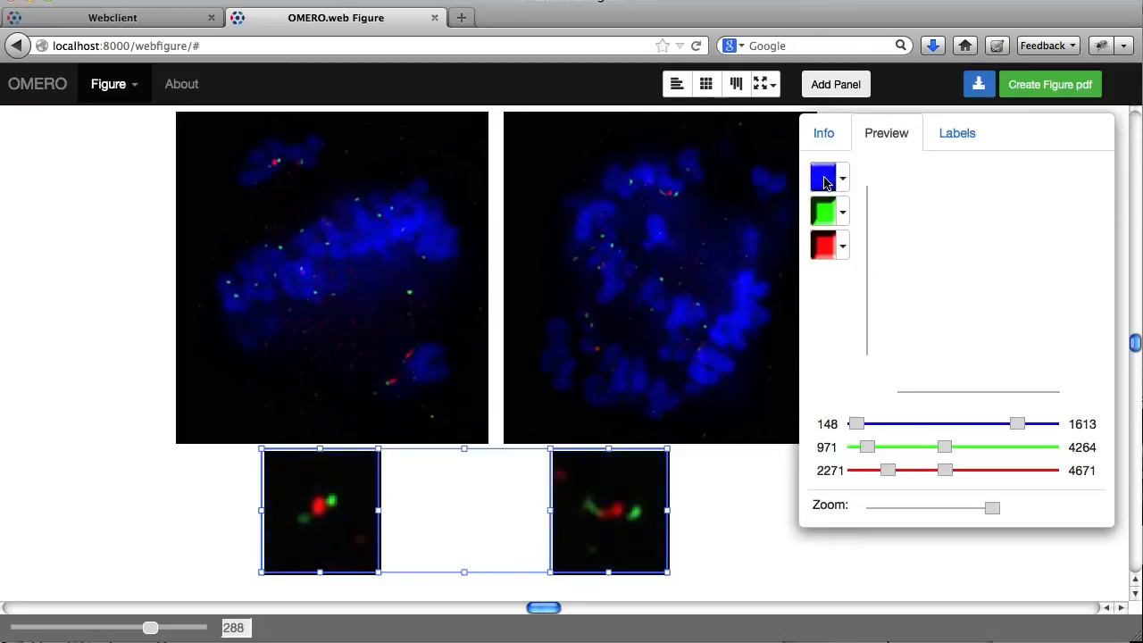
{"action": "left_click", "coordinate": [708, 543]}
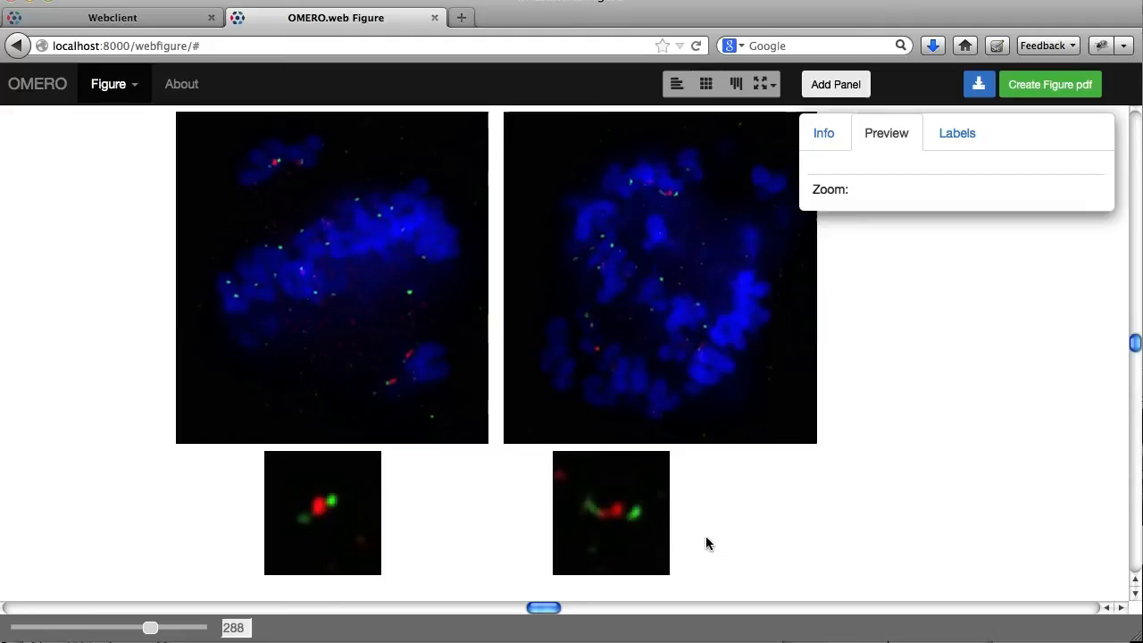
{"action": "mouse_move", "coordinate": [755, 502]}
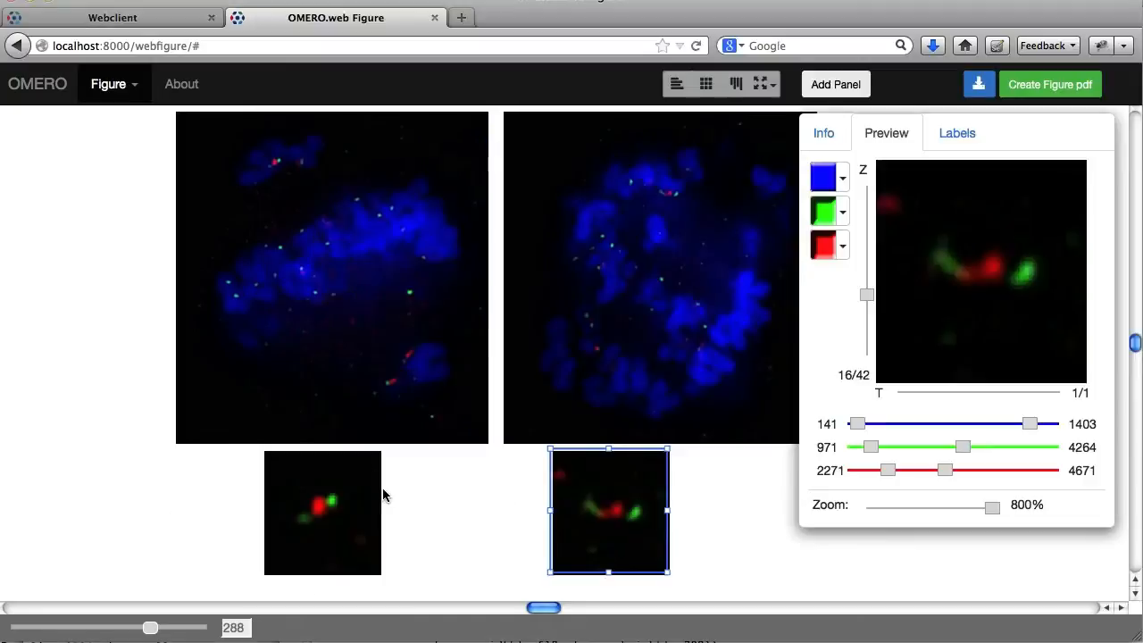
{"action": "mouse_move", "coordinate": [621, 540]}
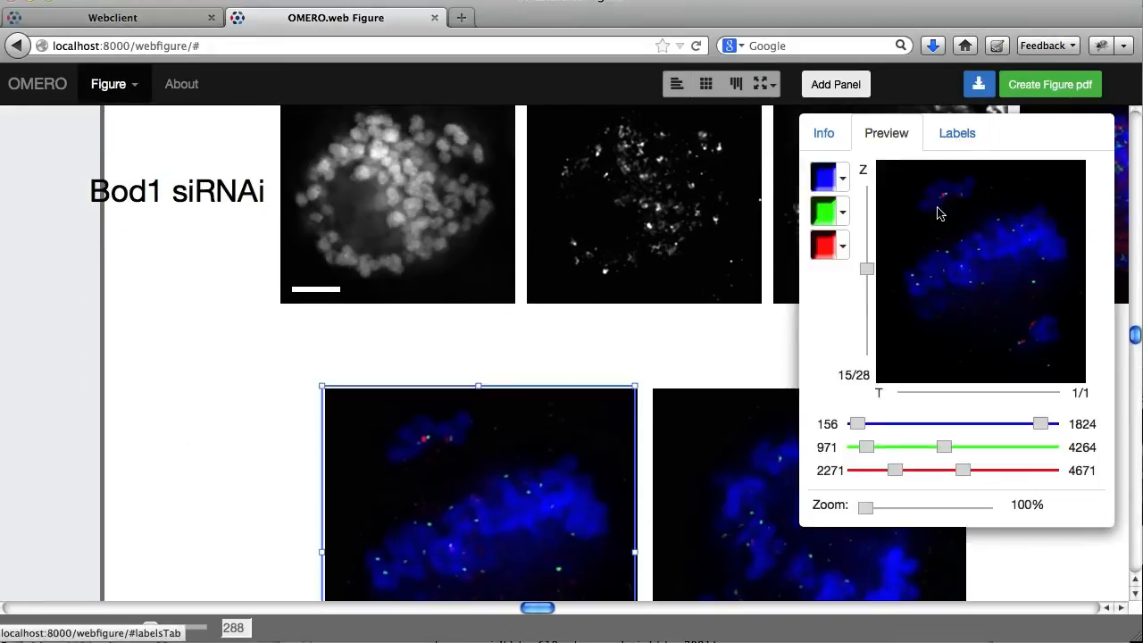
Add the label 'Control siRNAi' above the left merged panel
{"action": "left_click", "coordinate": [956, 134]}
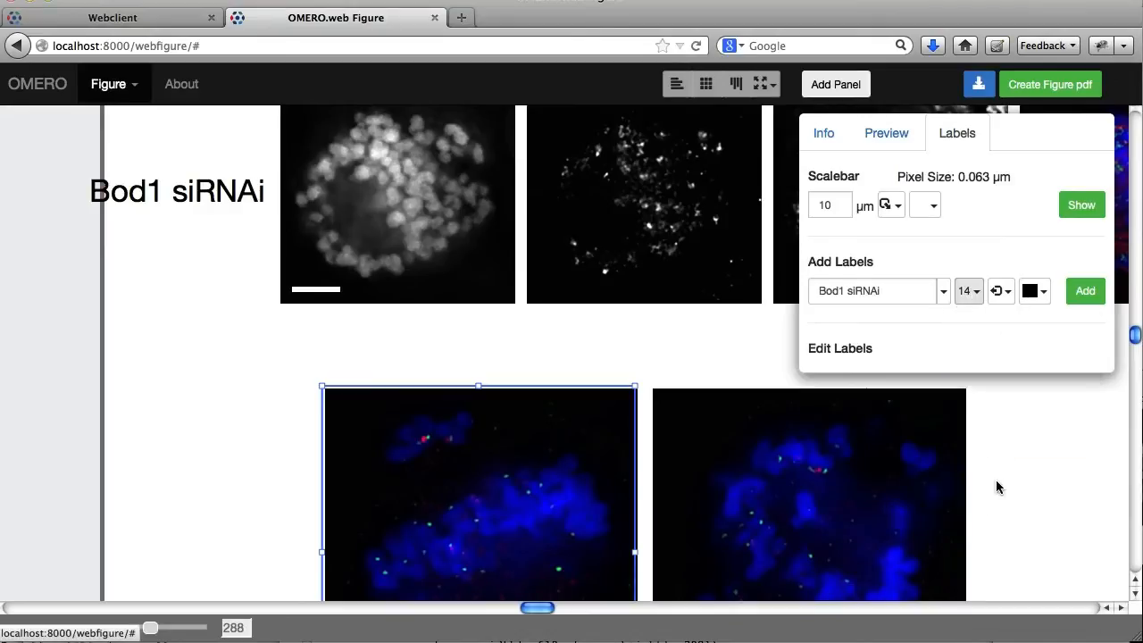
{"action": "left_click", "coordinate": [998, 290]}
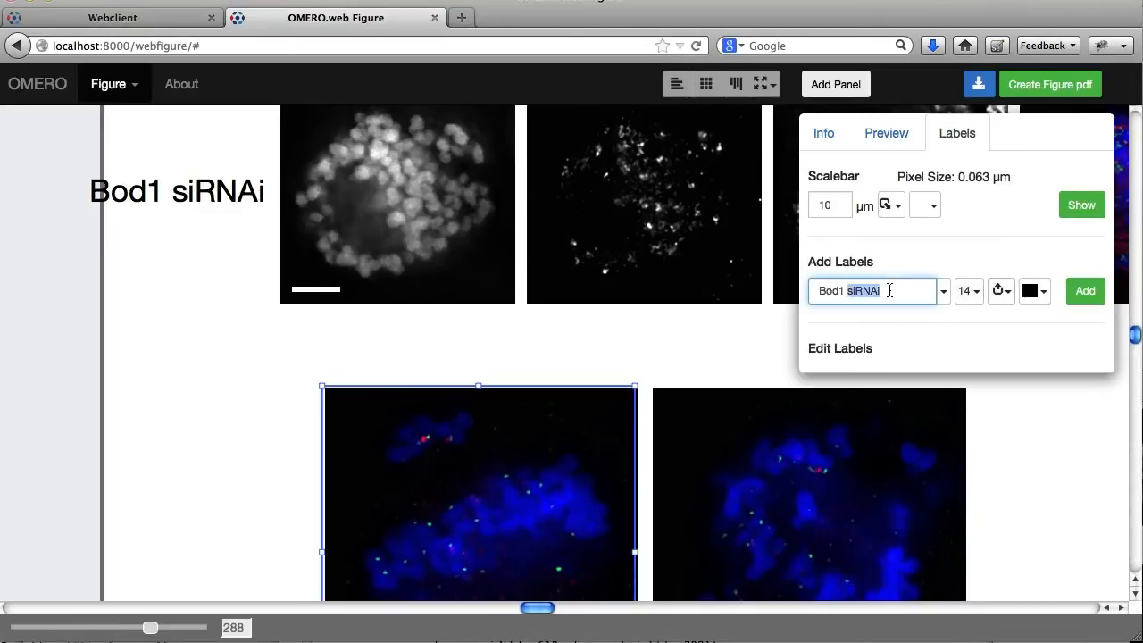
{"action": "type", "text": "Control"}
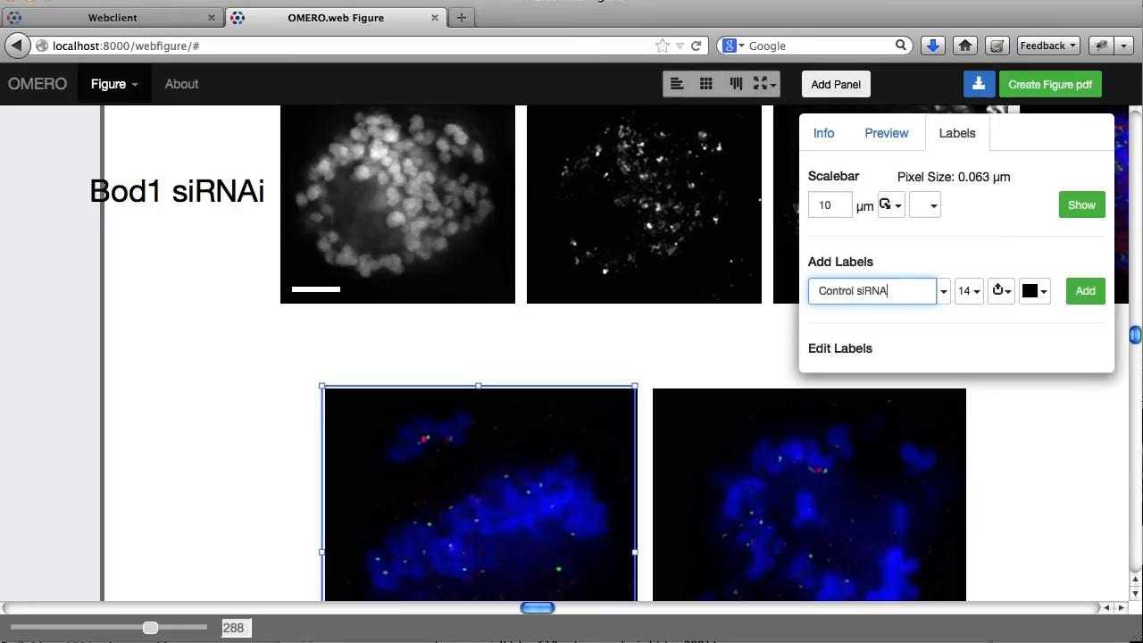
{"action": "left_click", "coordinate": [1084, 291]}
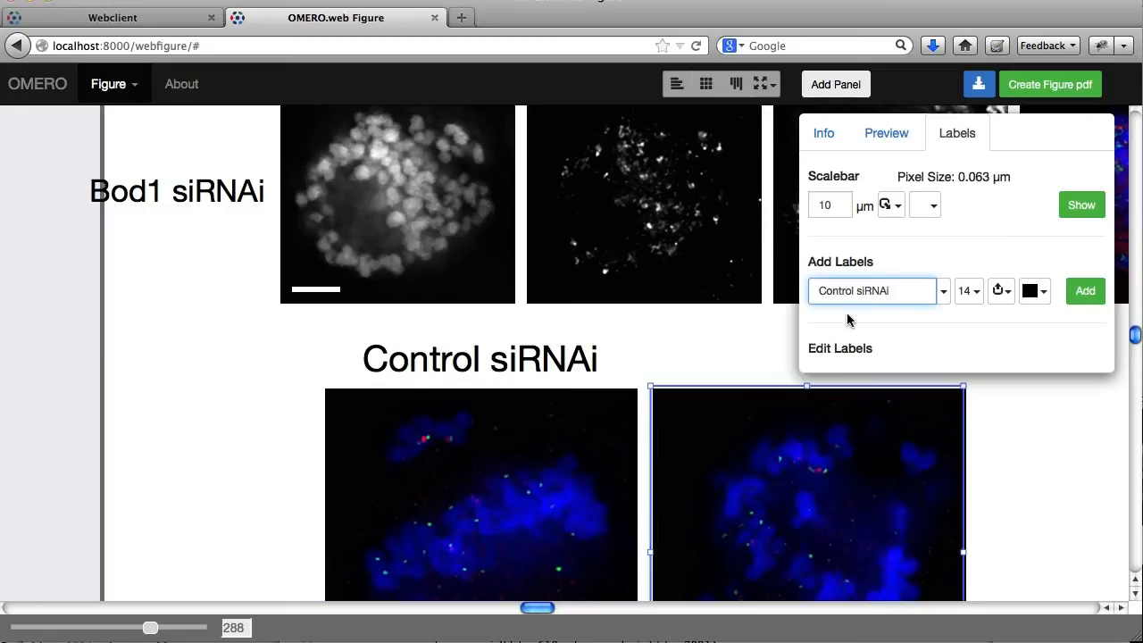
Add the label 'Bod1 siRNAi' above the right merged panel
{"action": "double_click", "coordinate": [837, 290]}
{"action": "type", "text": "Bod1"}
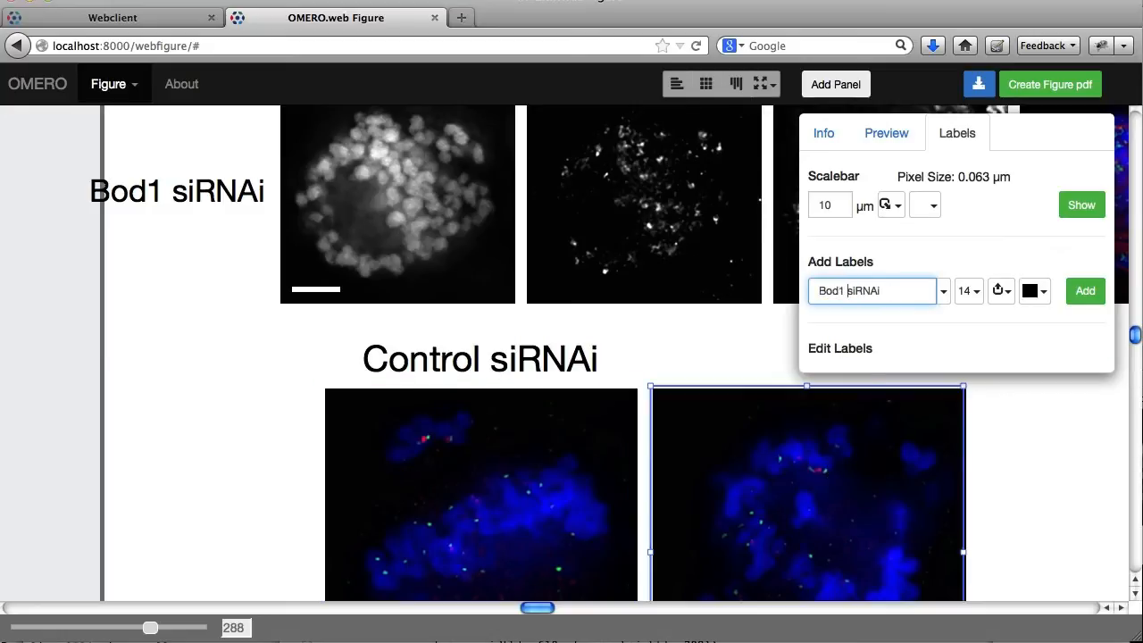
{"action": "left_click", "coordinate": [1084, 290]}
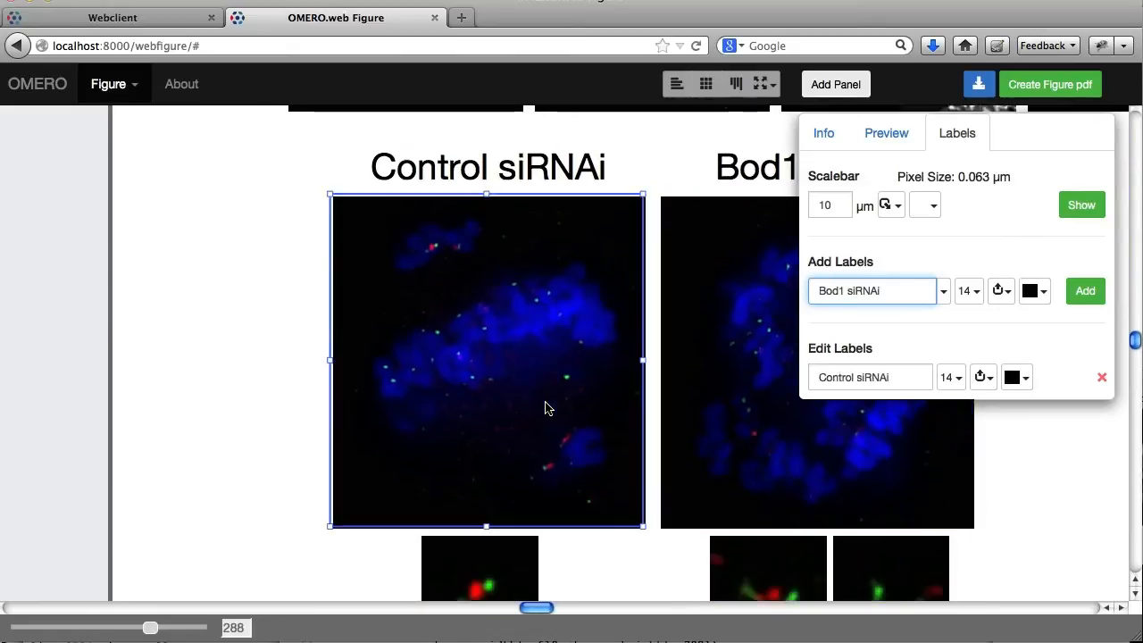
{"action": "left_click", "coordinate": [1085, 290]}
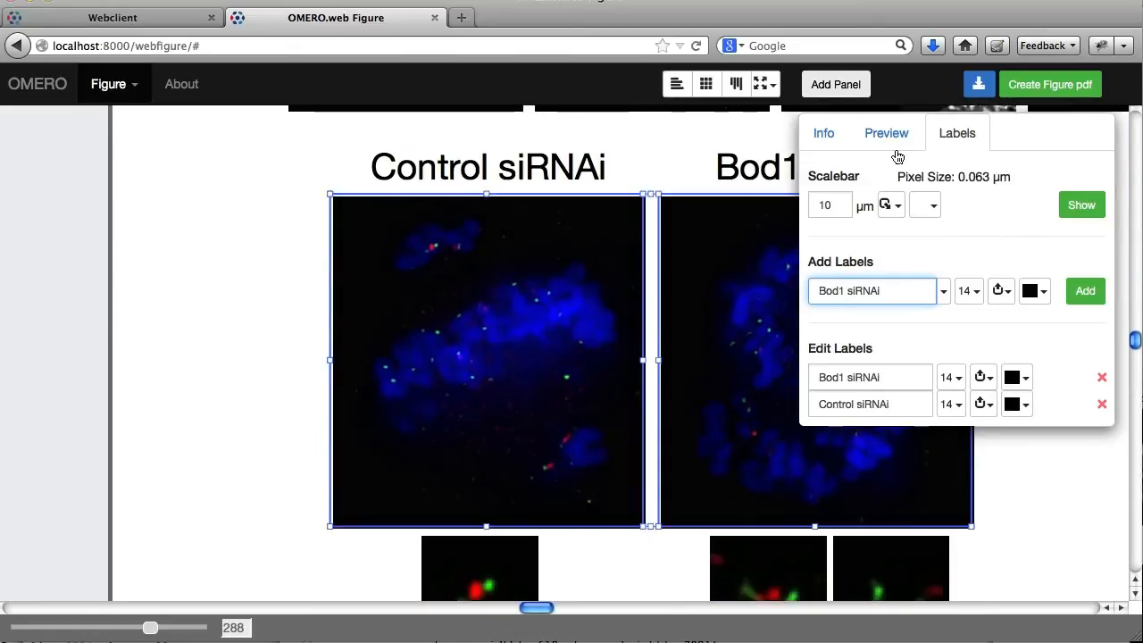
Set the Control siRNAi panel's scale bar to 5 µm and pick its position
{"action": "left_click", "coordinate": [829, 204]}
{"action": "type", "text": "5"}
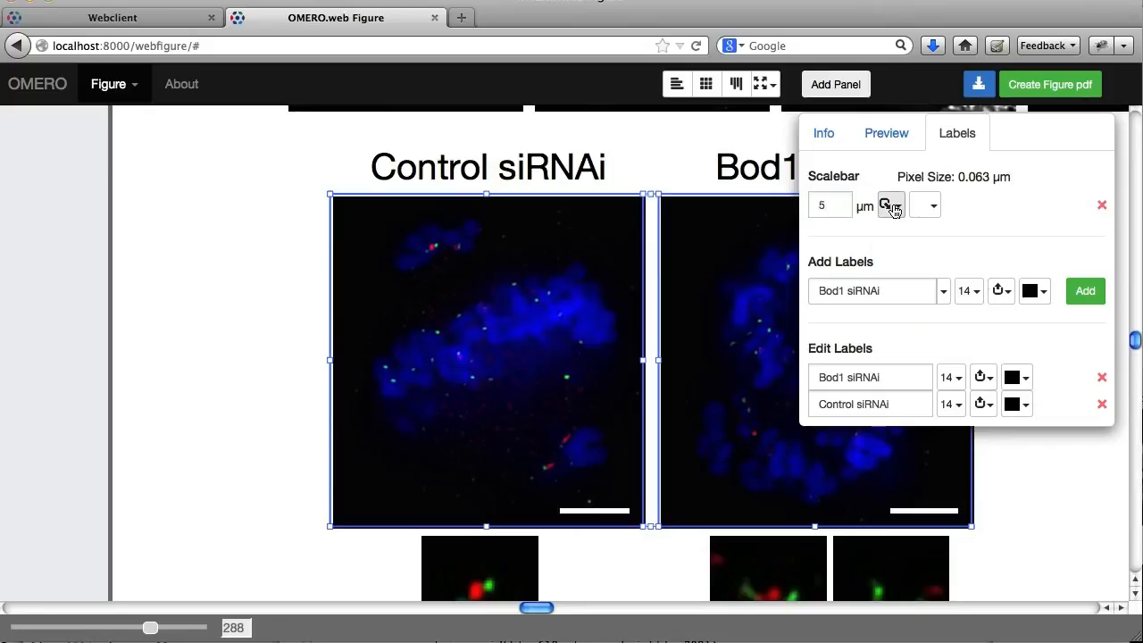
{"action": "left_click", "coordinate": [891, 206]}
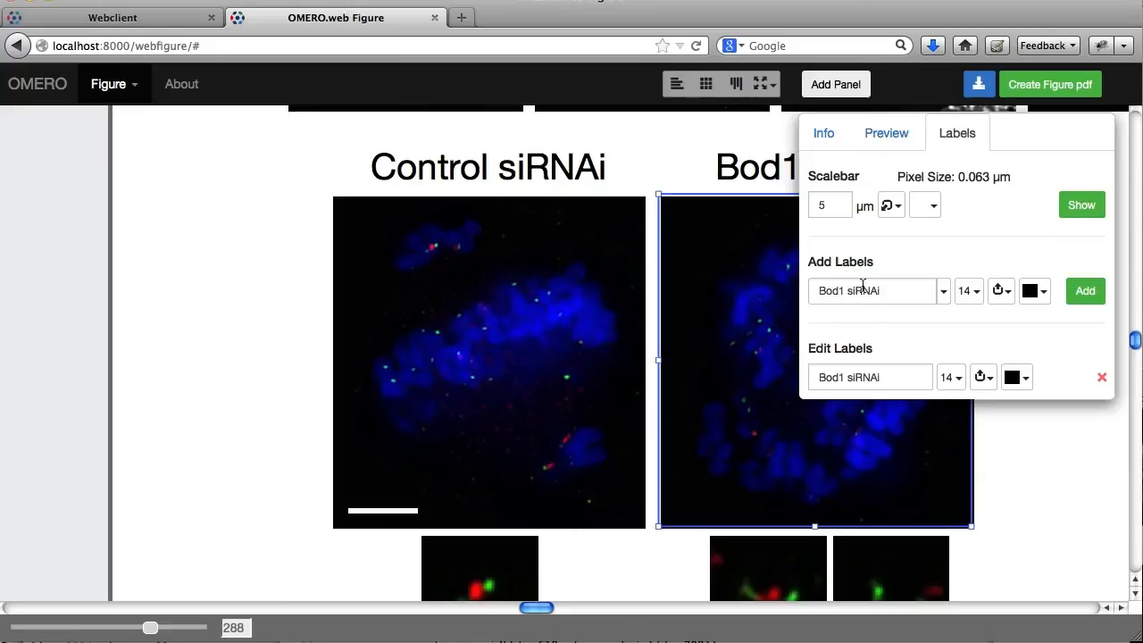
Add coloured channel-name labels (DAPI, FITC, Tx-Red) inside the Bod1 siRNAi panel's bottom-right corner
{"action": "left_click", "coordinate": [943, 290]}
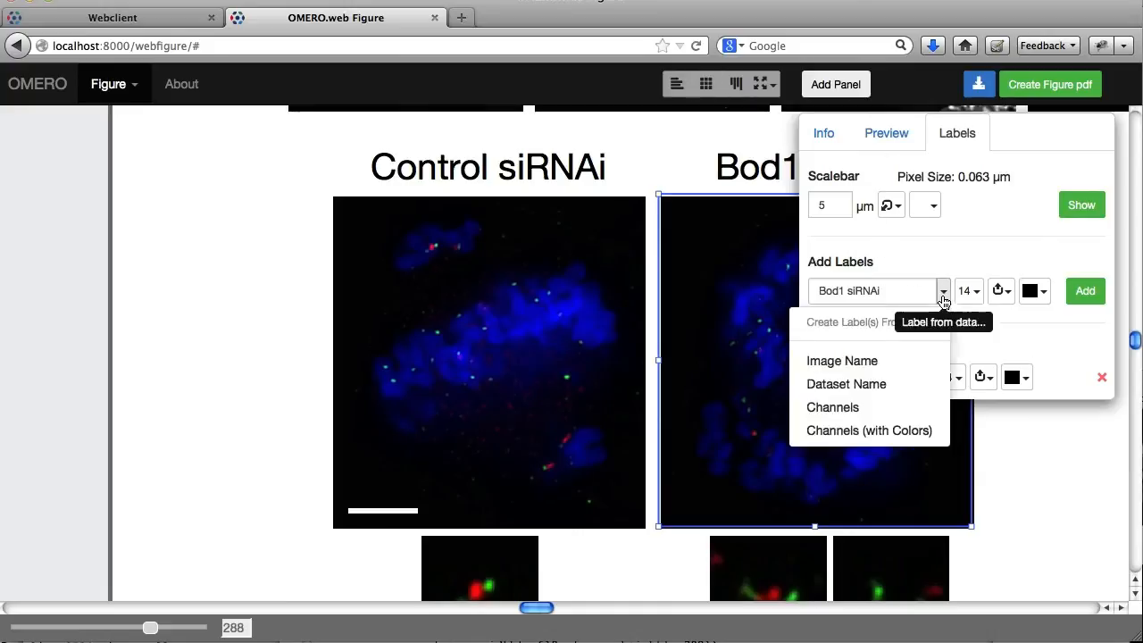
{"action": "left_click", "coordinate": [868, 430]}
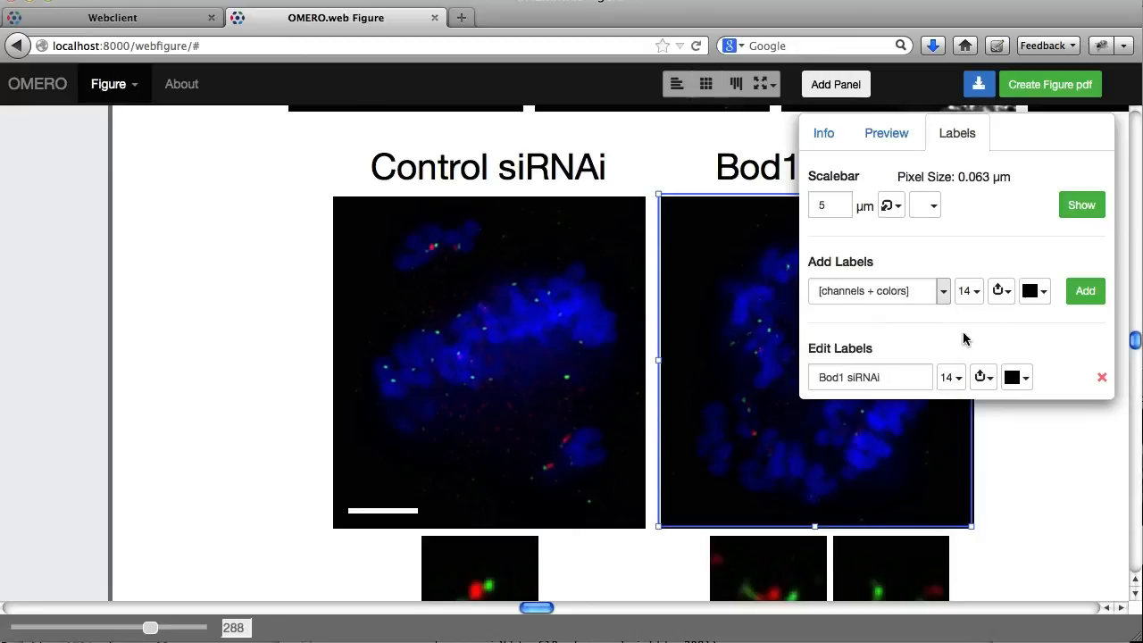
{"action": "left_click", "coordinate": [1000, 290]}
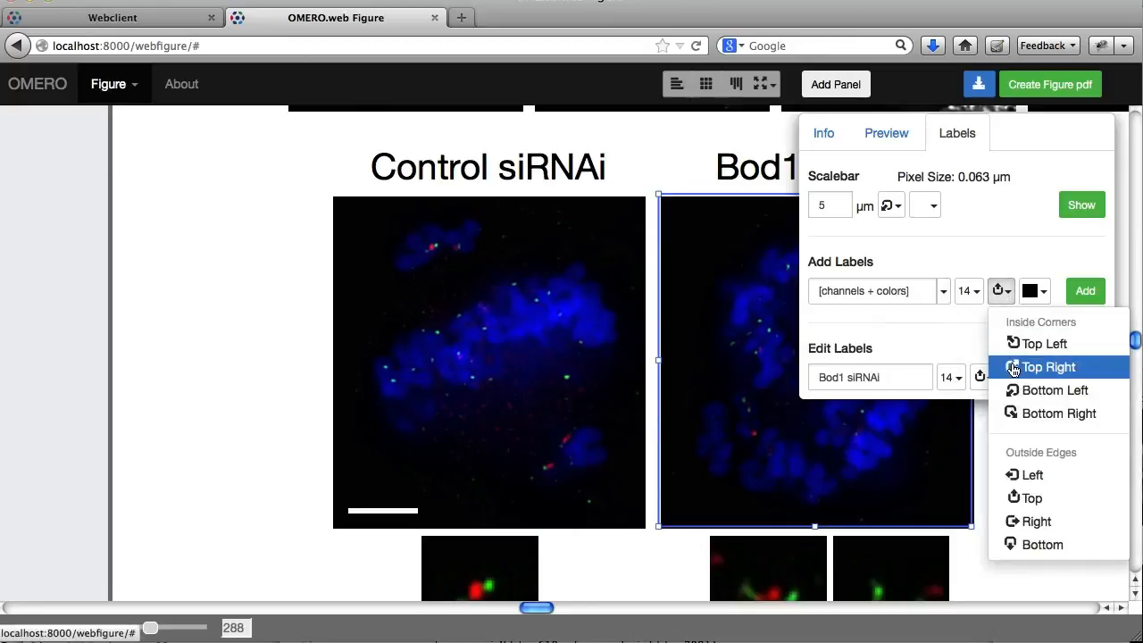
{"action": "left_click", "coordinate": [1049, 366]}
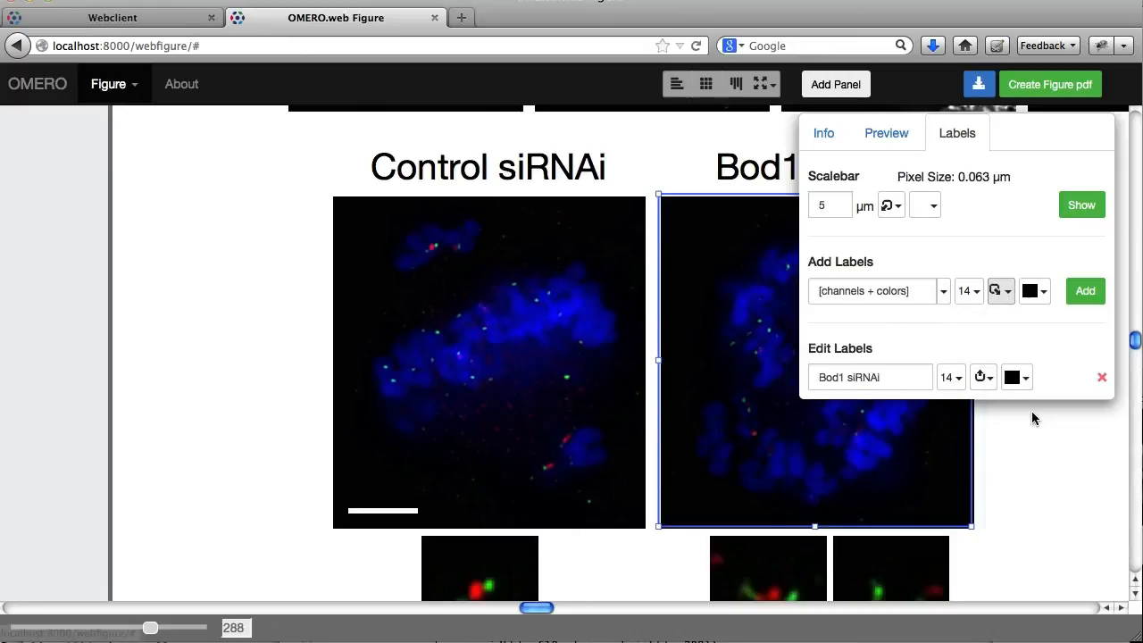
{"action": "left_click", "coordinate": [968, 290]}
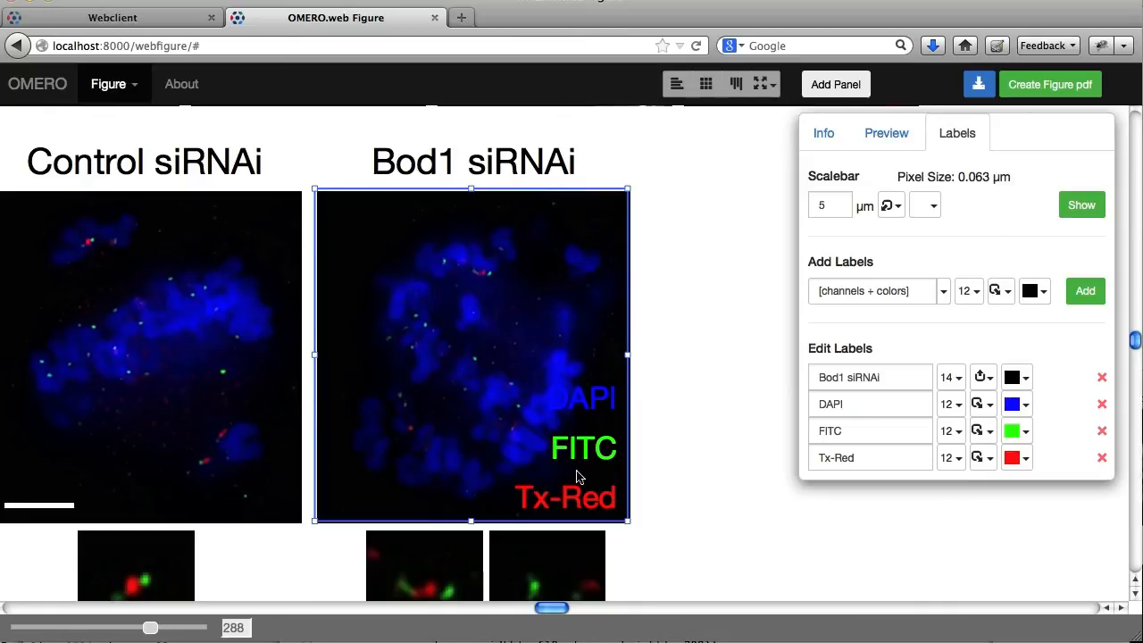
{"action": "mouse_move", "coordinate": [671, 456]}
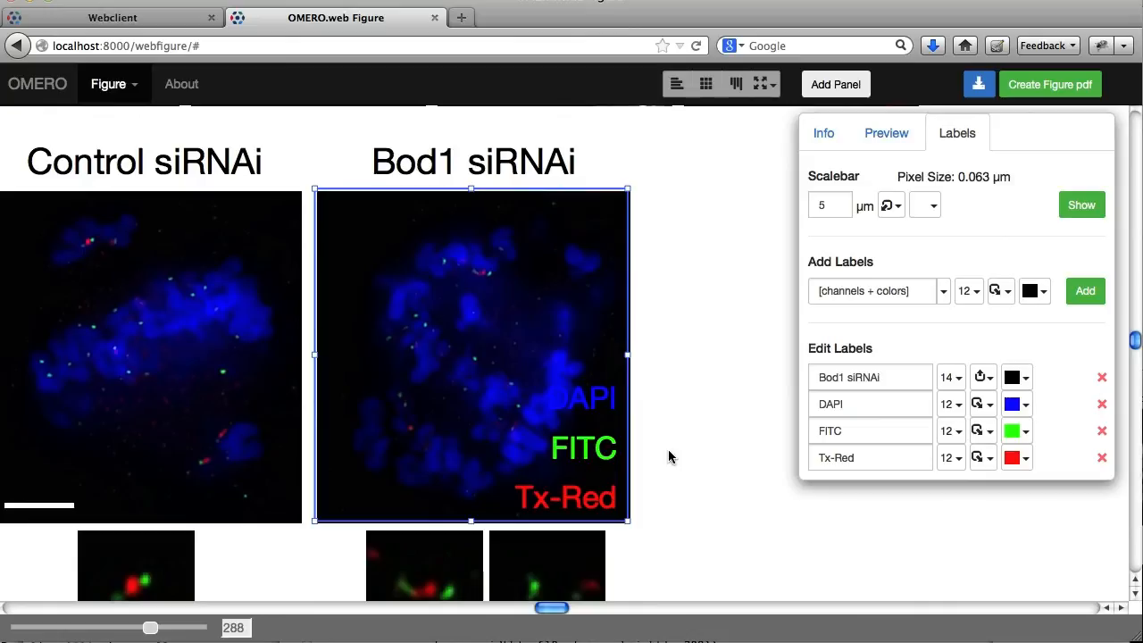
Rename the FITC channel label to HEC1 and Tx-Red to MCAK
{"action": "left_click", "coordinate": [870, 430]}
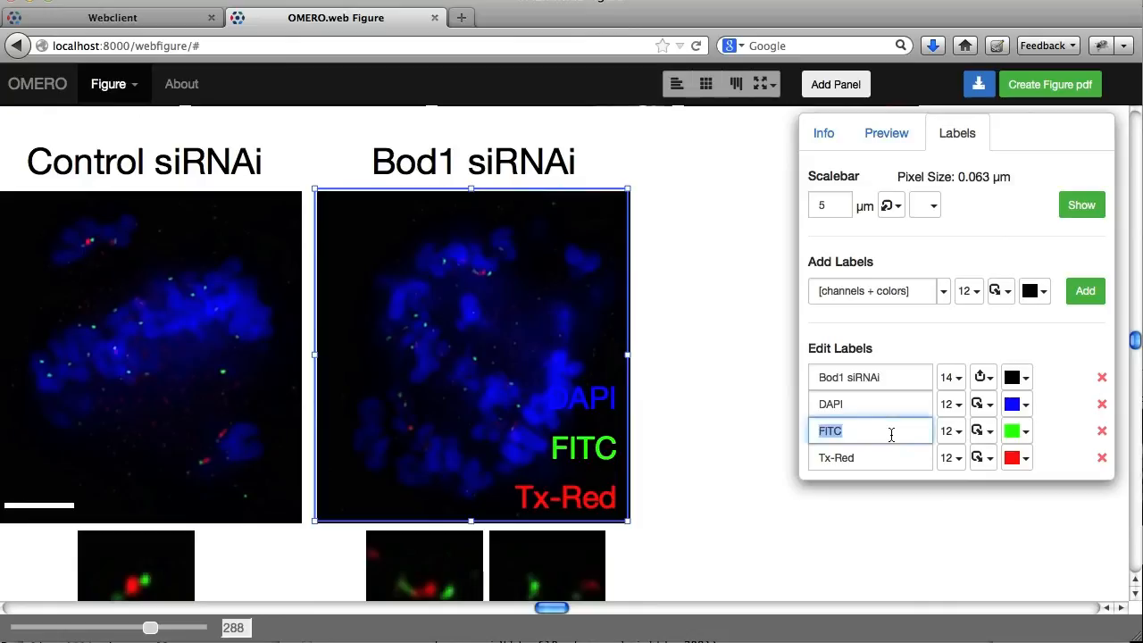
{"action": "type", "text": "HEC1"}
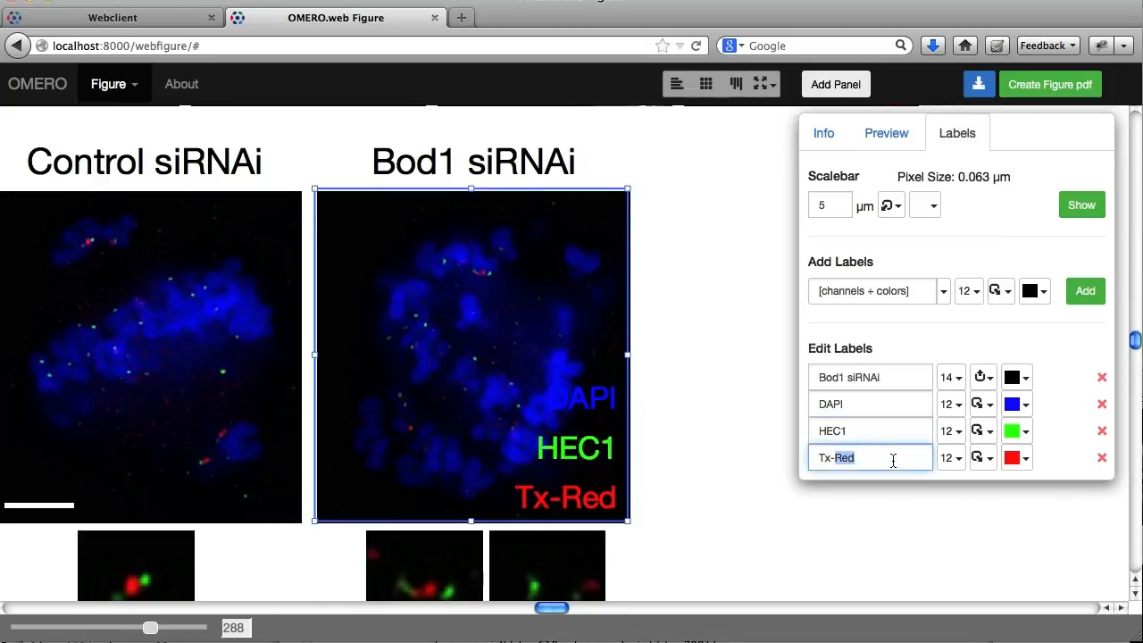
{"action": "double_click", "coordinate": [837, 458]}
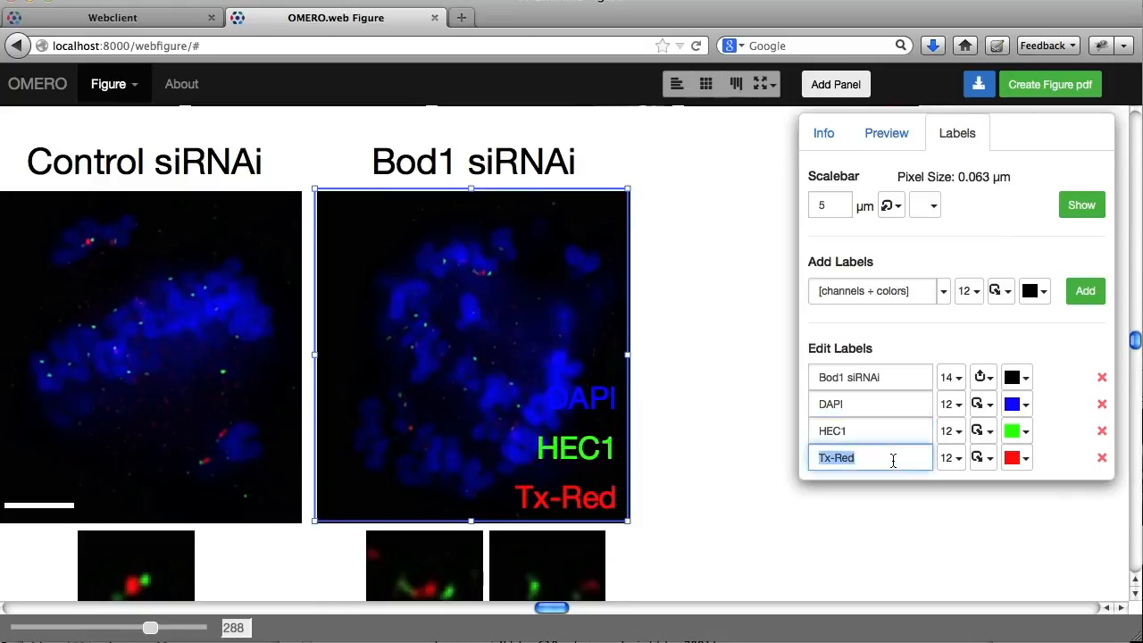
{"action": "type", "text": "MCAK"}
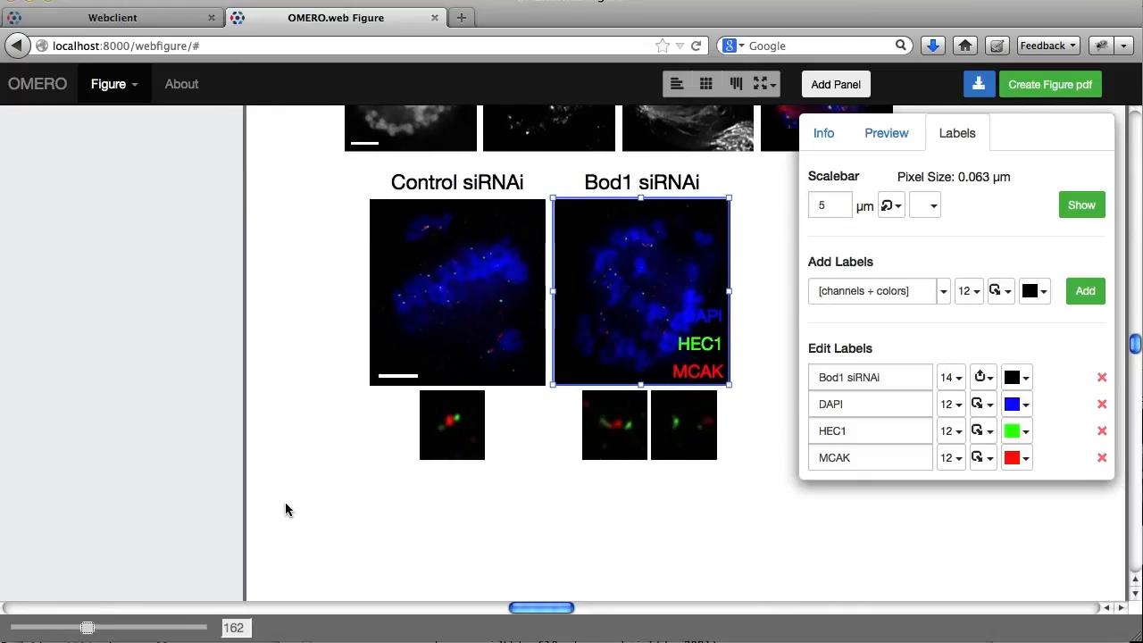
{"action": "mouse_move", "coordinate": [89, 629]}
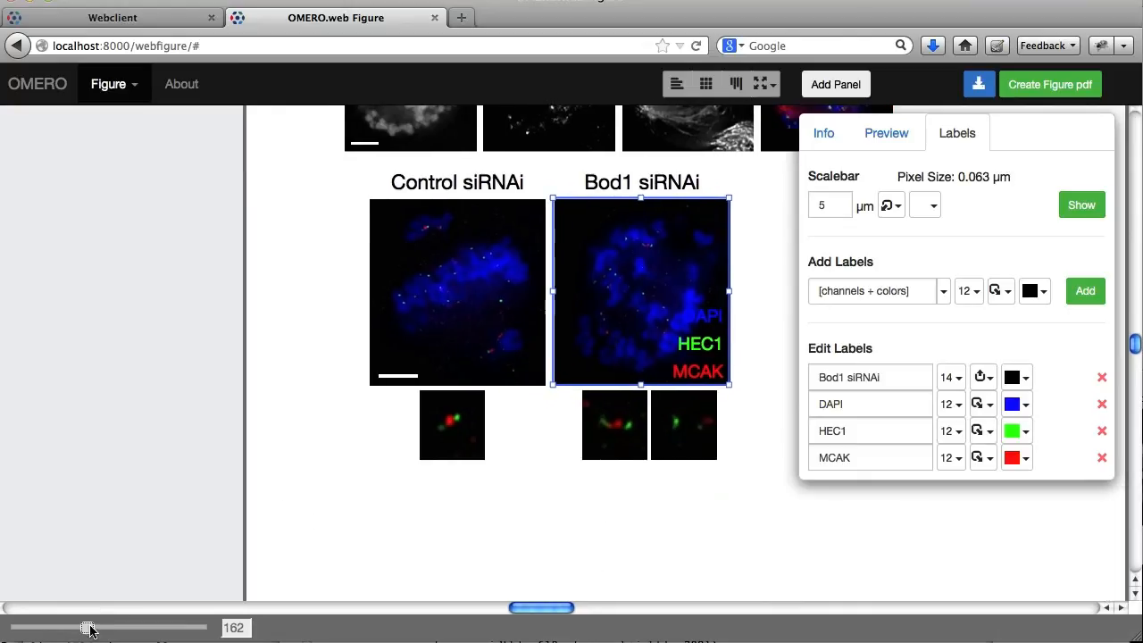